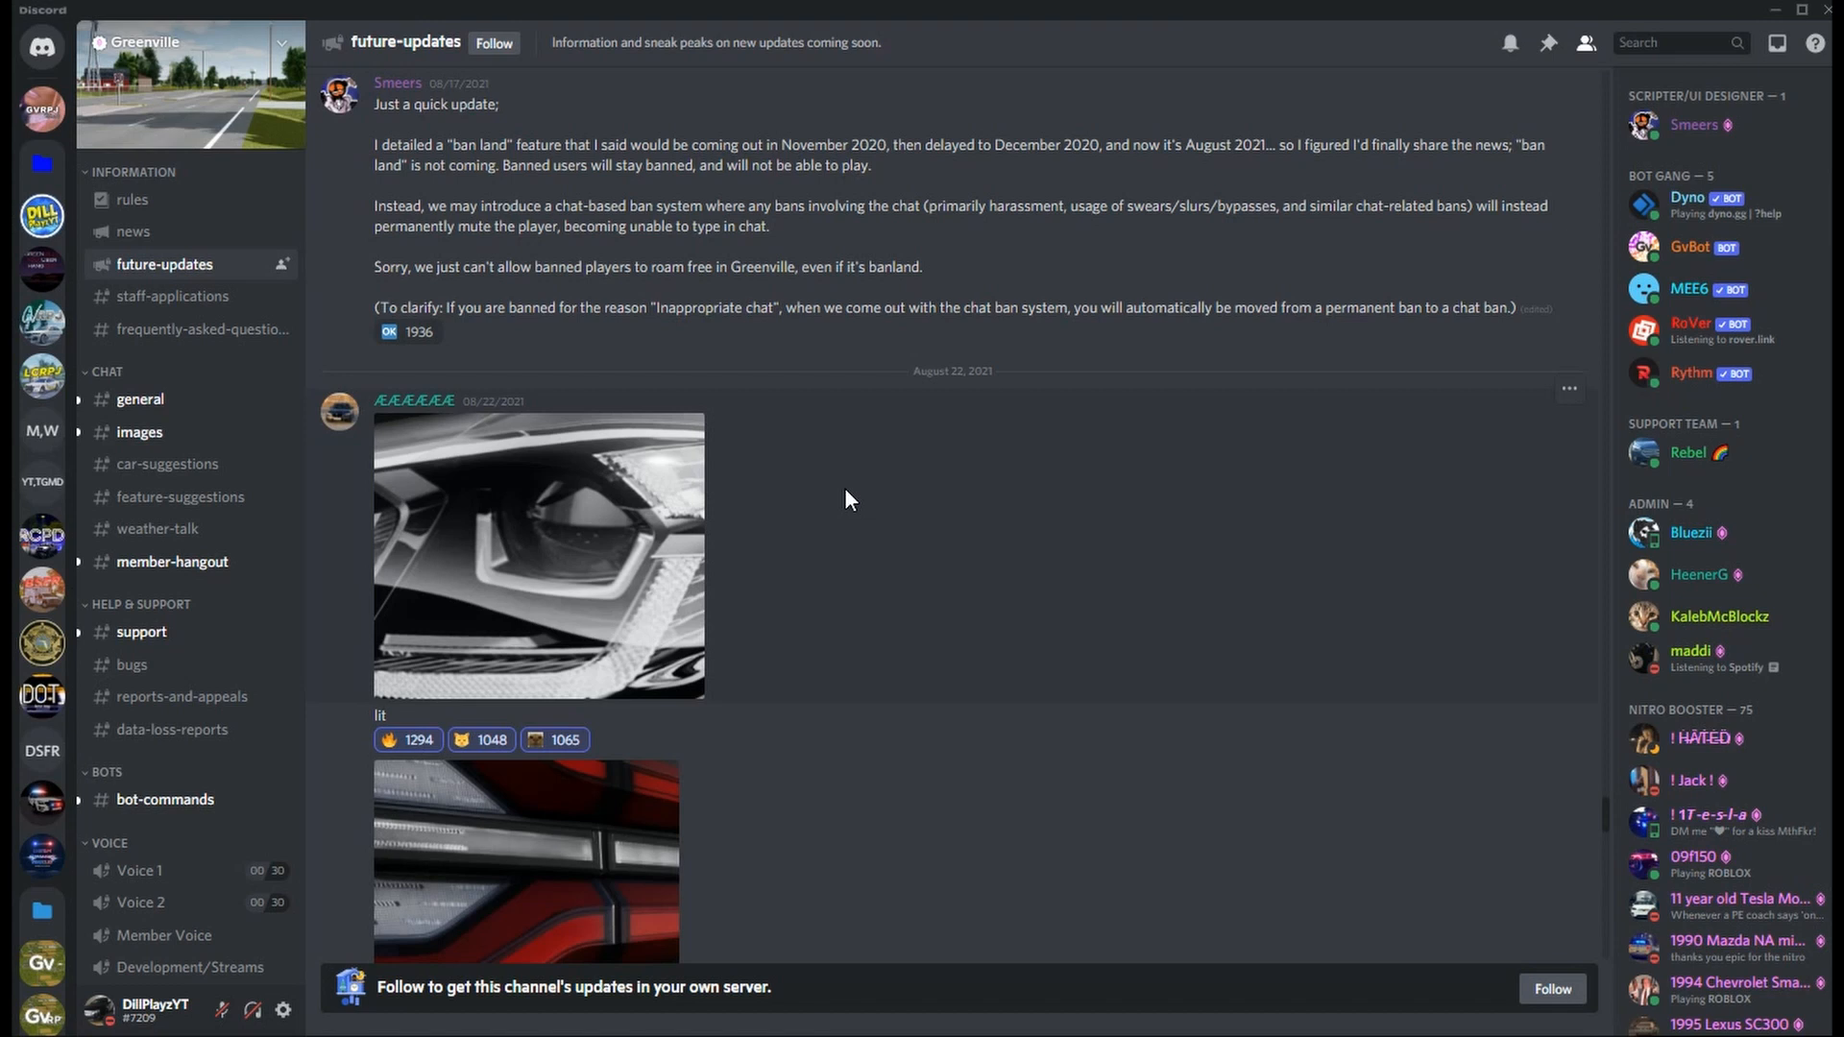
Step: Scroll the future-updates channel past the ban update to the August 2021 headlight and taillight teaser images
scroll("up", 3)
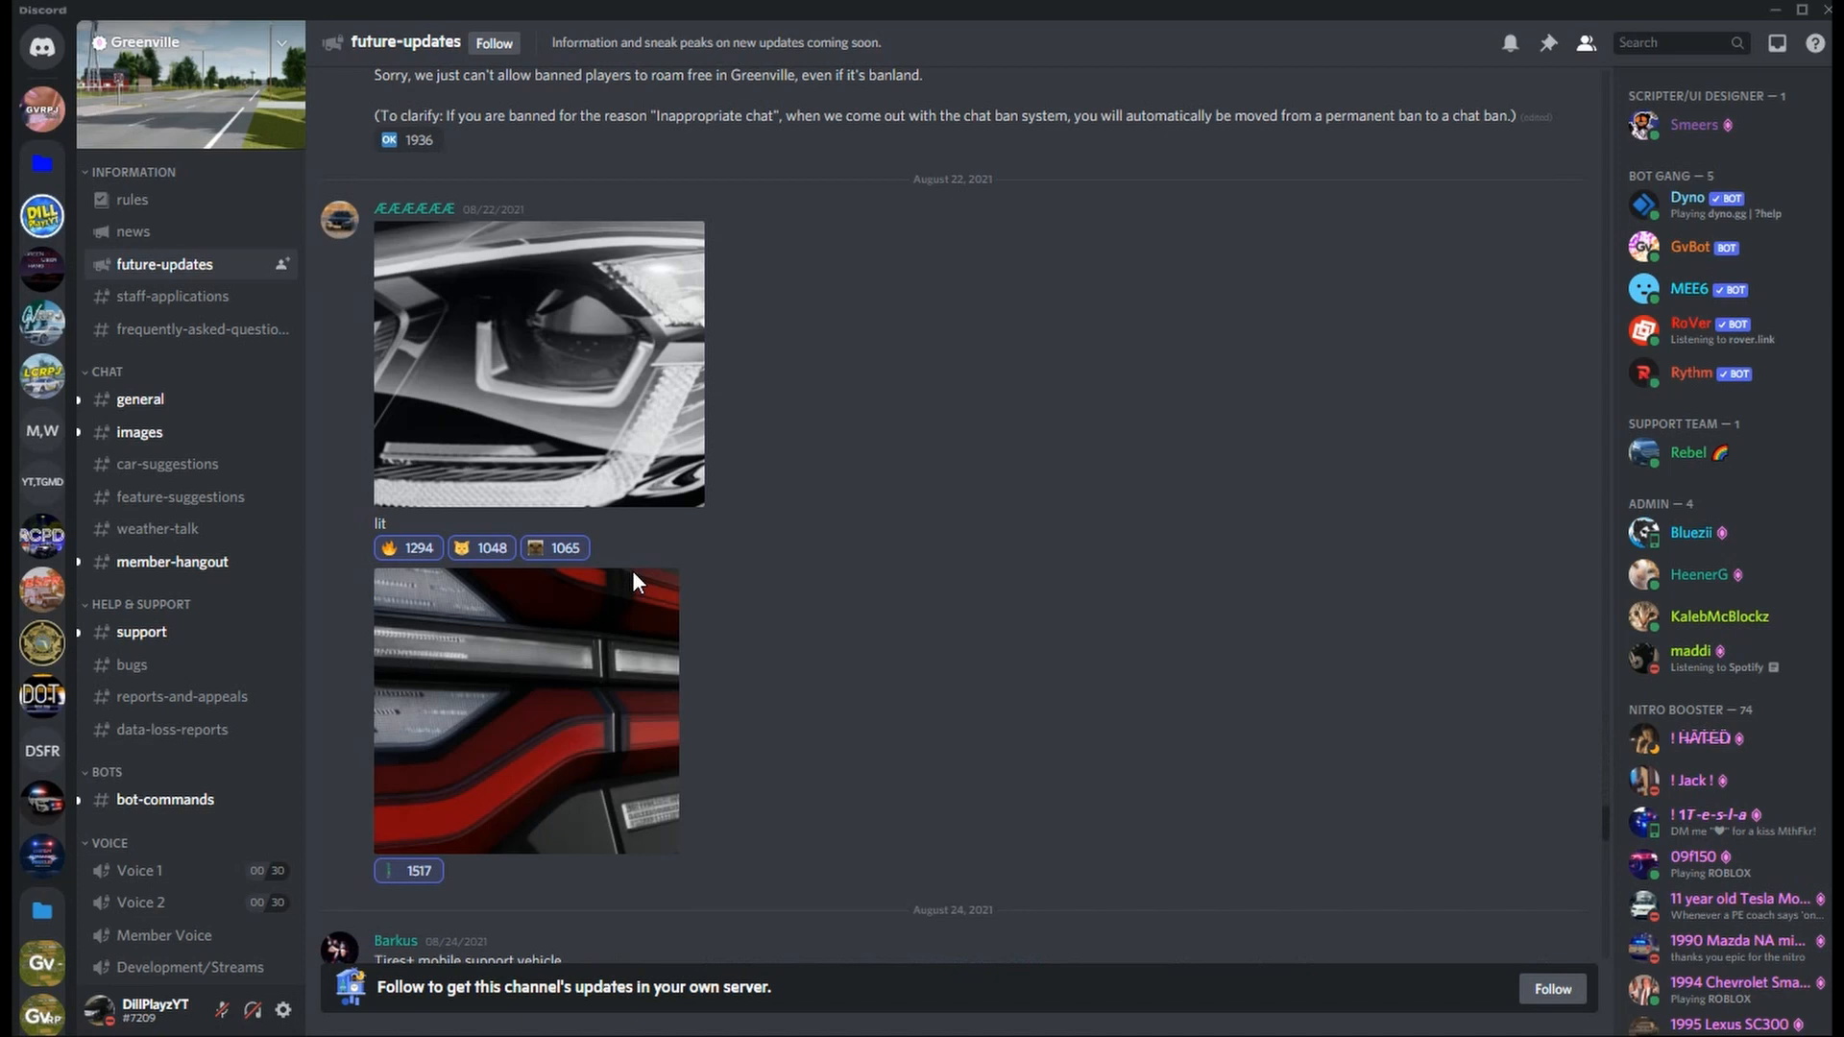
scroll("up", 3)
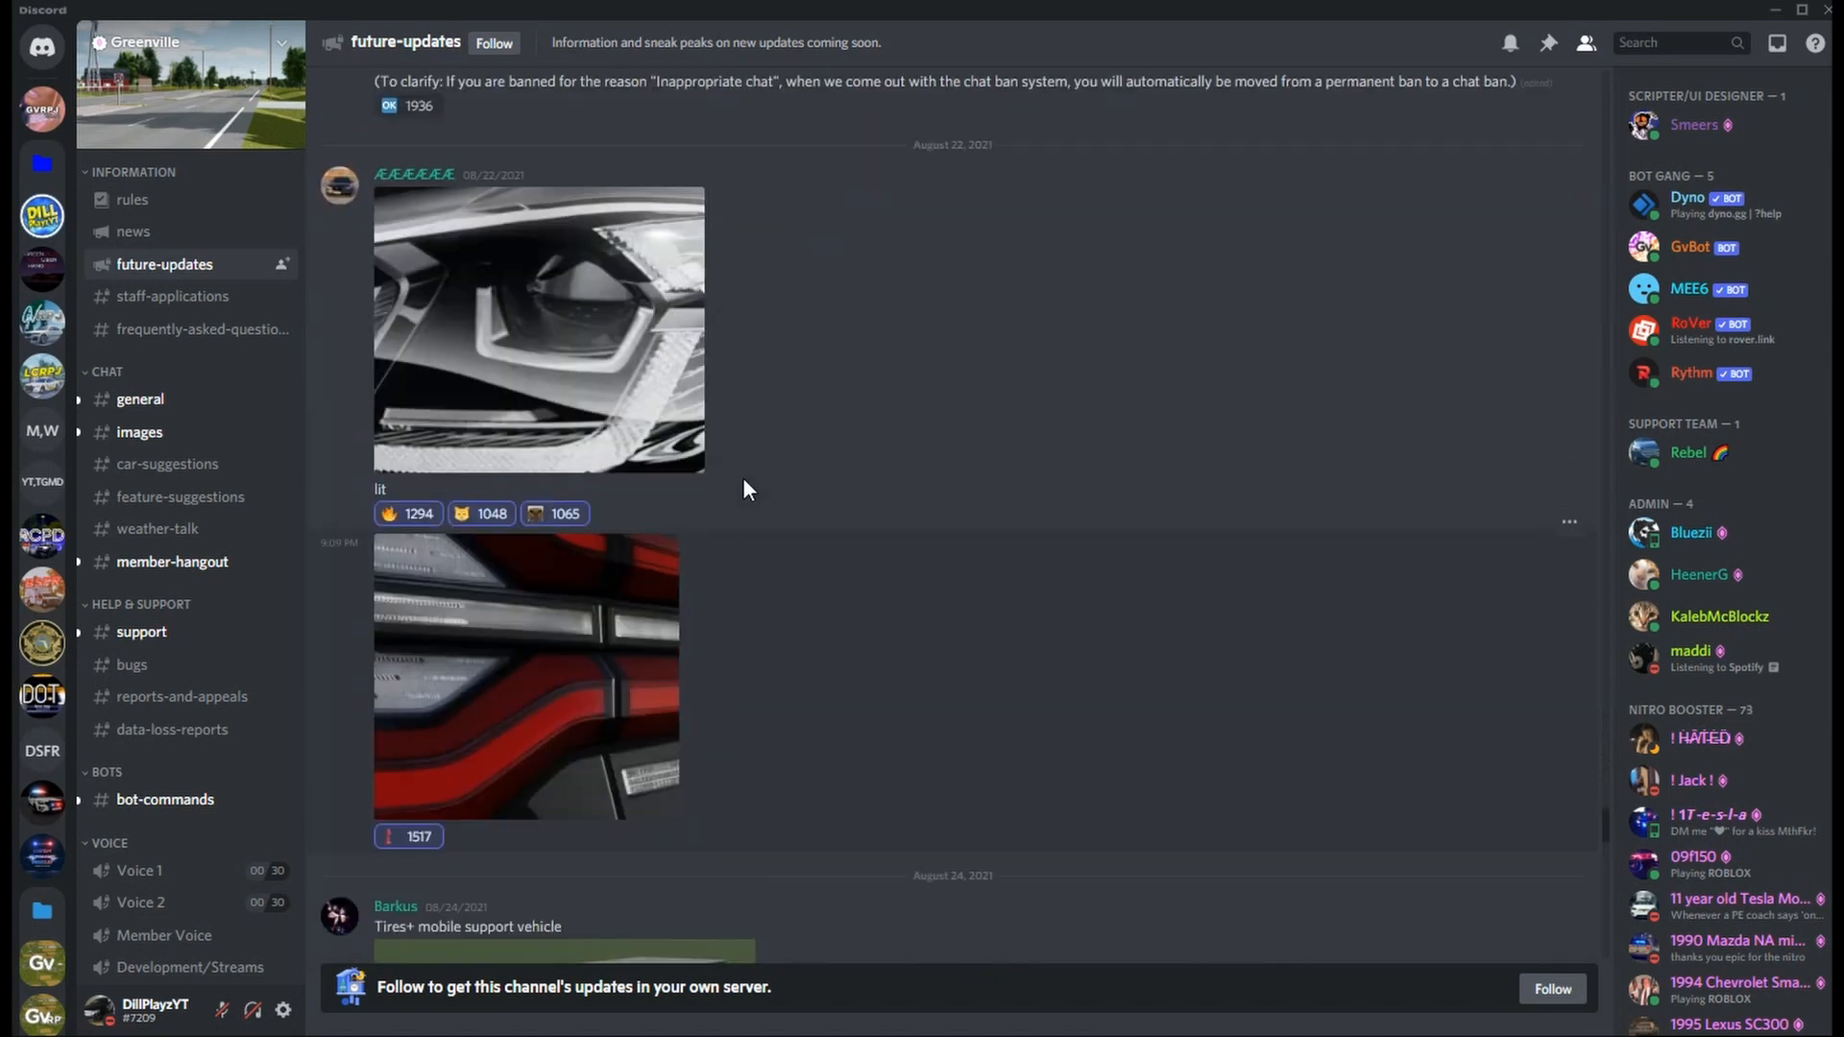
scroll("up", 3)
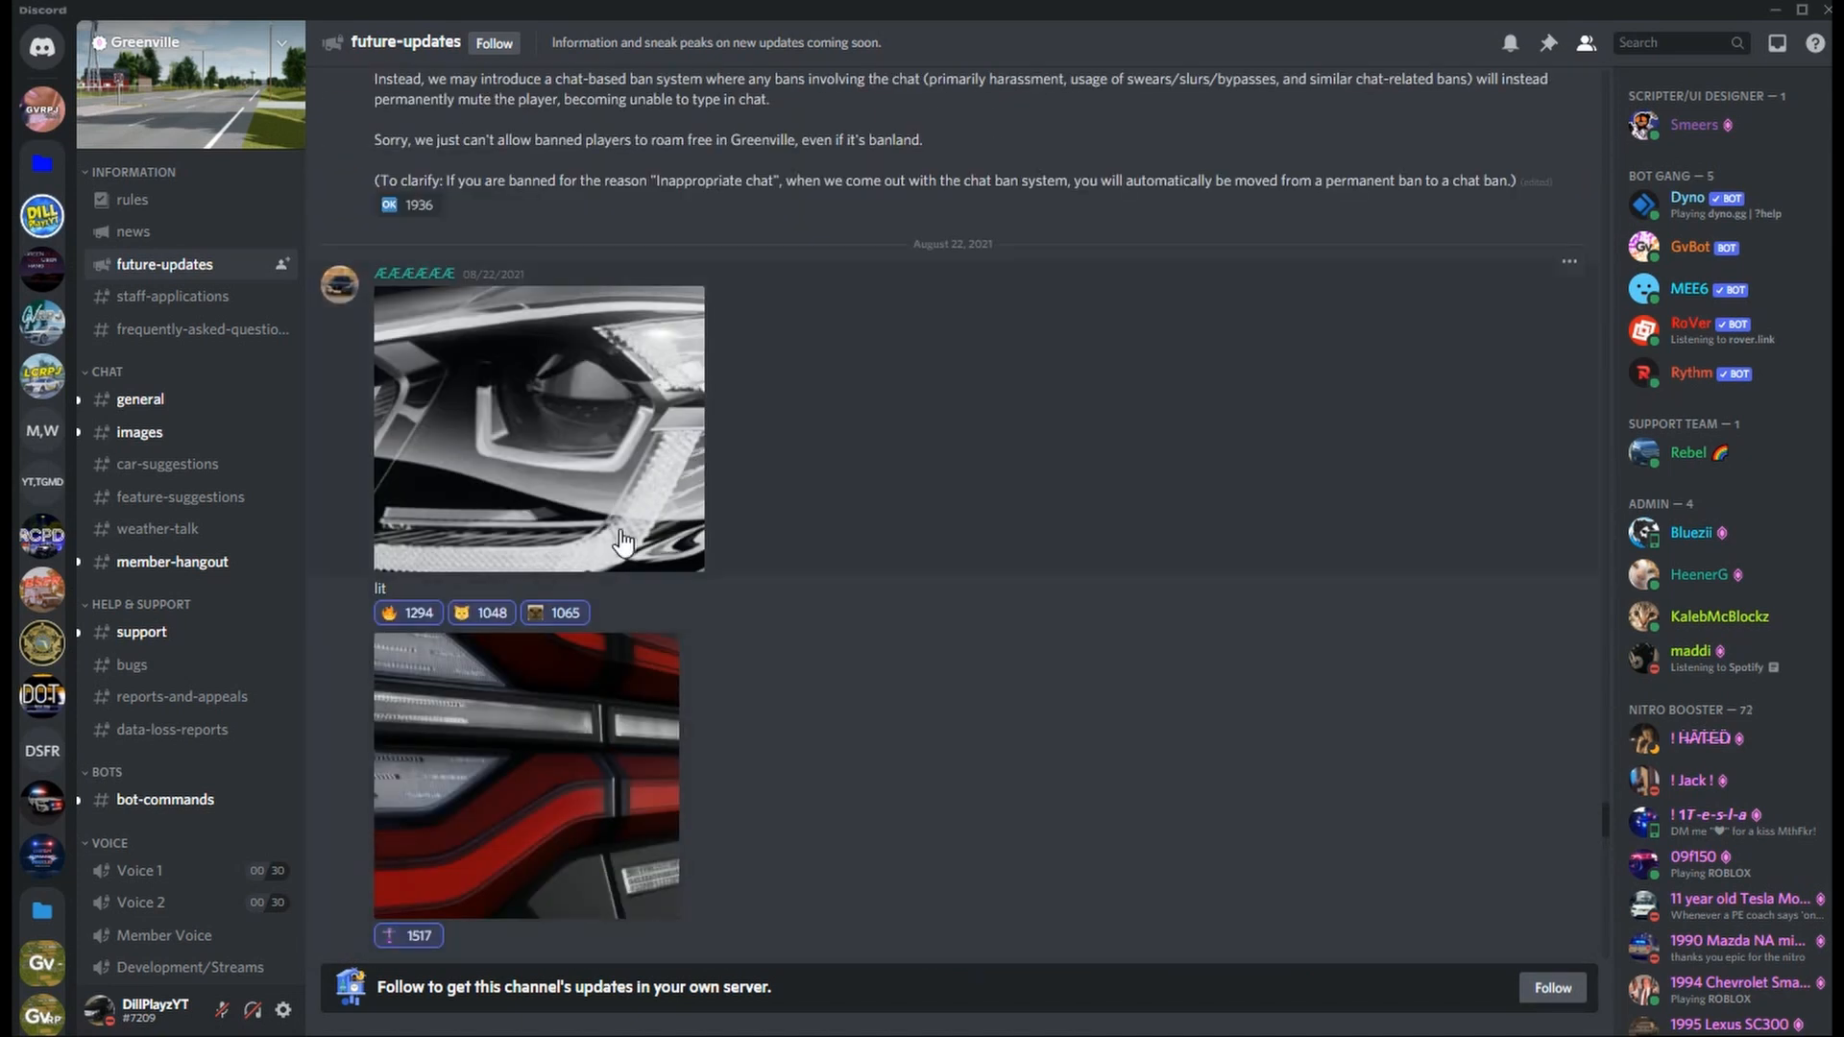
left_click(537, 427)
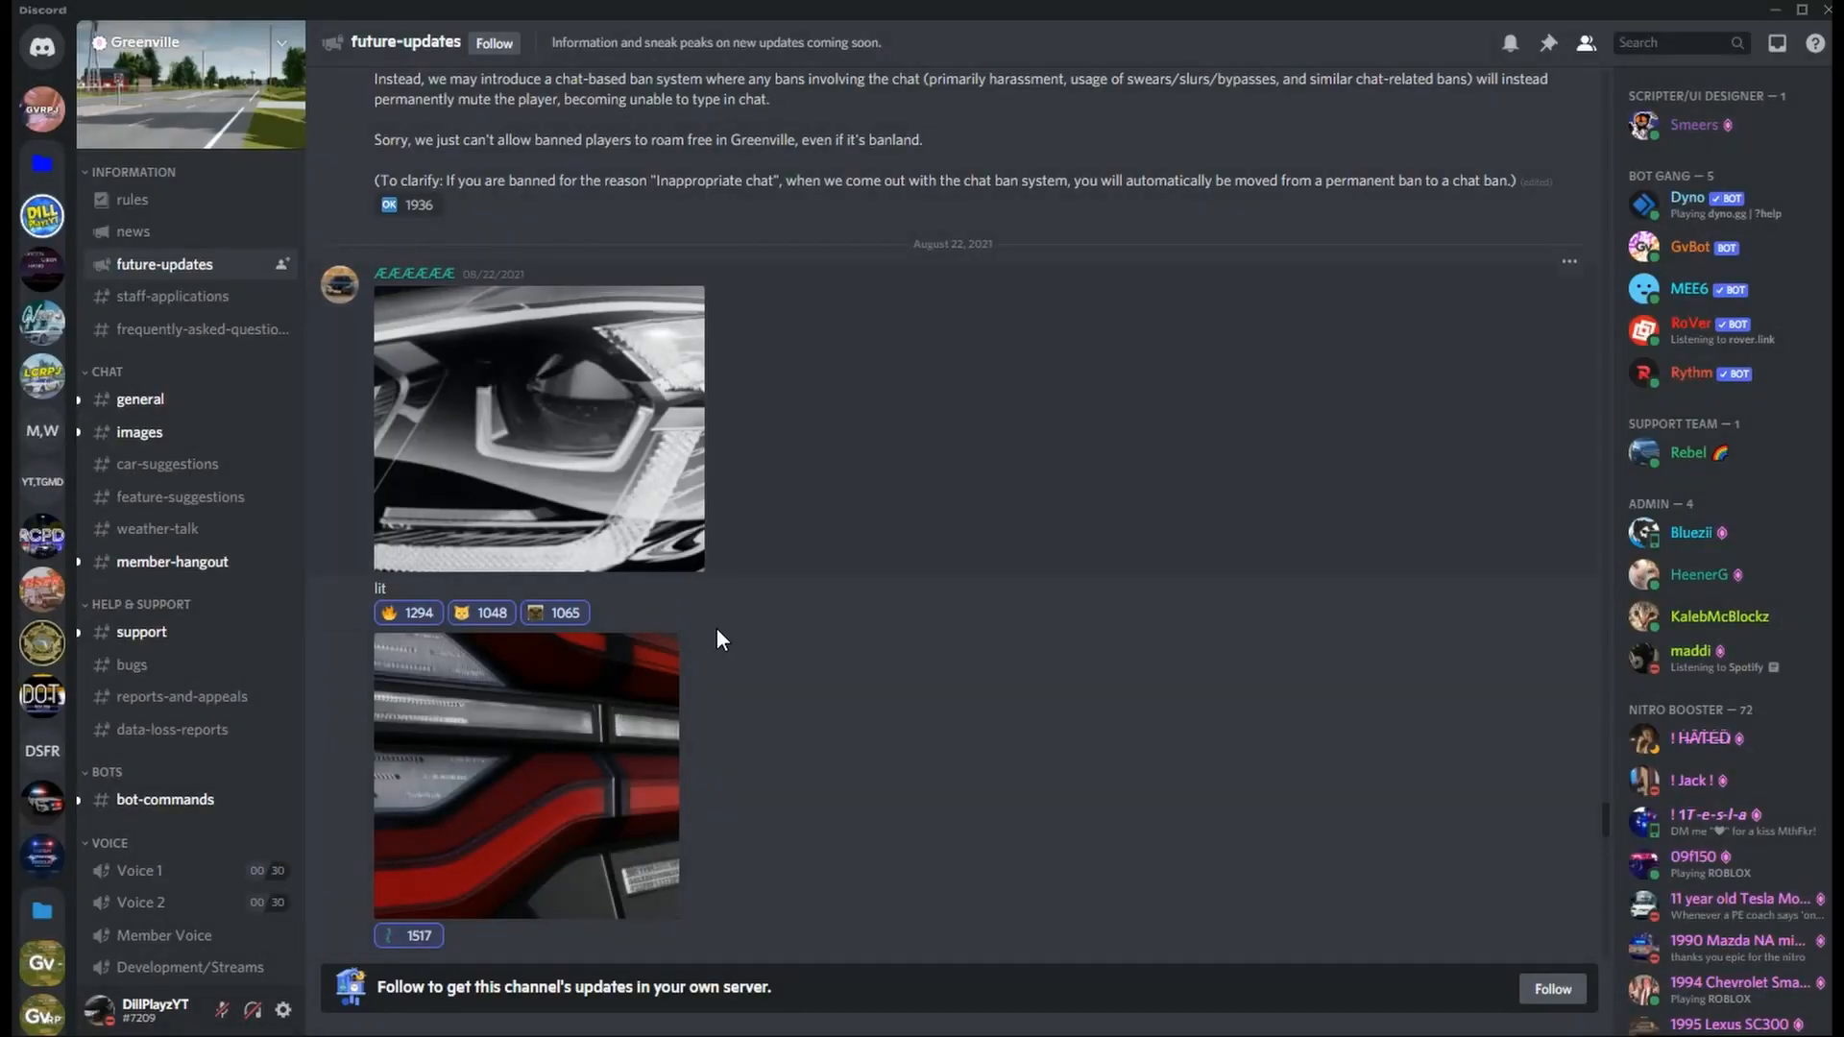
scroll("down", 3)
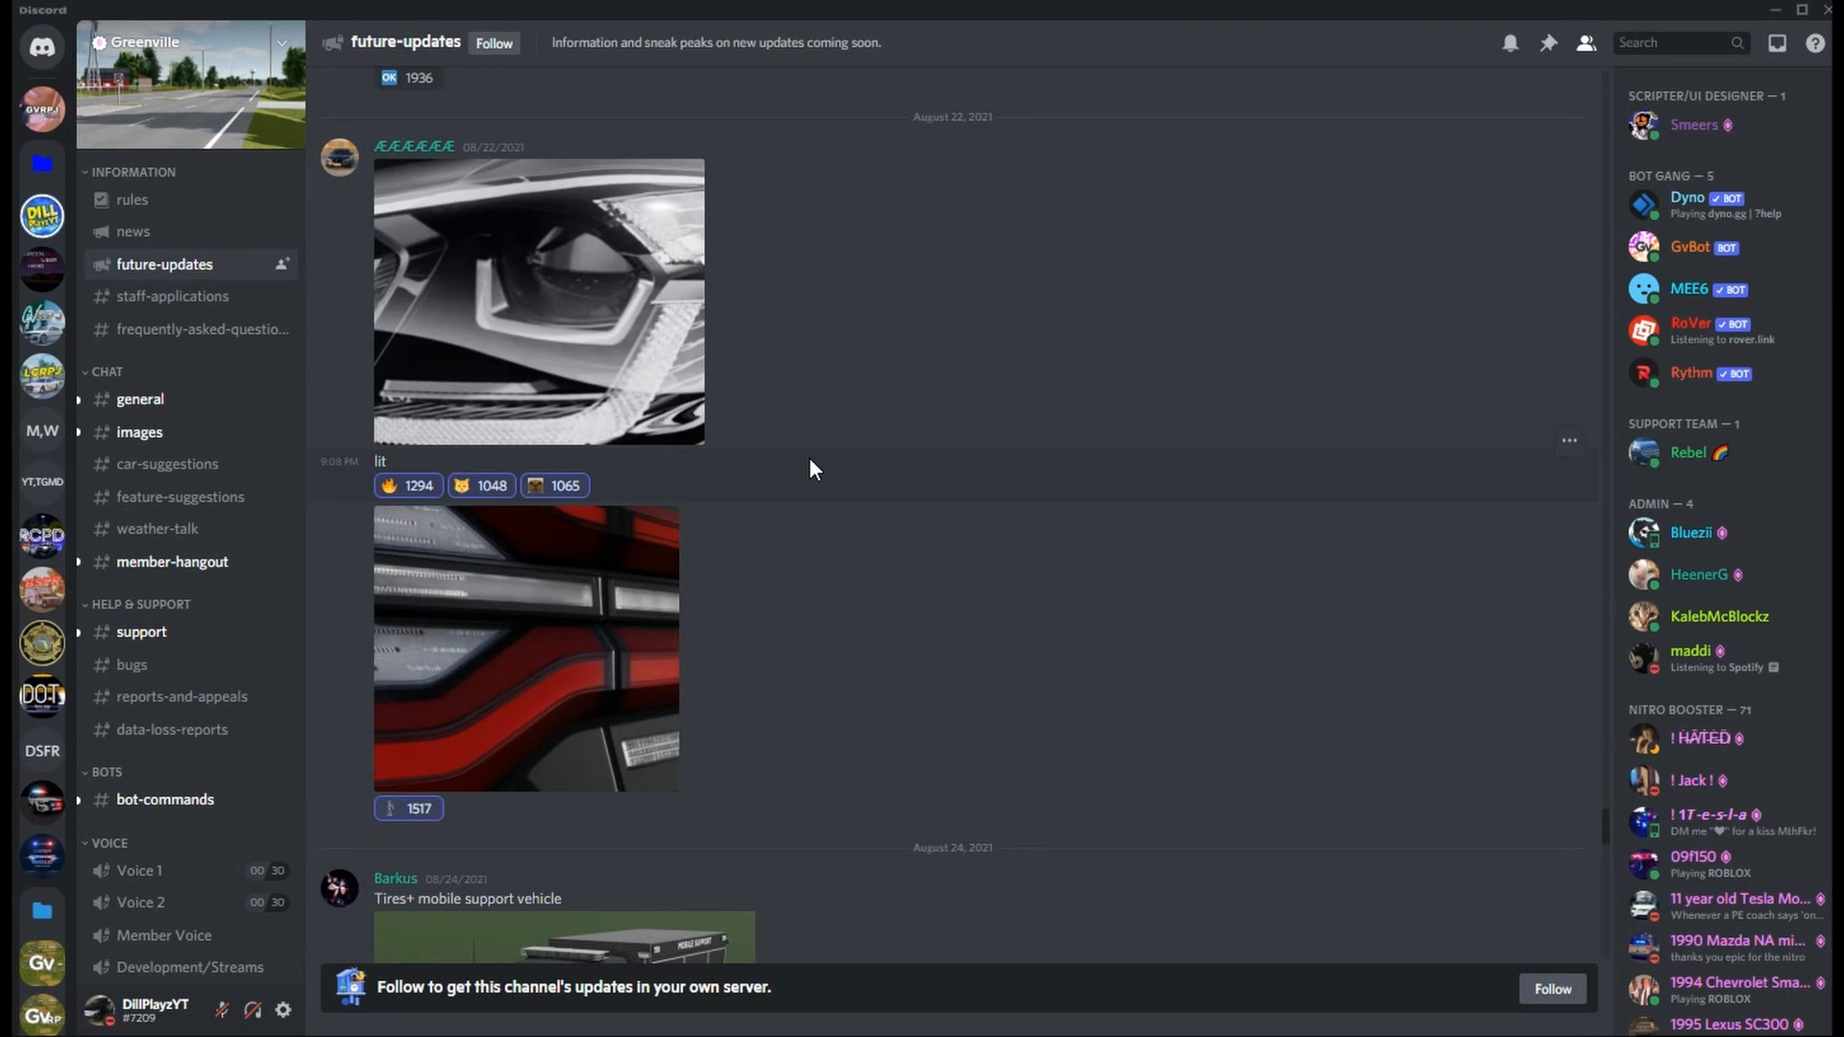
Step: Scroll down to the August 24 Tires+ mobile support vehicle post and its two truck pictures
scroll("down", 3)
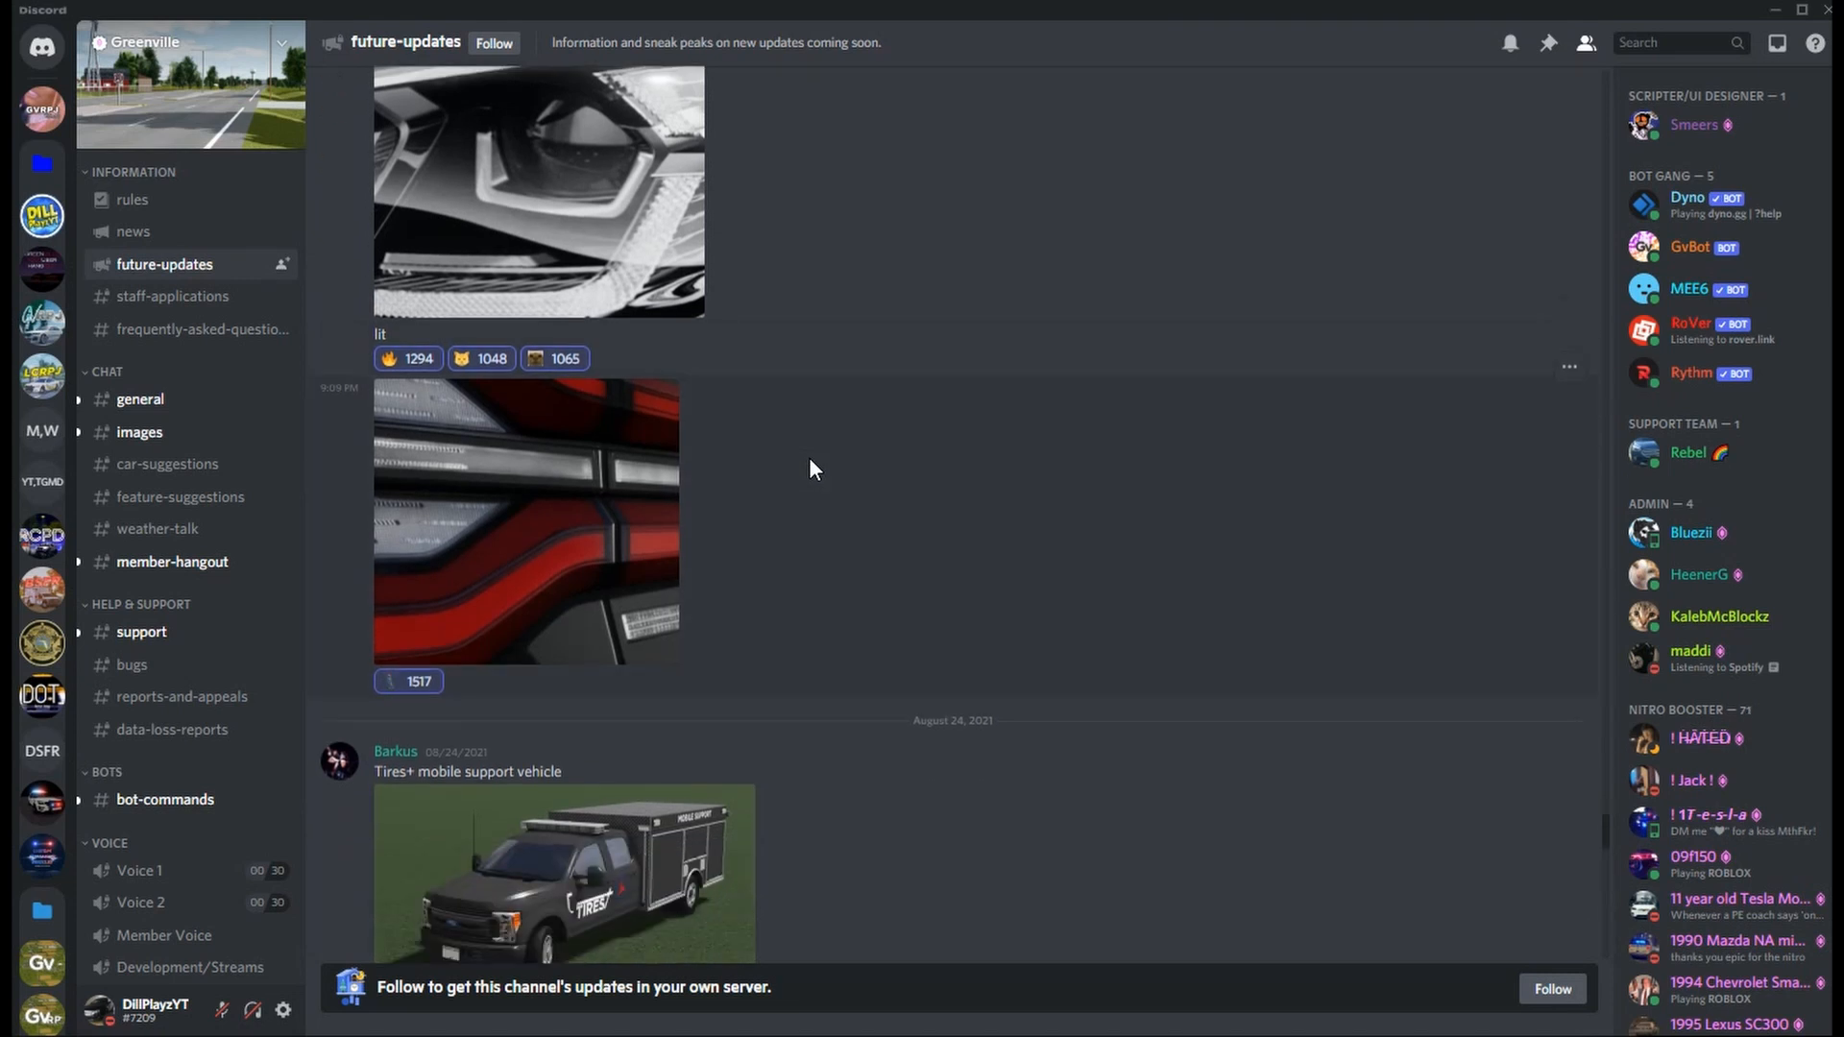
scroll("down", 3)
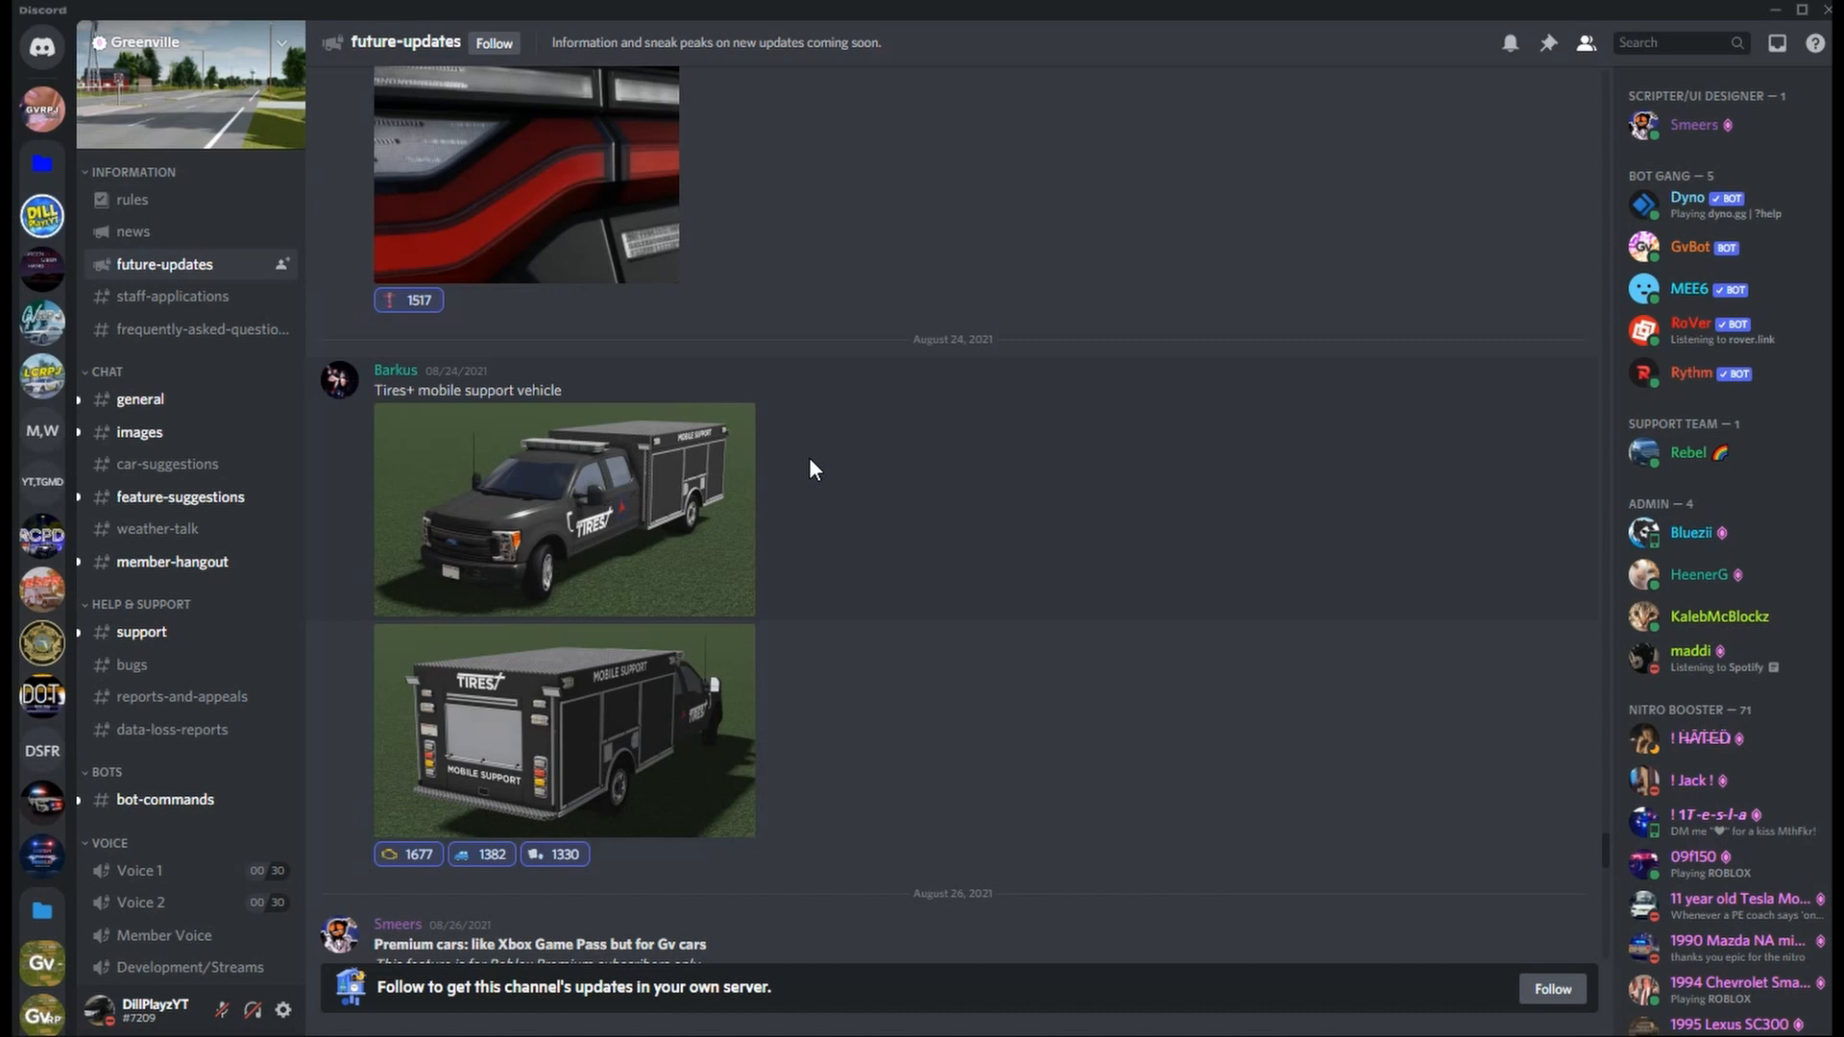
mouse_move(638, 532)
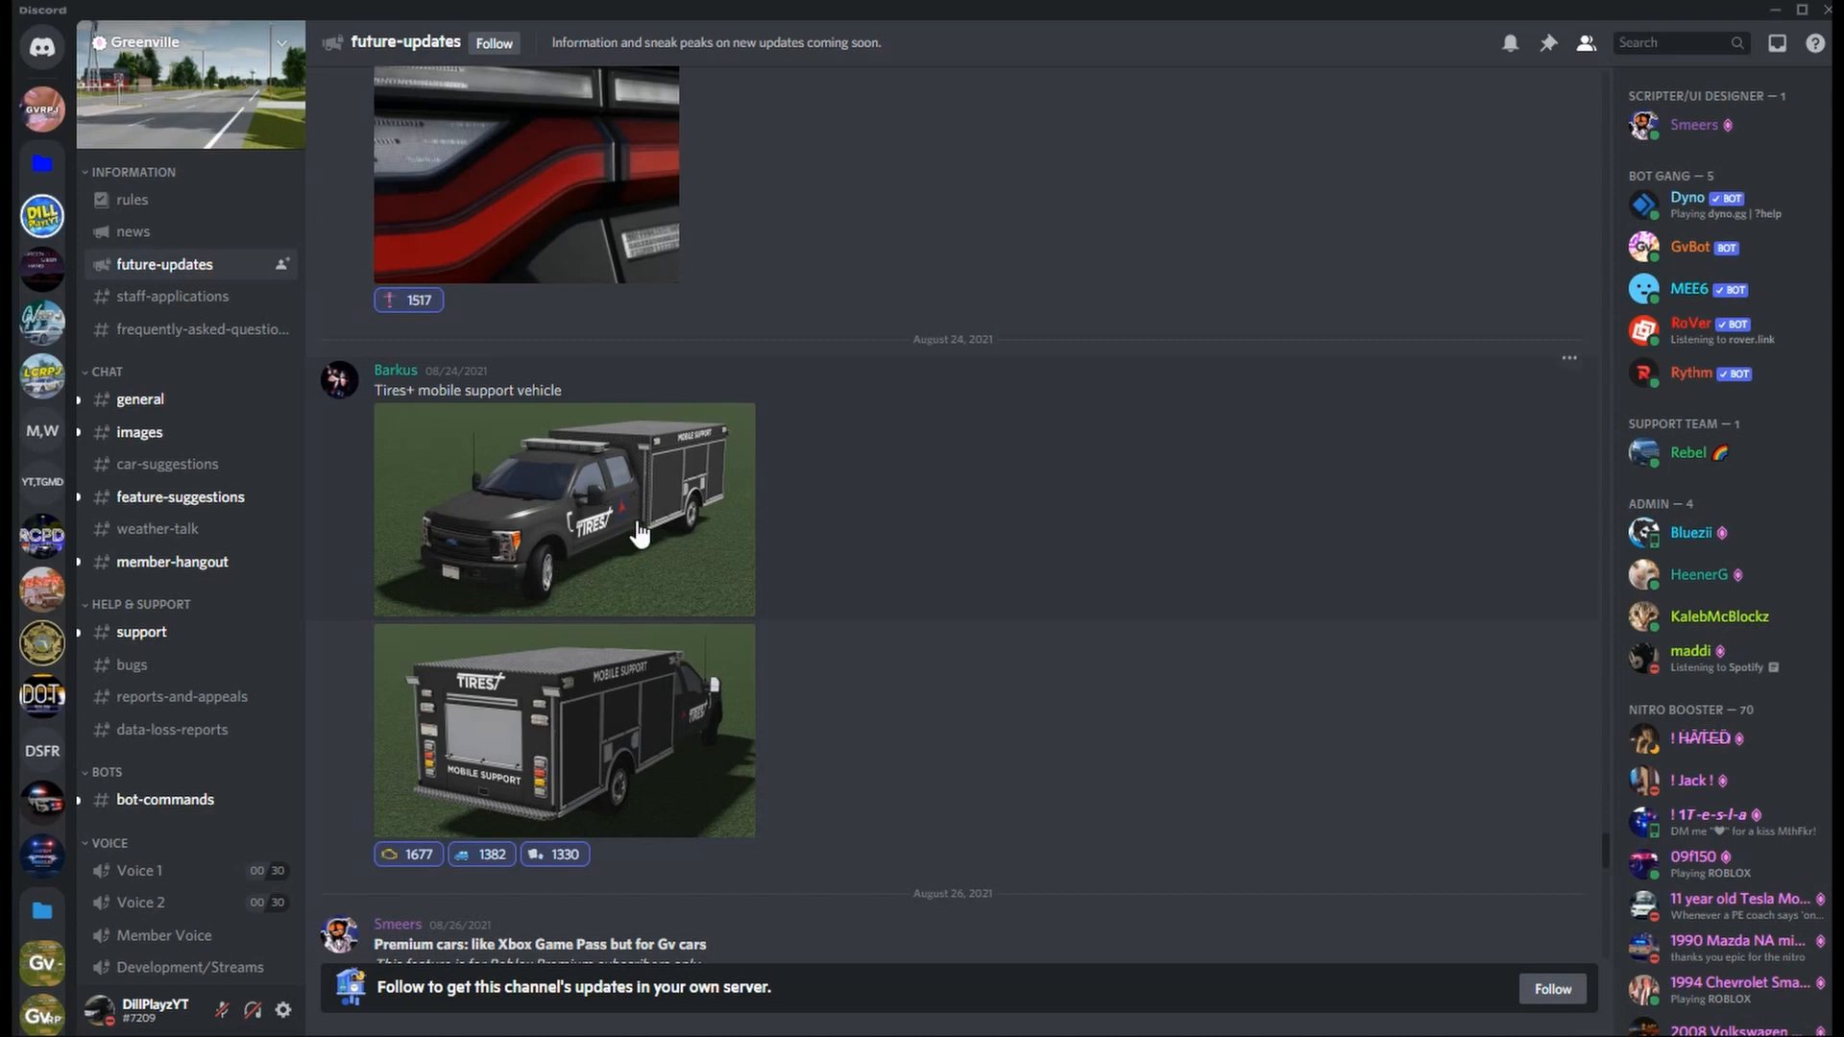
left_click(563, 728)
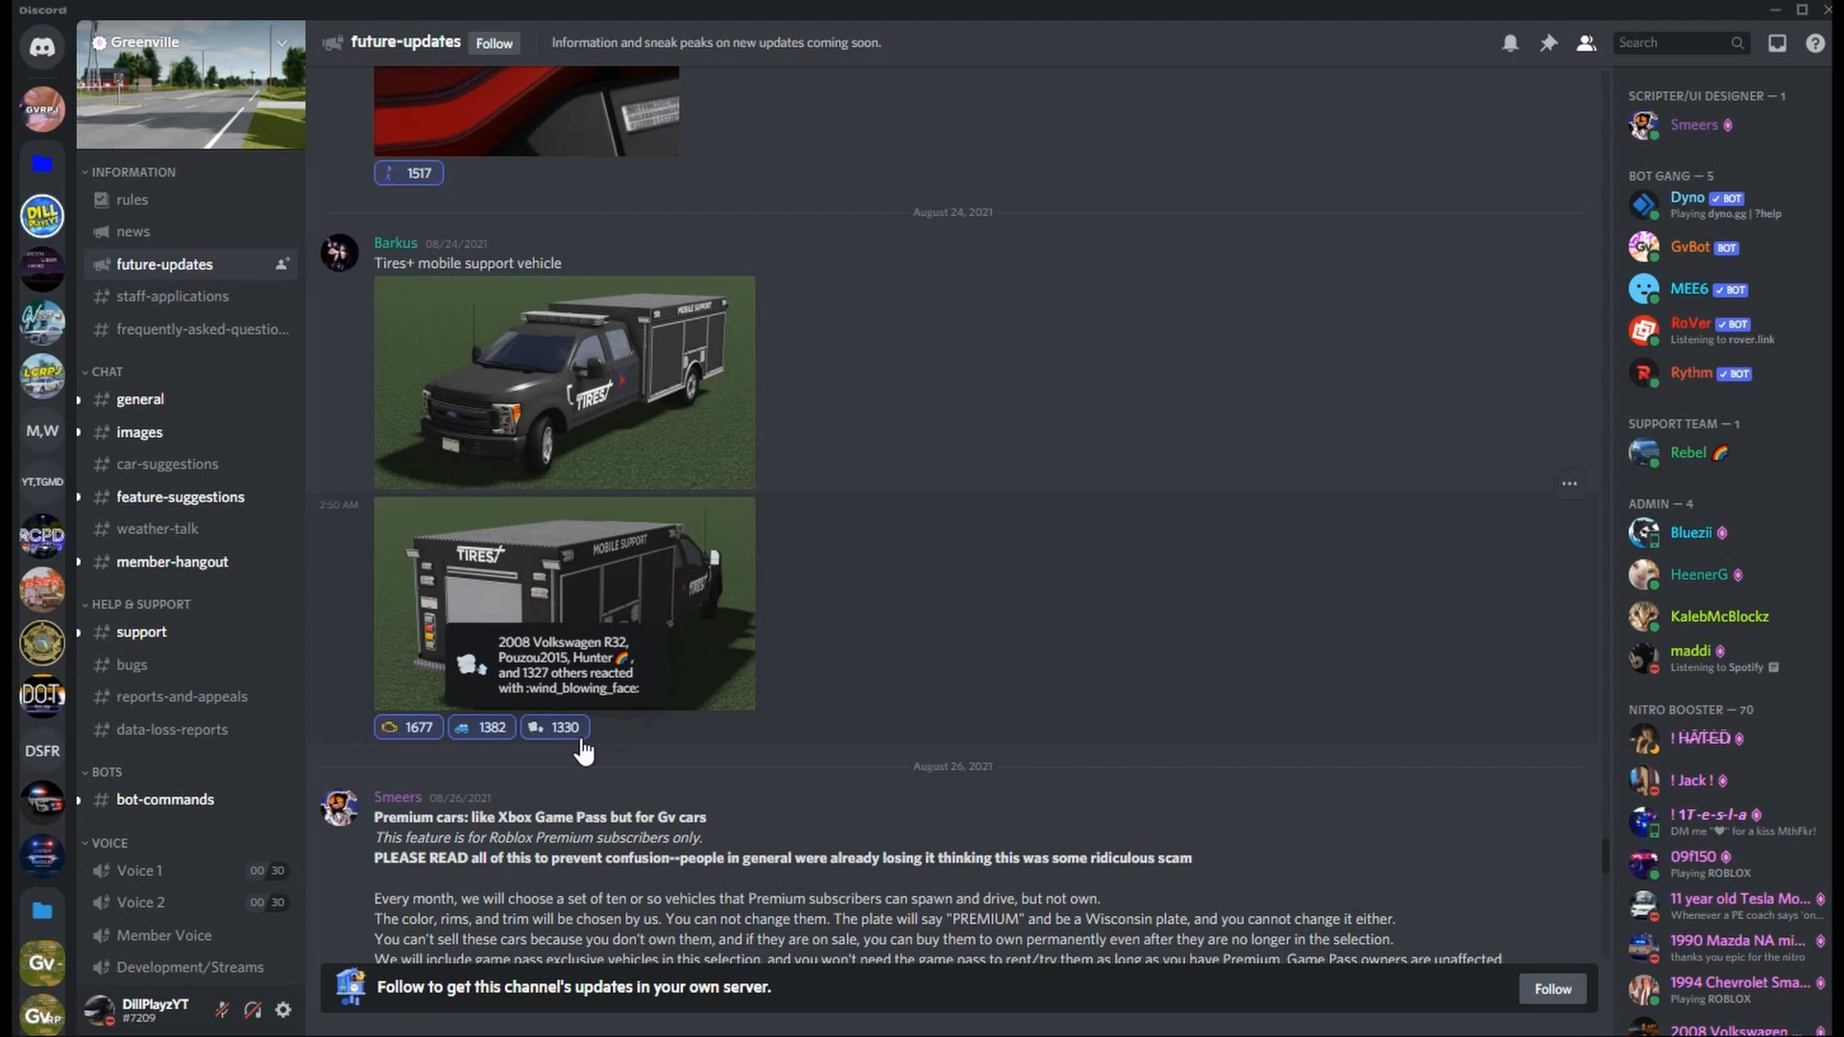
Step: Scroll through the Premium cars announcement to the August 27 Lamborghini Huracan LP610-4 post
scroll("down", 3)
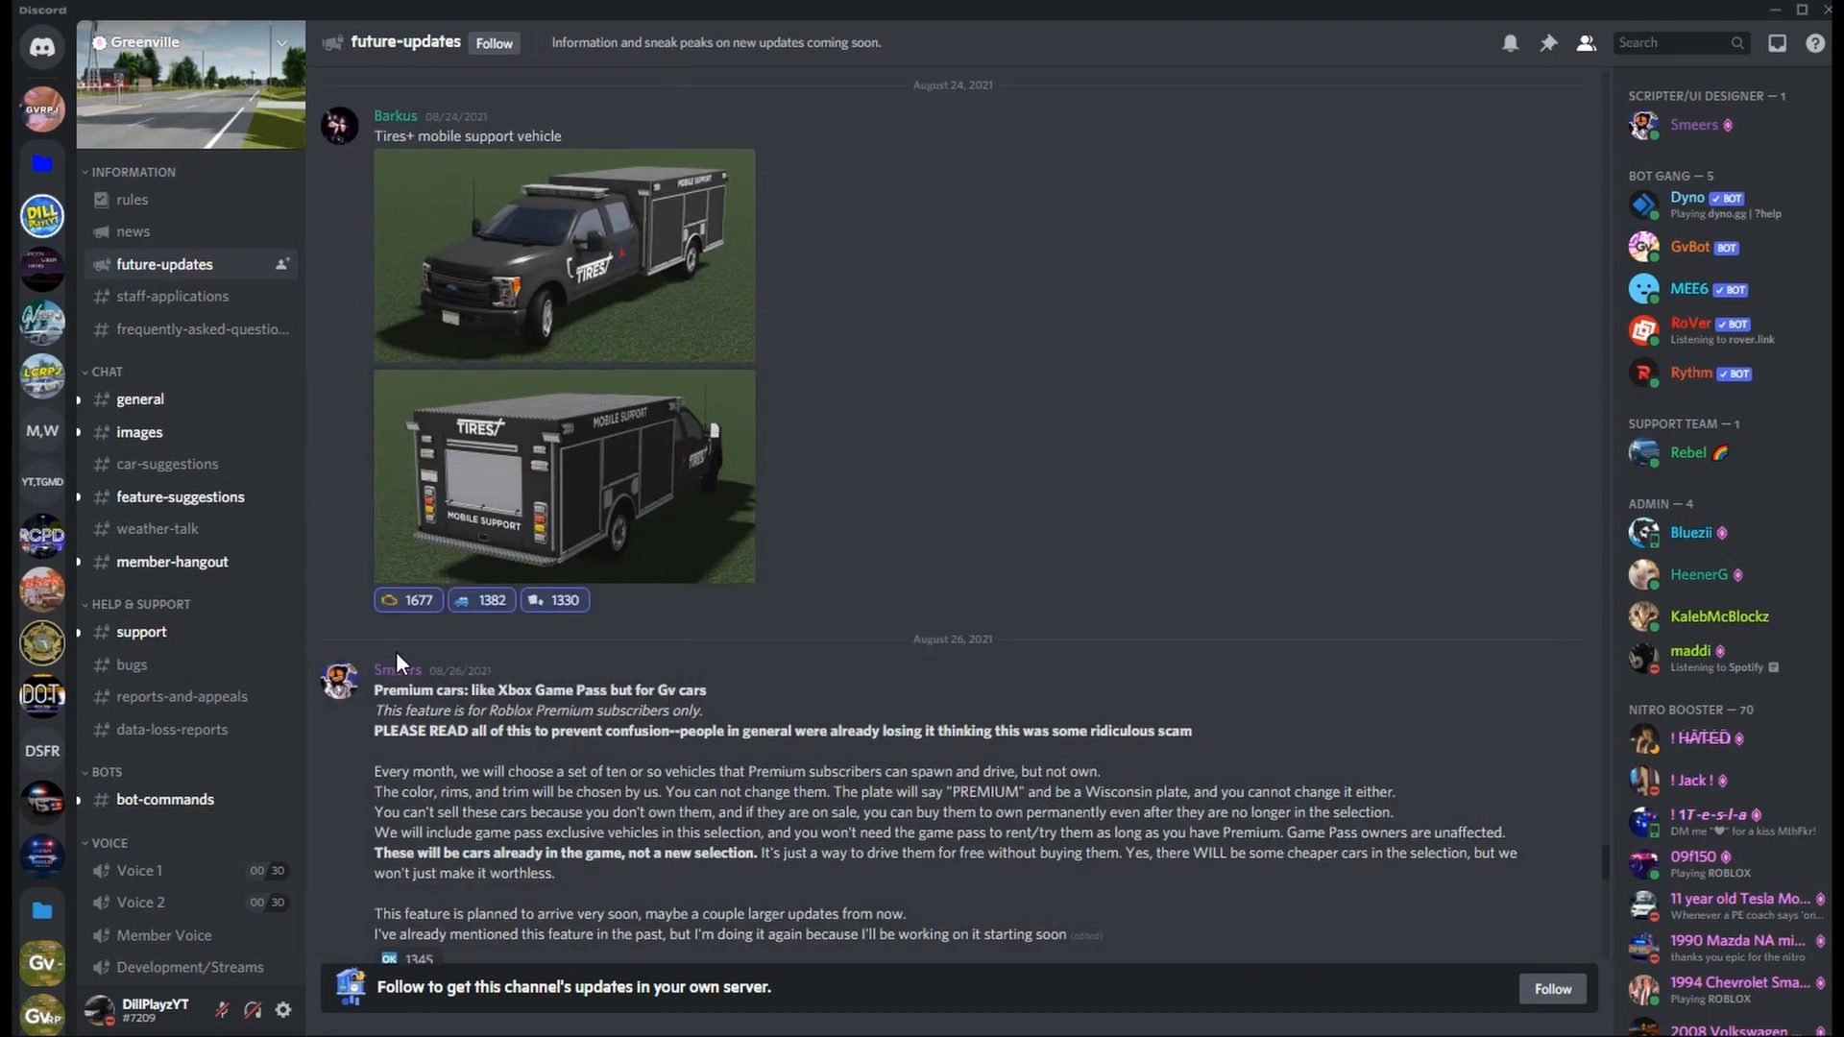
mouse_move(426, 722)
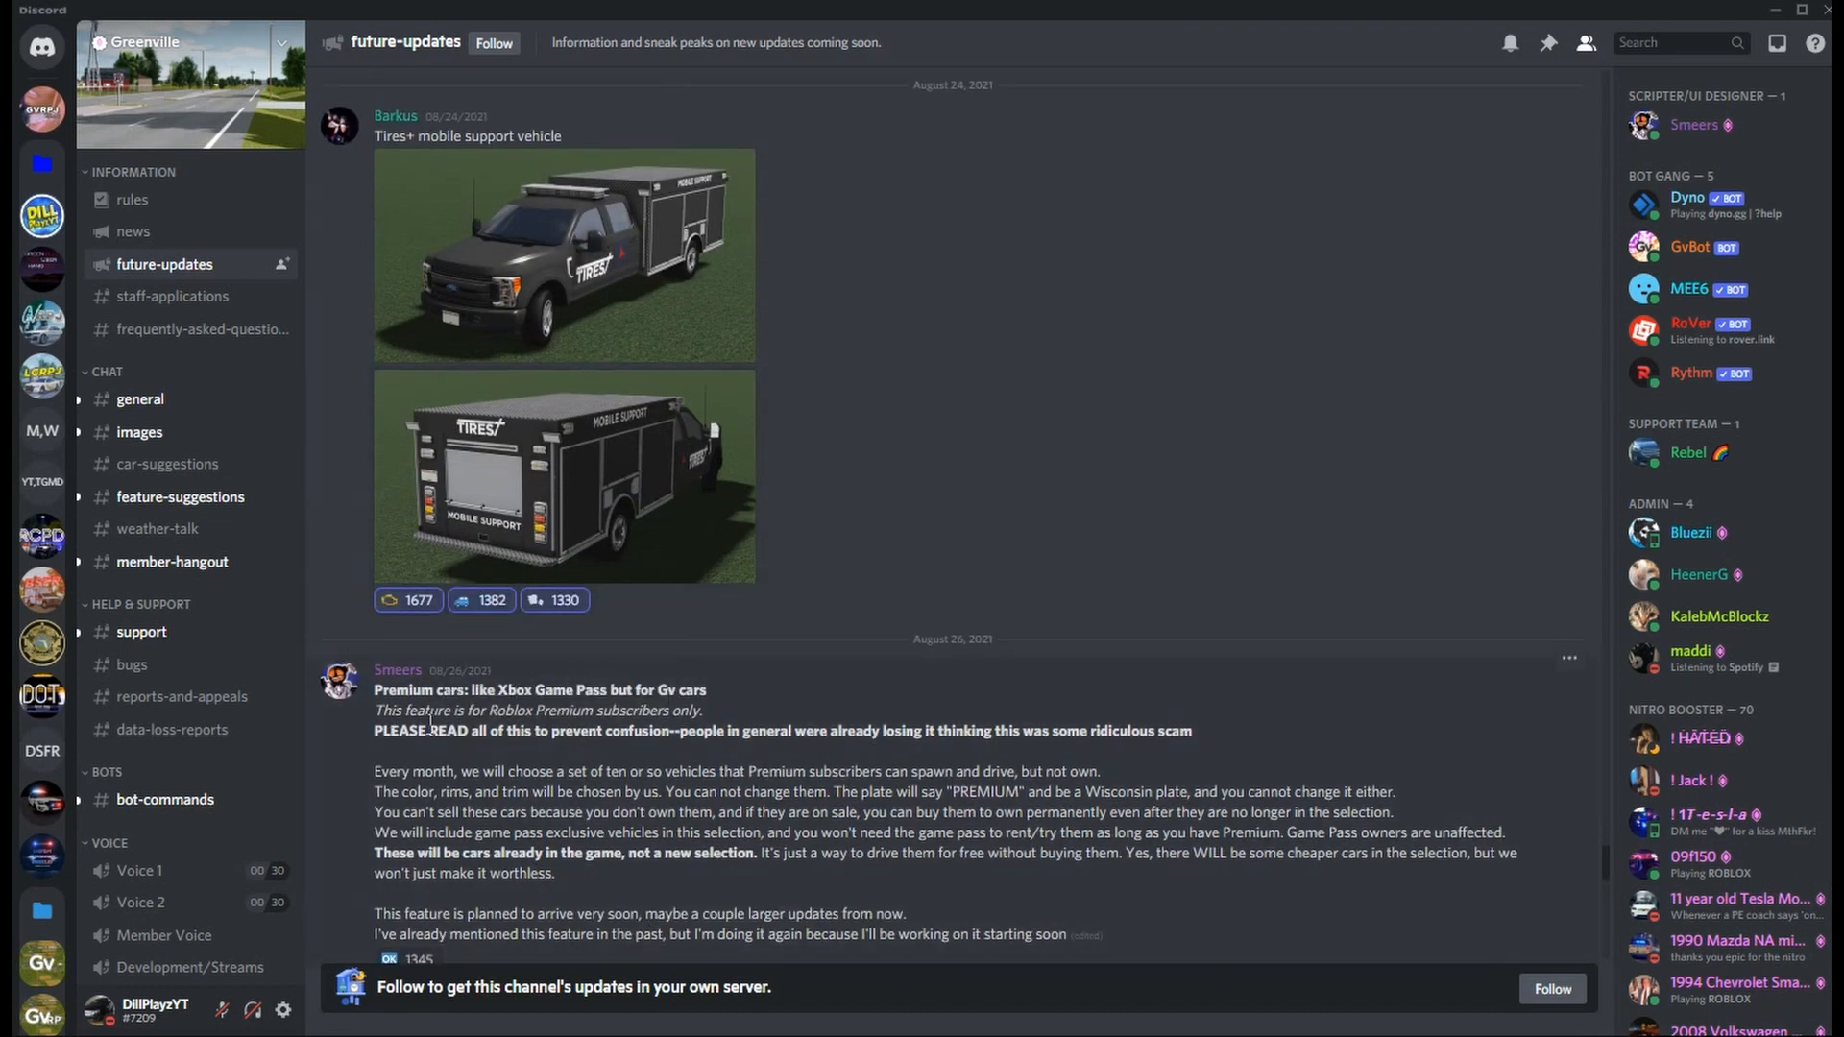
scroll("down", 3)
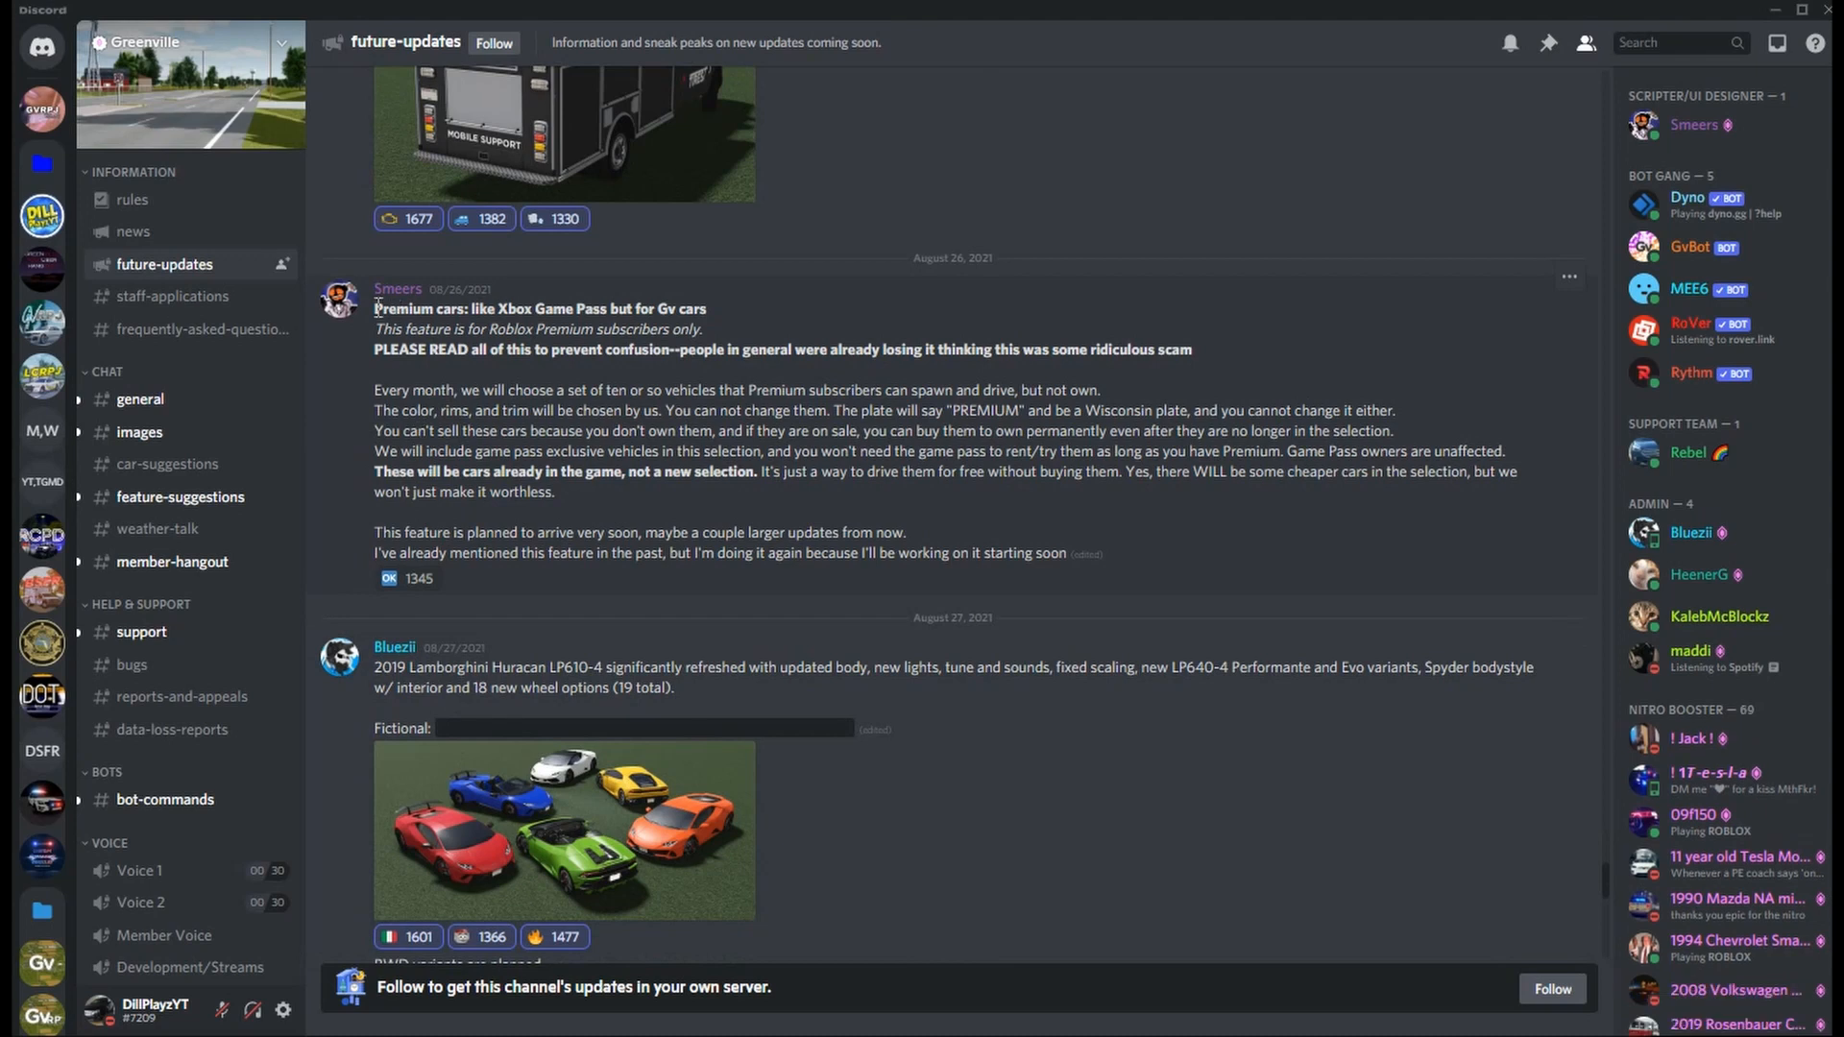
mouse_move(507, 327)
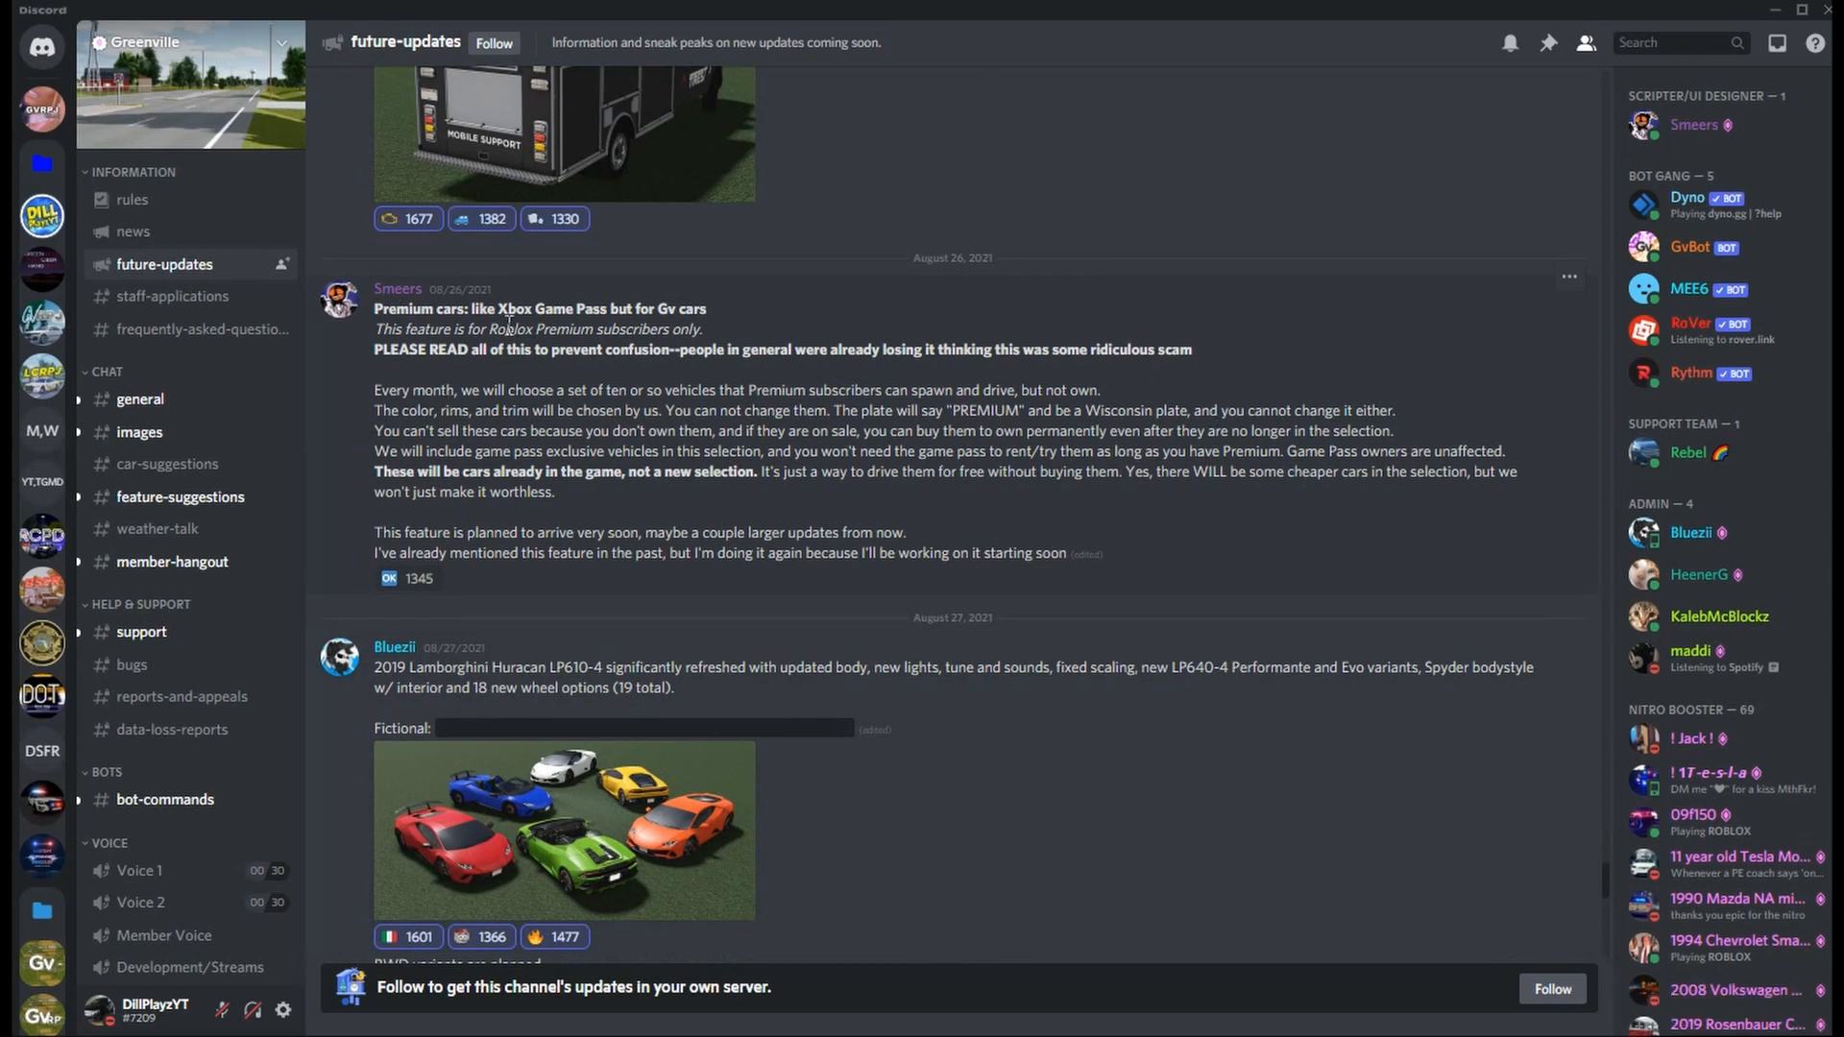
mouse_move(741, 507)
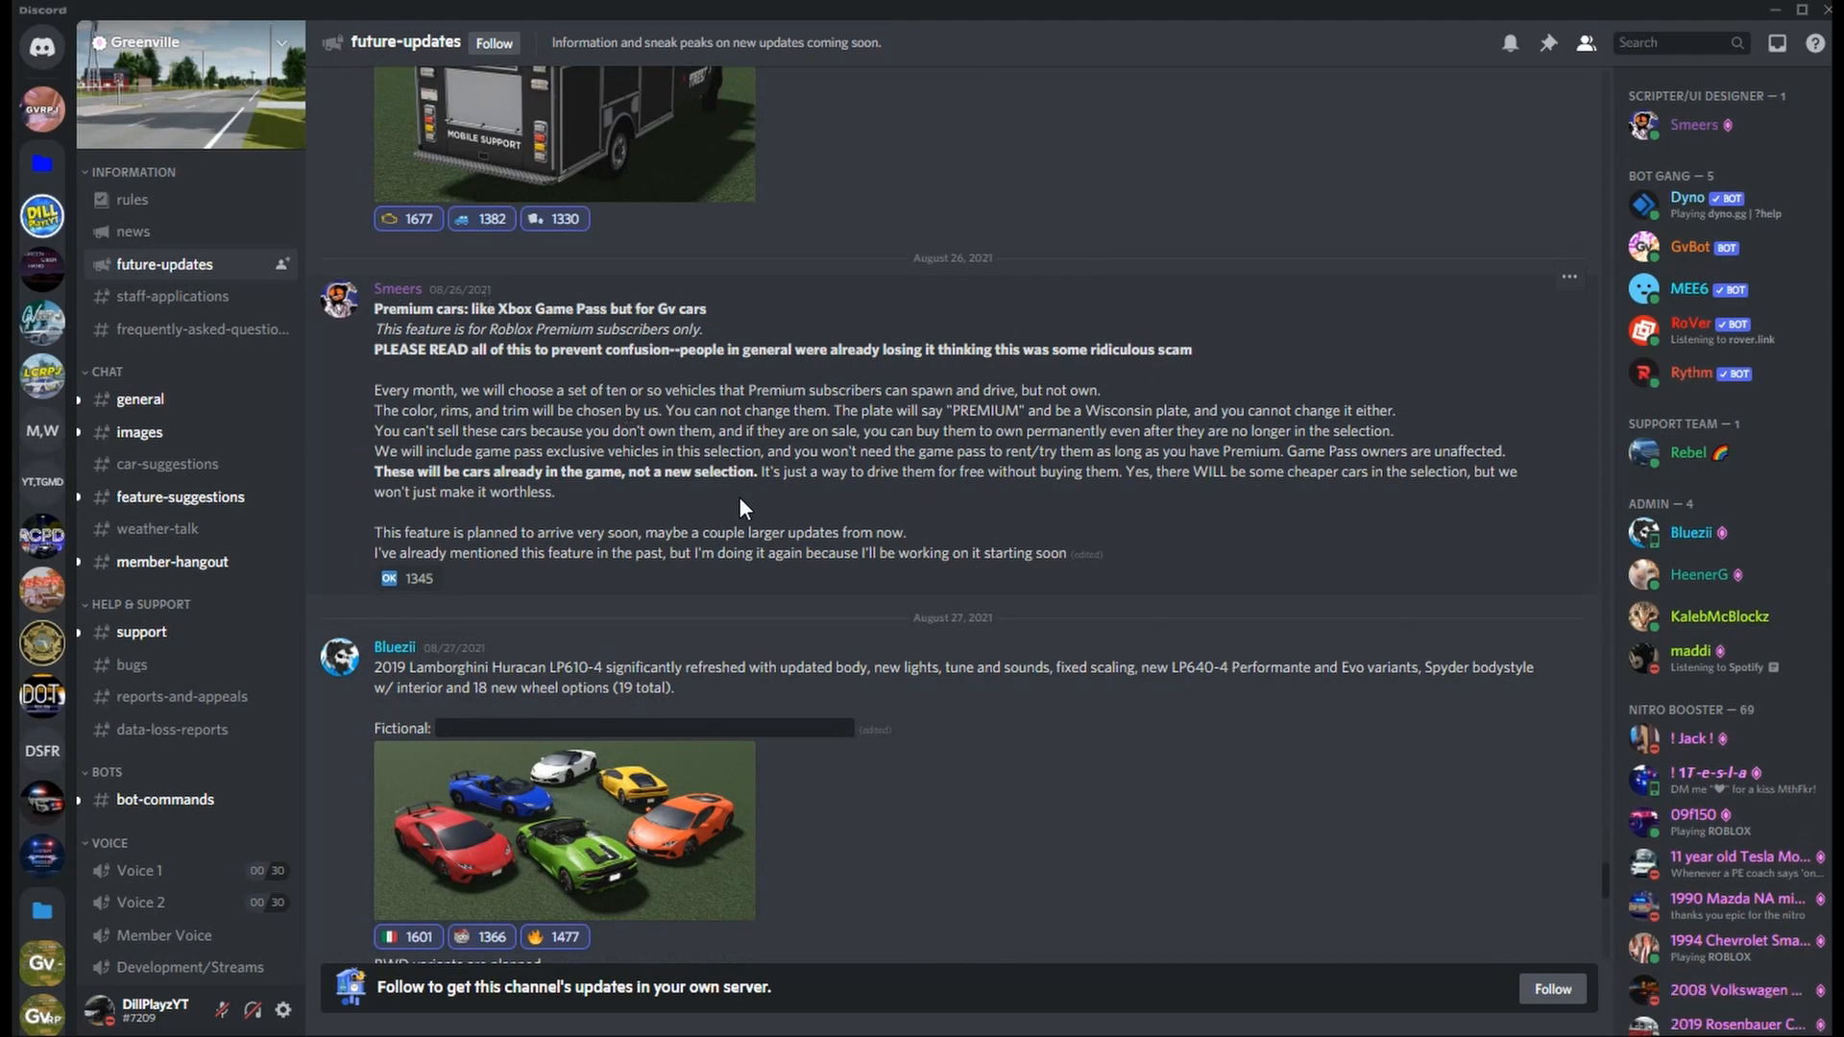
scroll("down", 3)
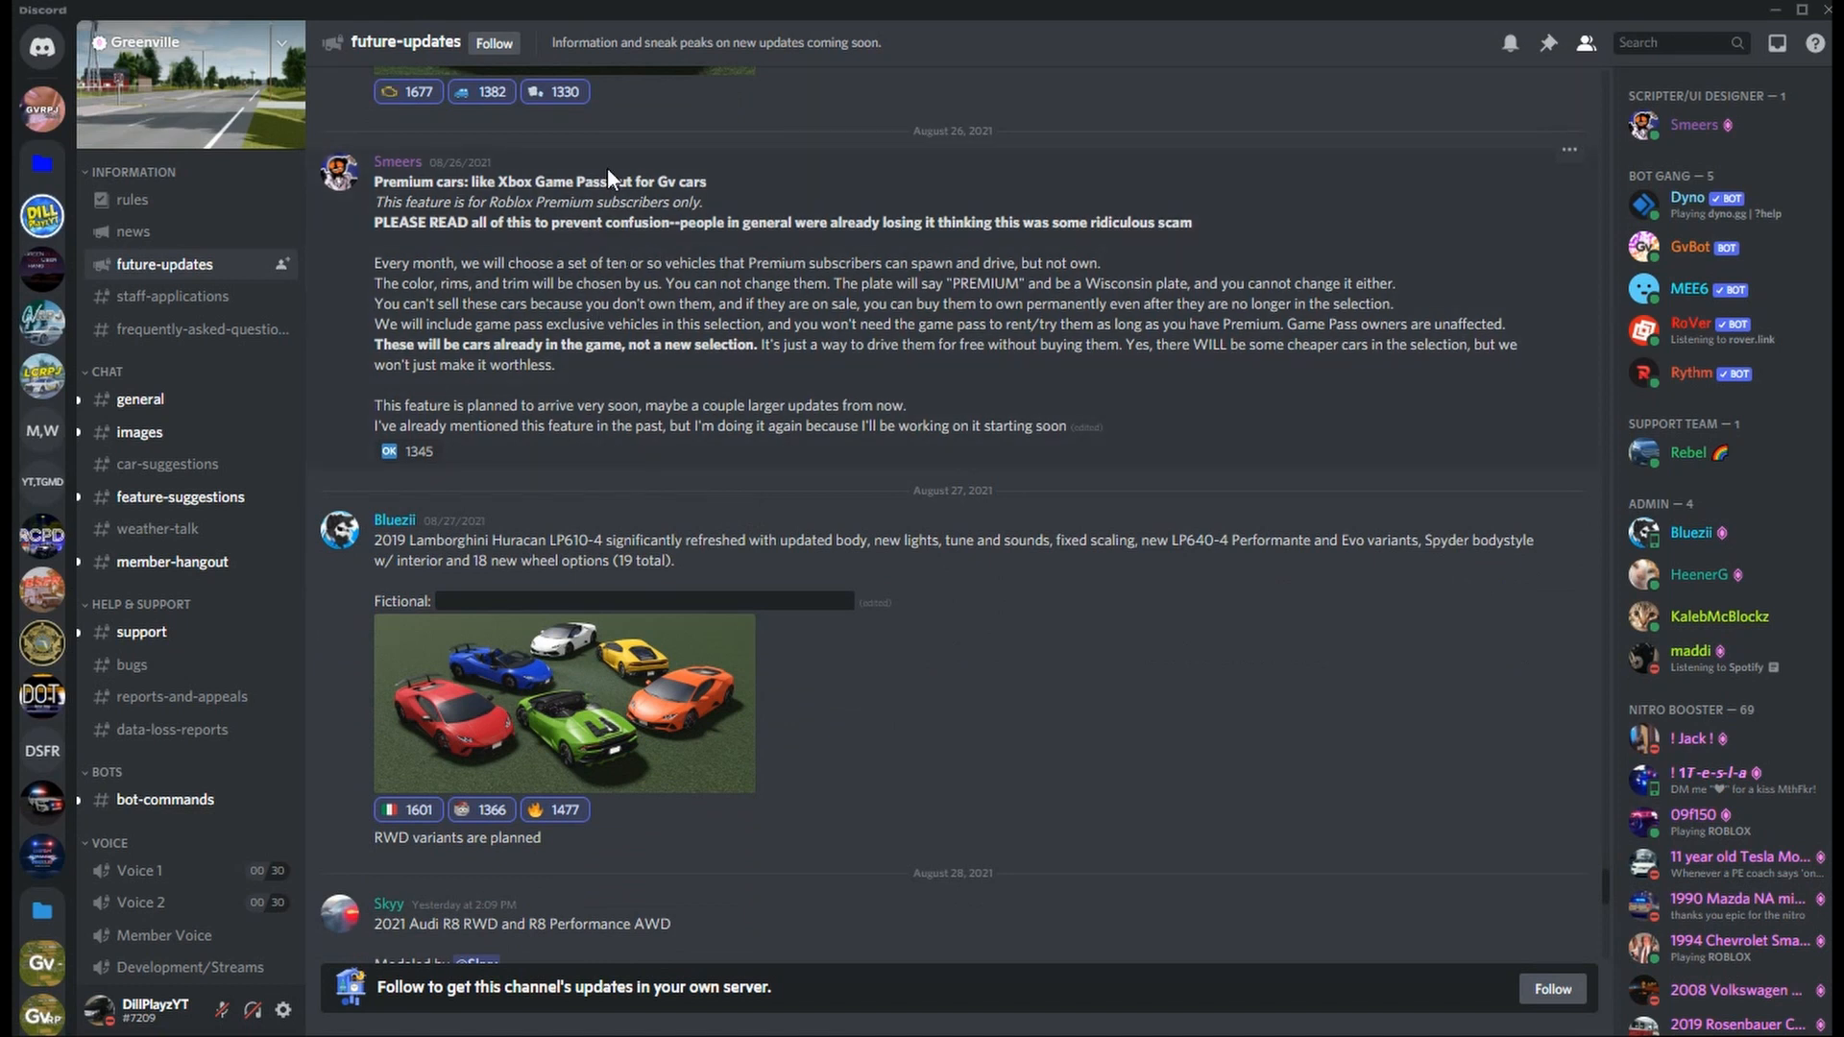
mouse_move(953, 651)
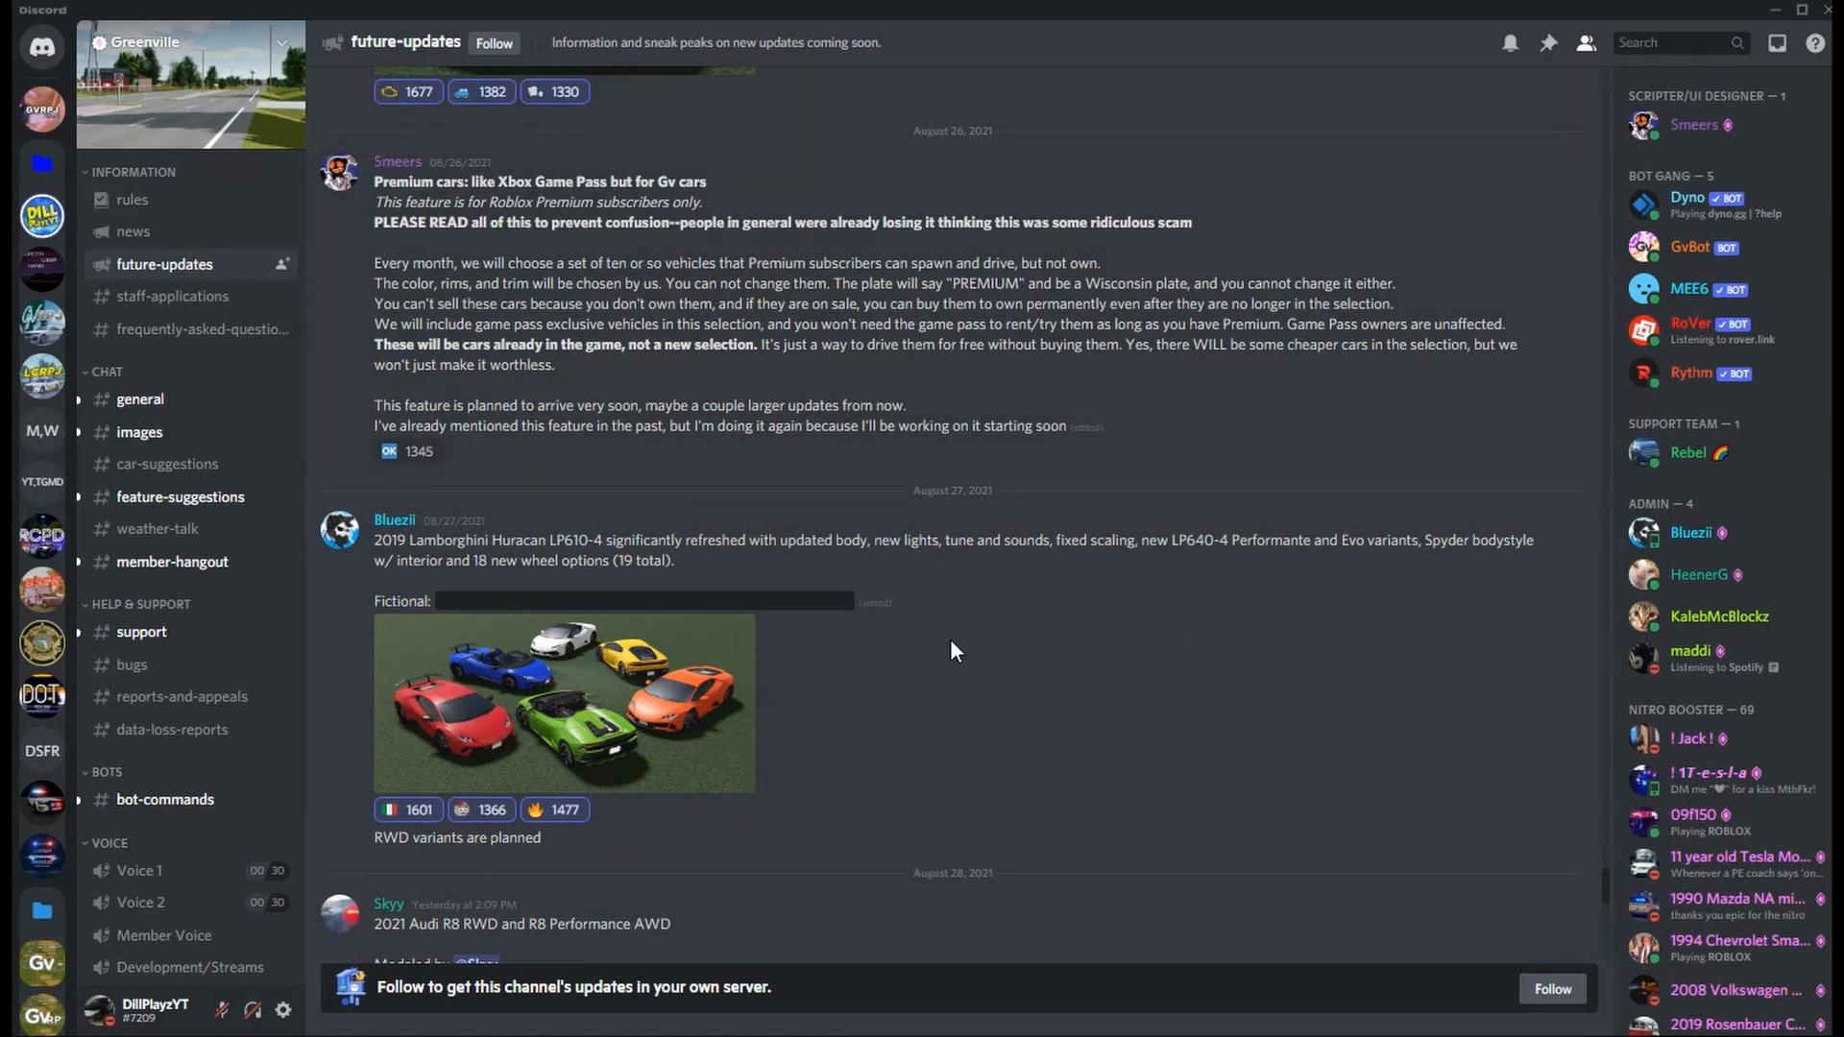
Step: Scroll to the 2021 Audi R8 post and enlarge the Lamborghini Huracan group picture of six colored Huracans
scroll("down", 3)
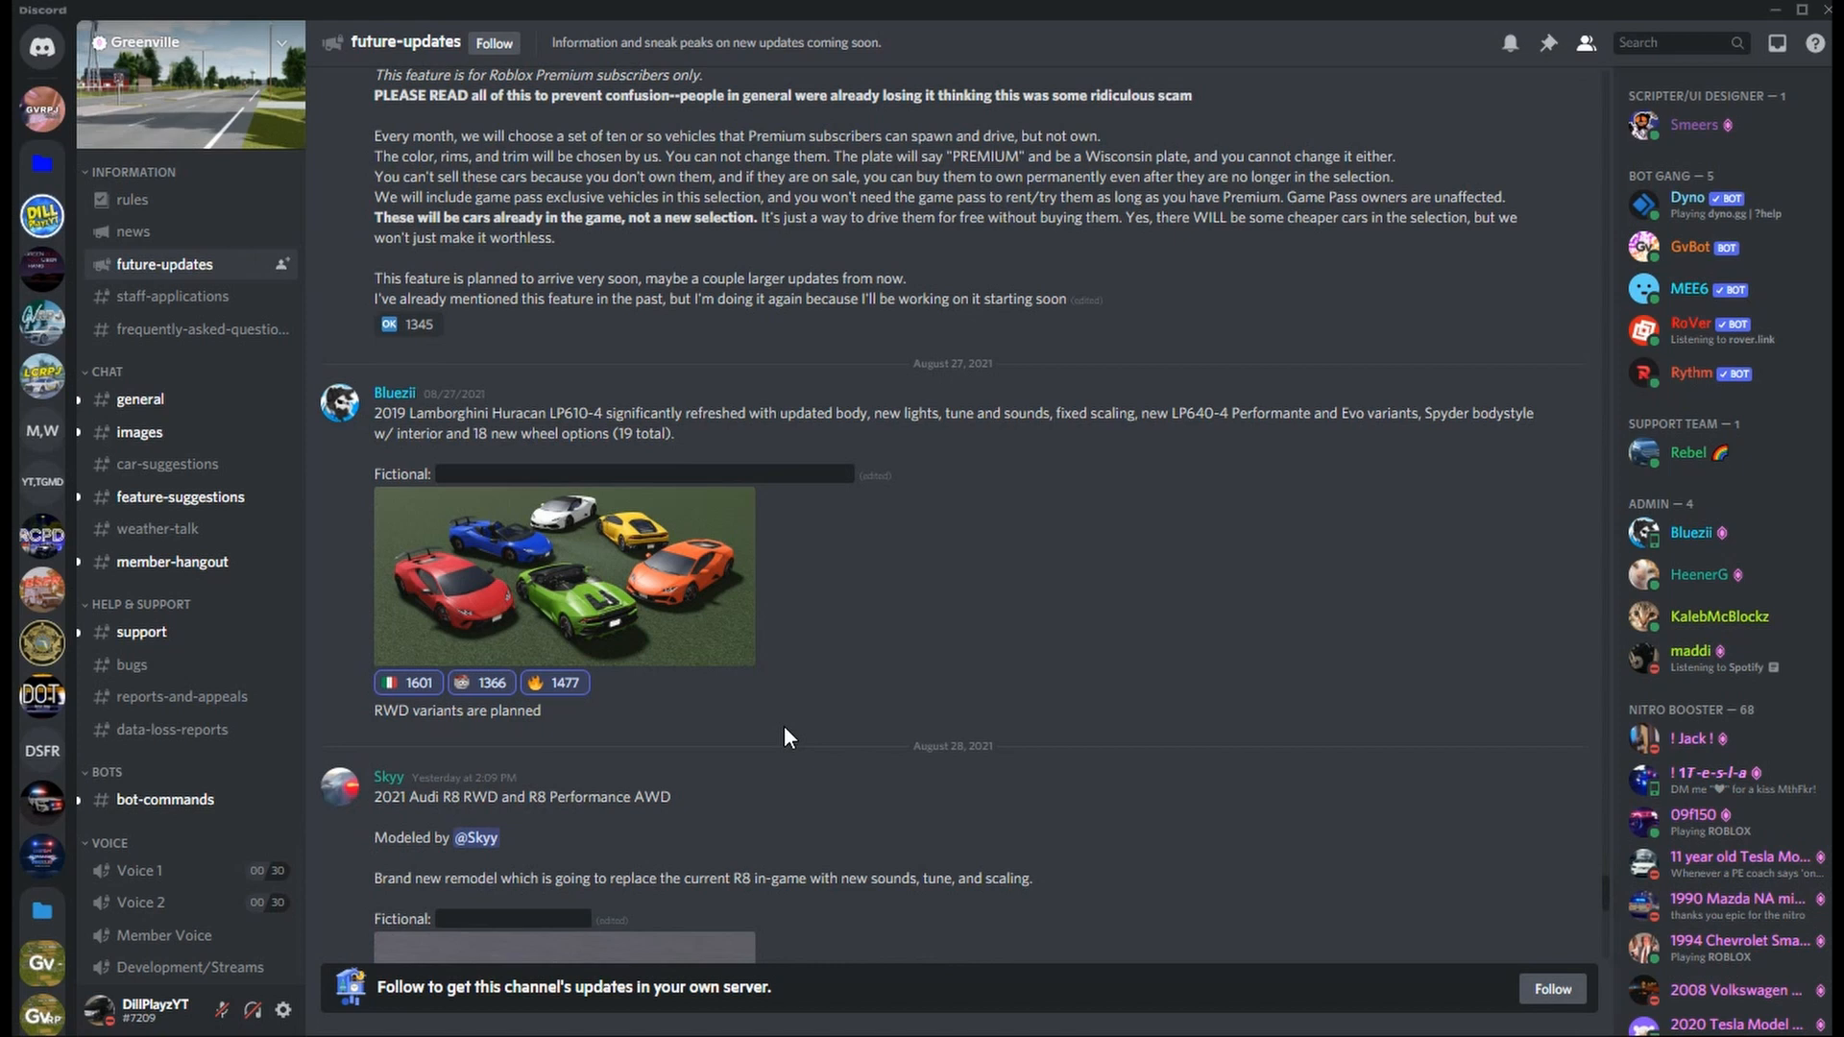
left_click(563, 574)
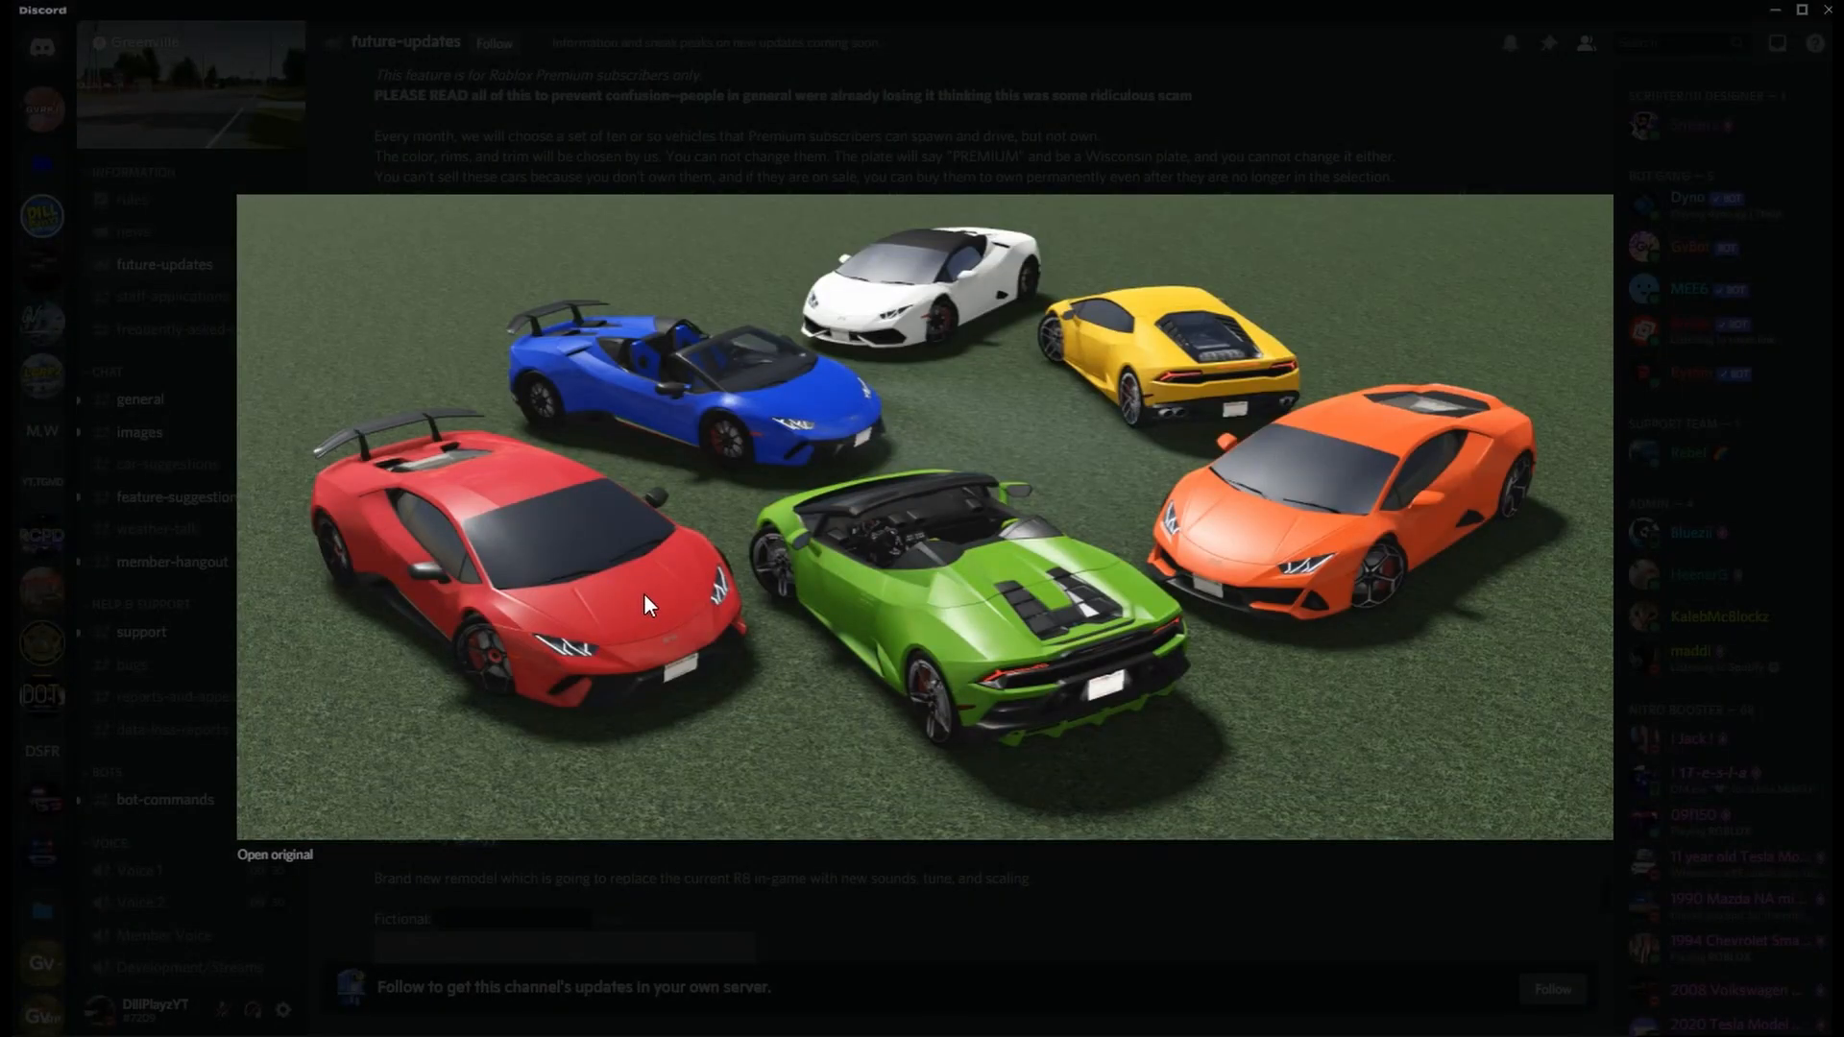
mouse_move(809, 440)
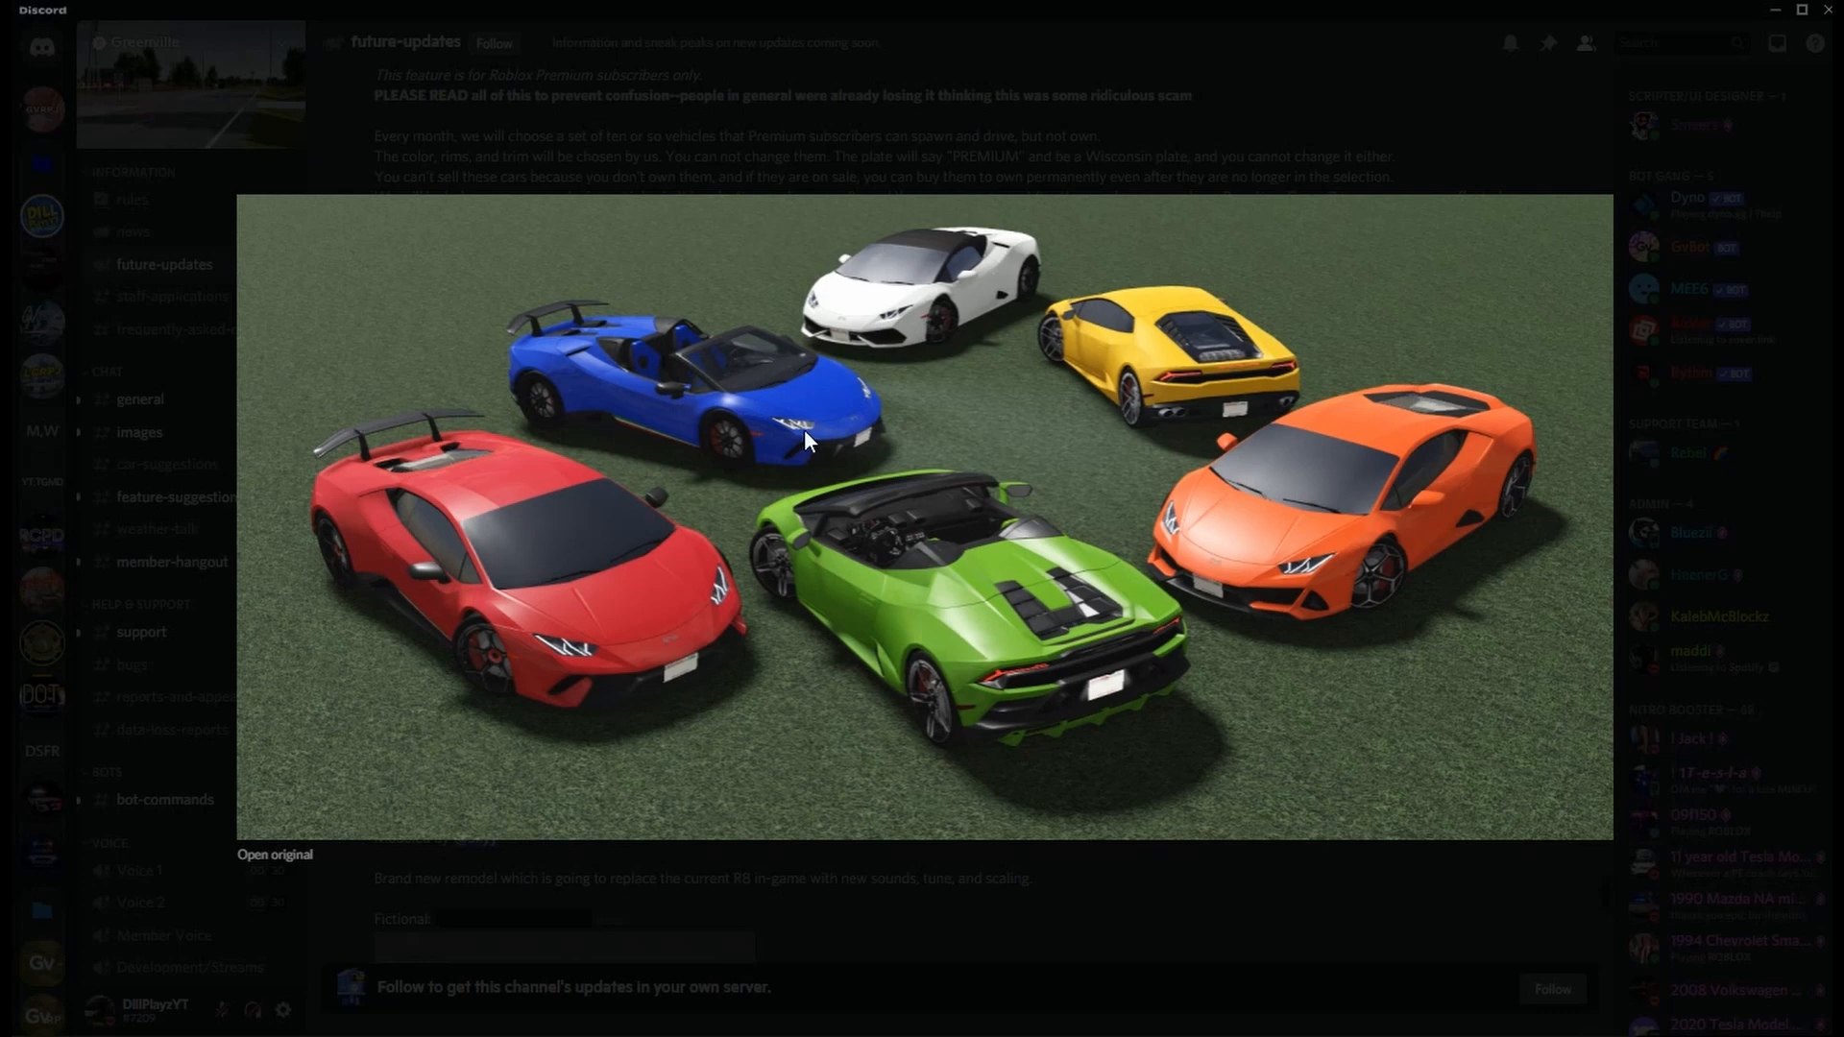
mouse_move(951, 597)
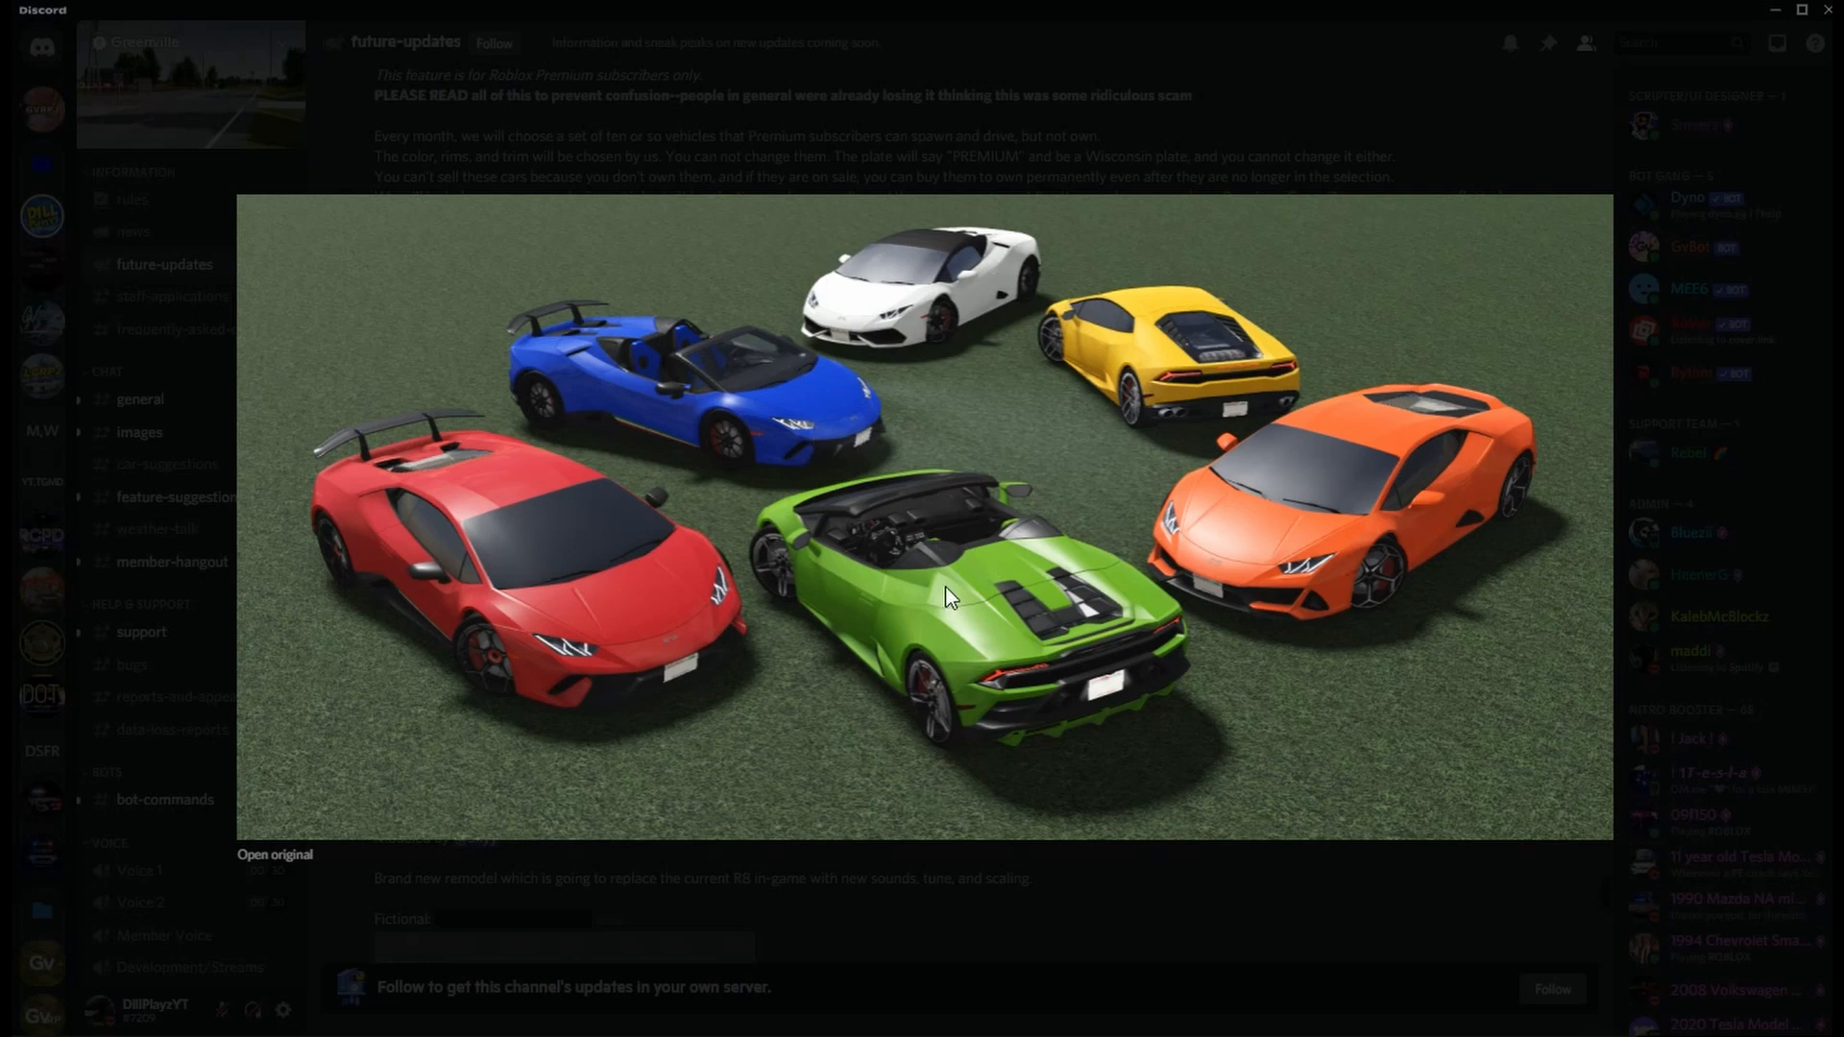
mouse_move(1027, 962)
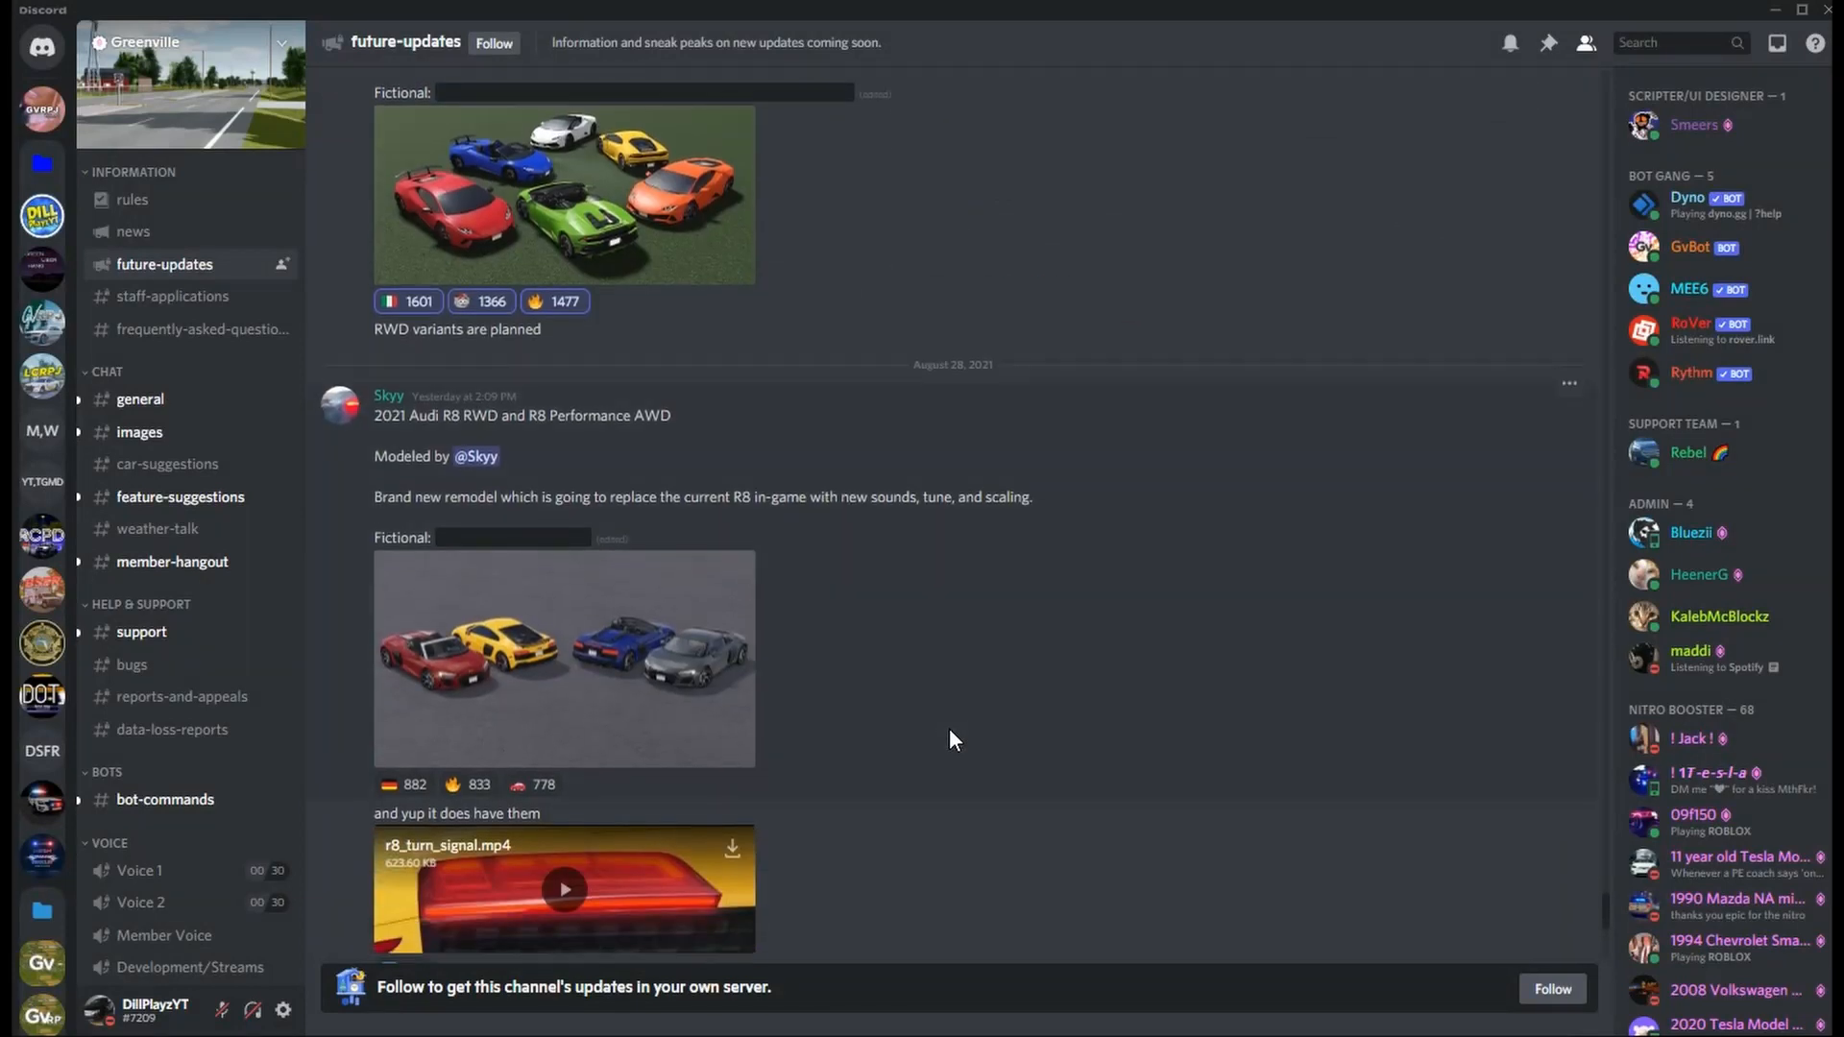
mouse_move(726, 717)
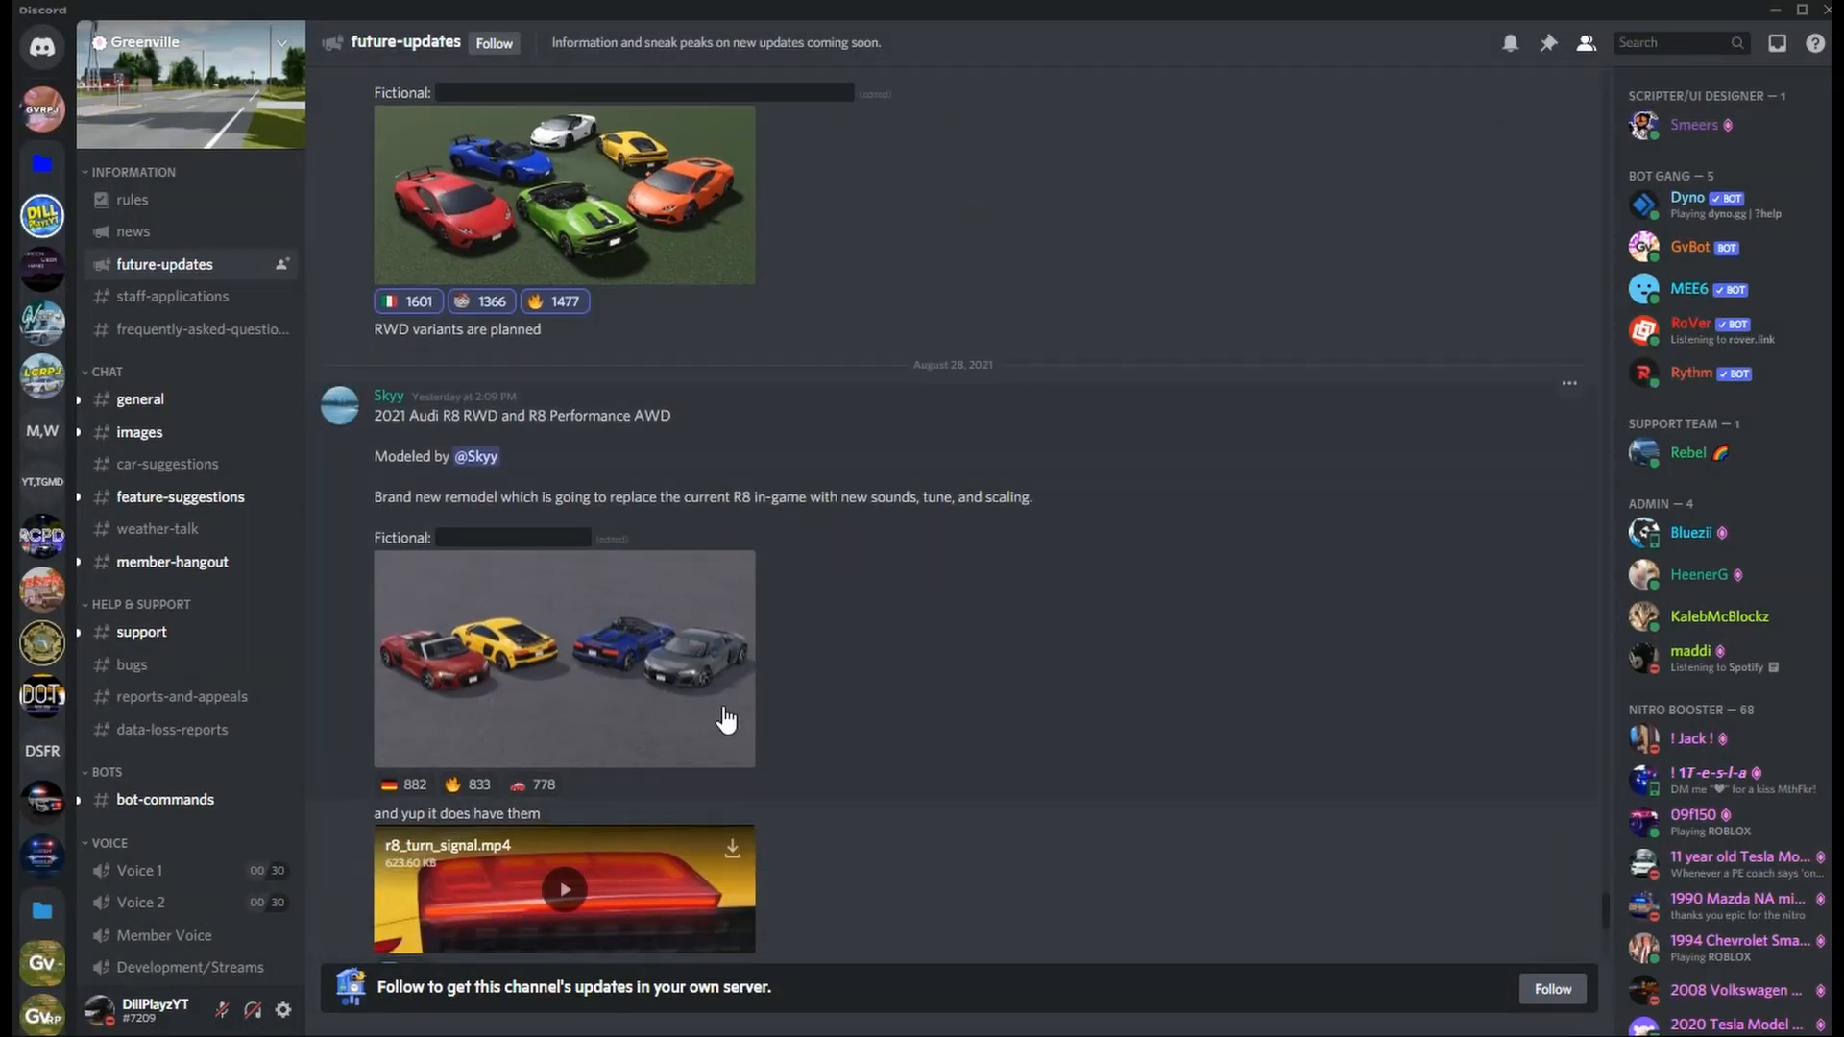
mouse_move(682, 563)
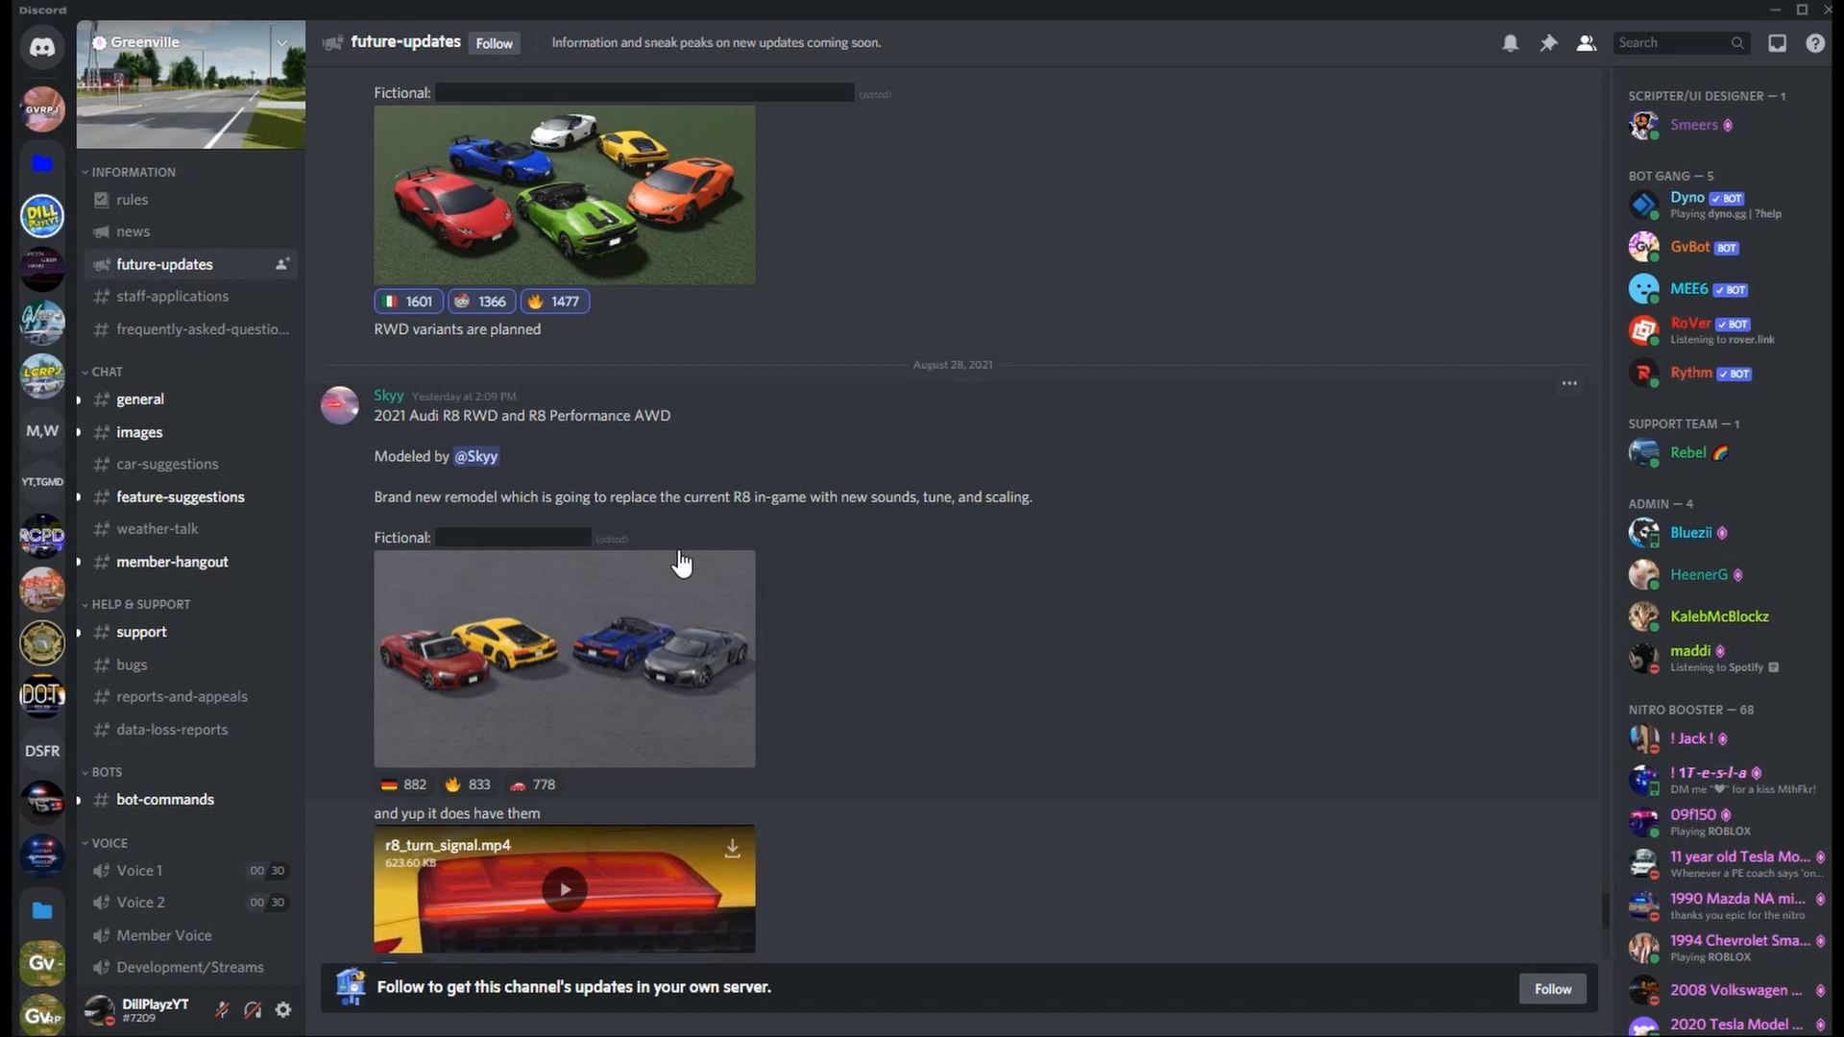
mouse_move(394, 453)
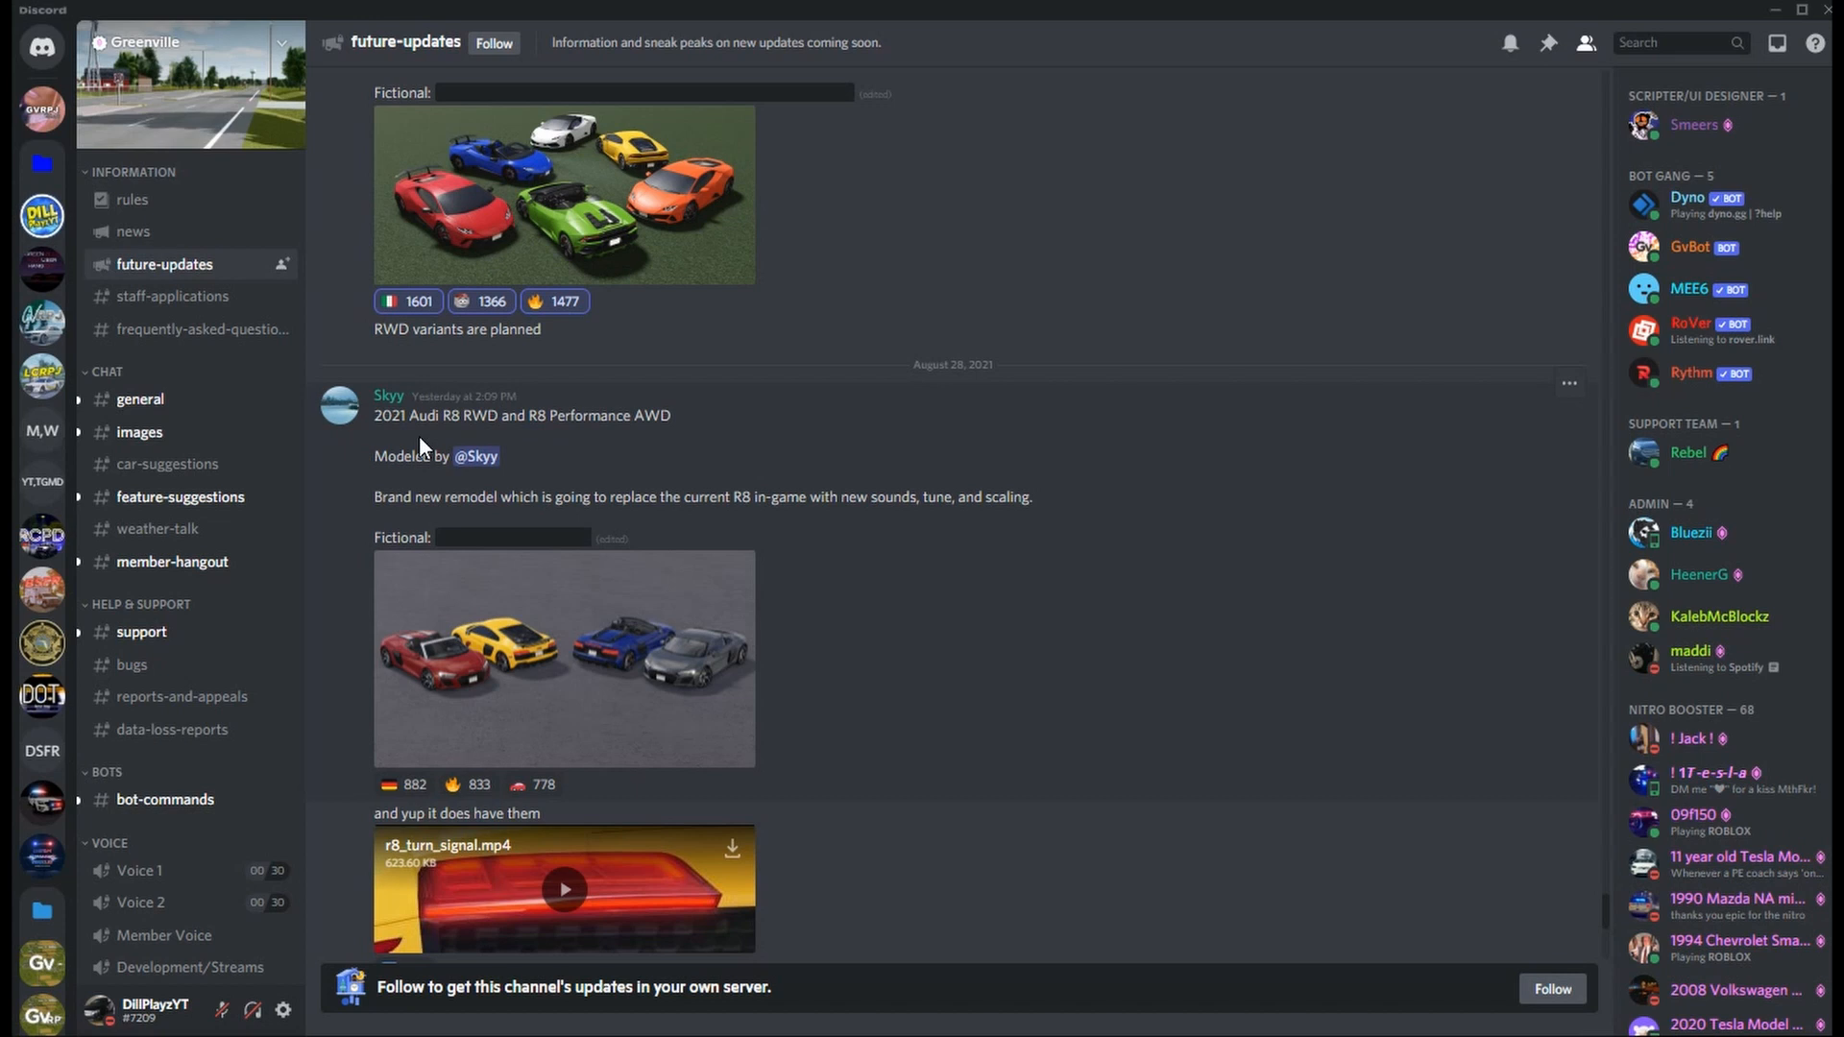
mouse_move(561, 438)
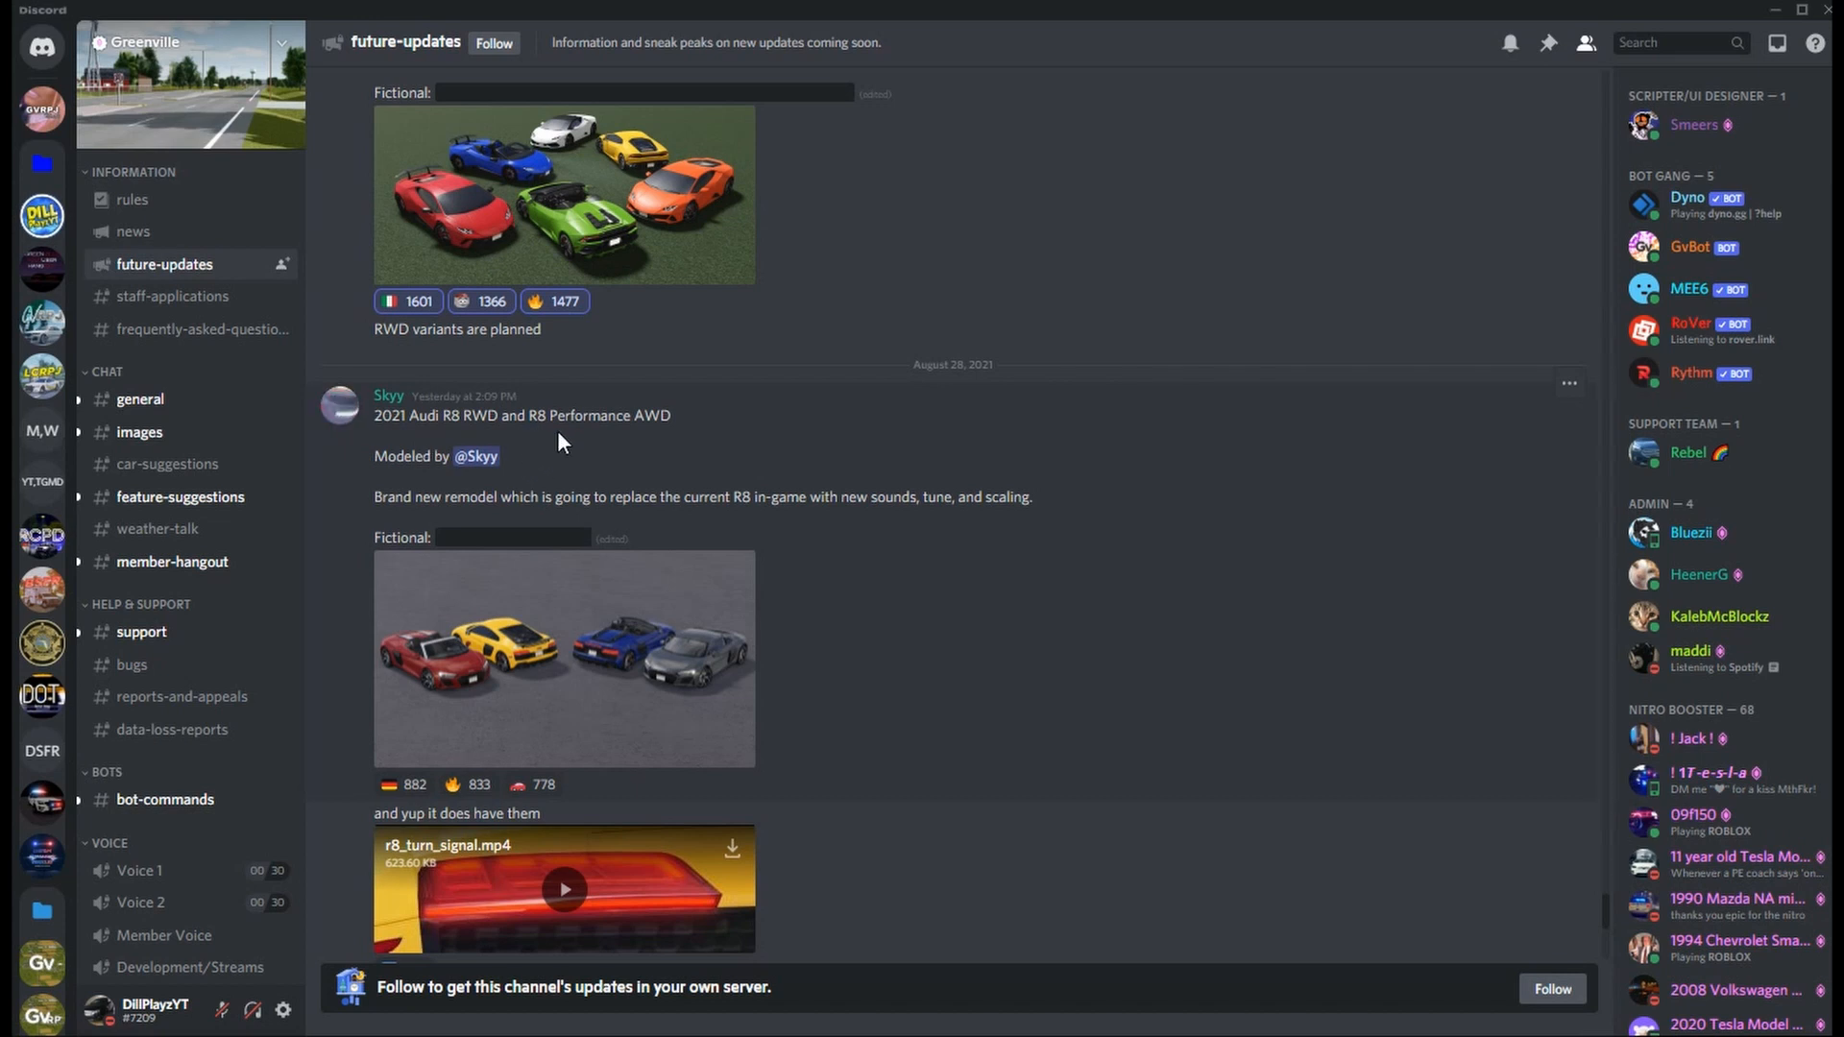
mouse_move(599, 521)
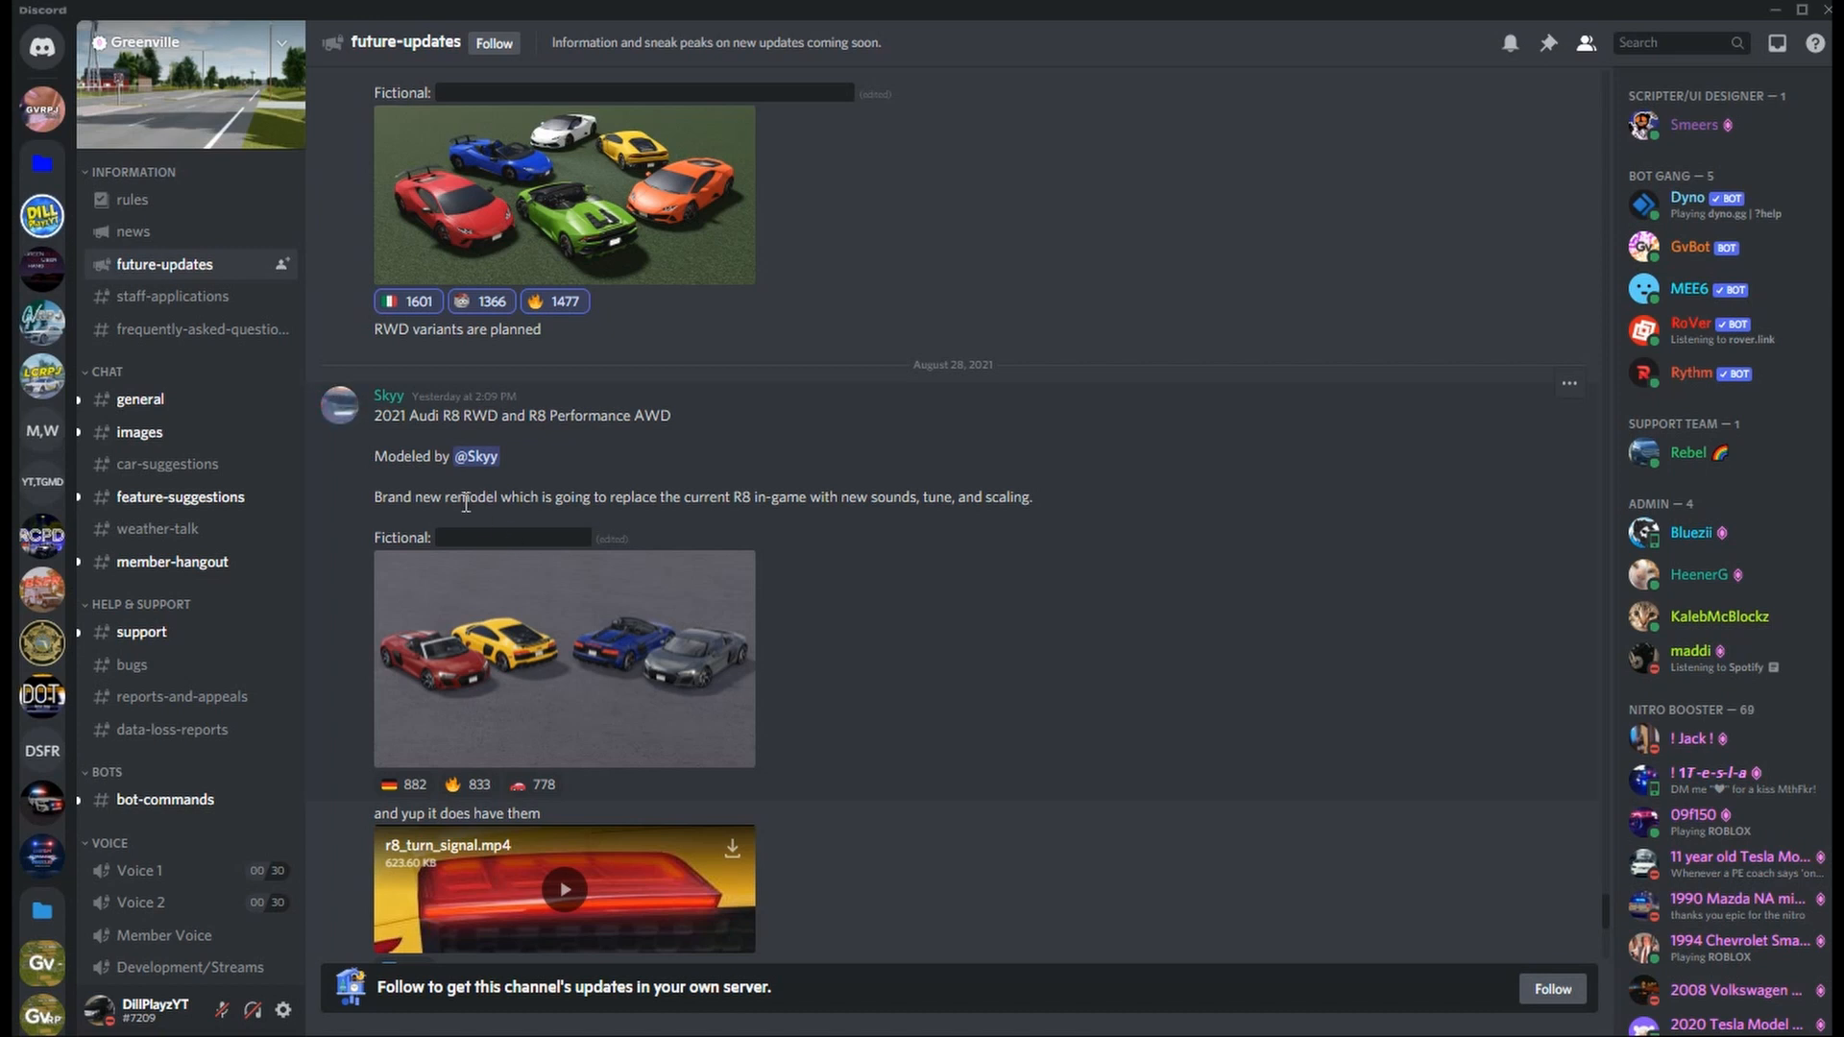
mouse_move(578, 505)
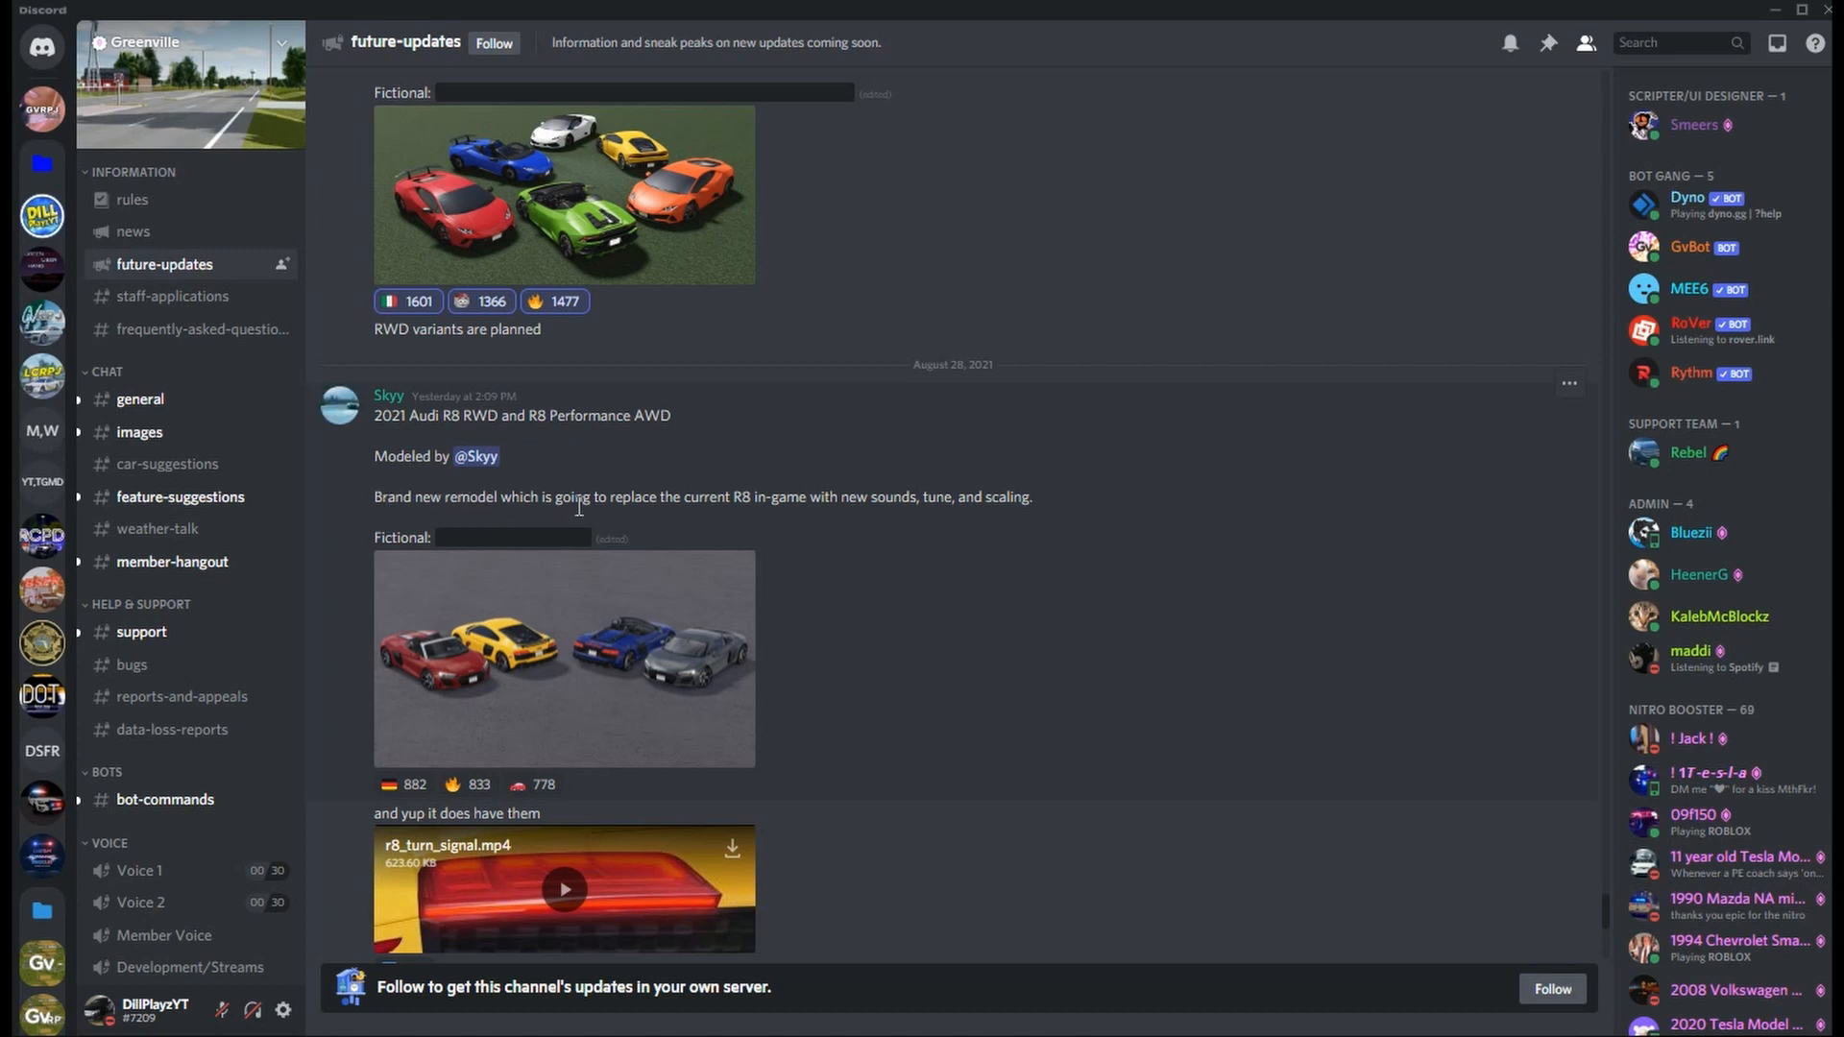
mouse_move(774, 521)
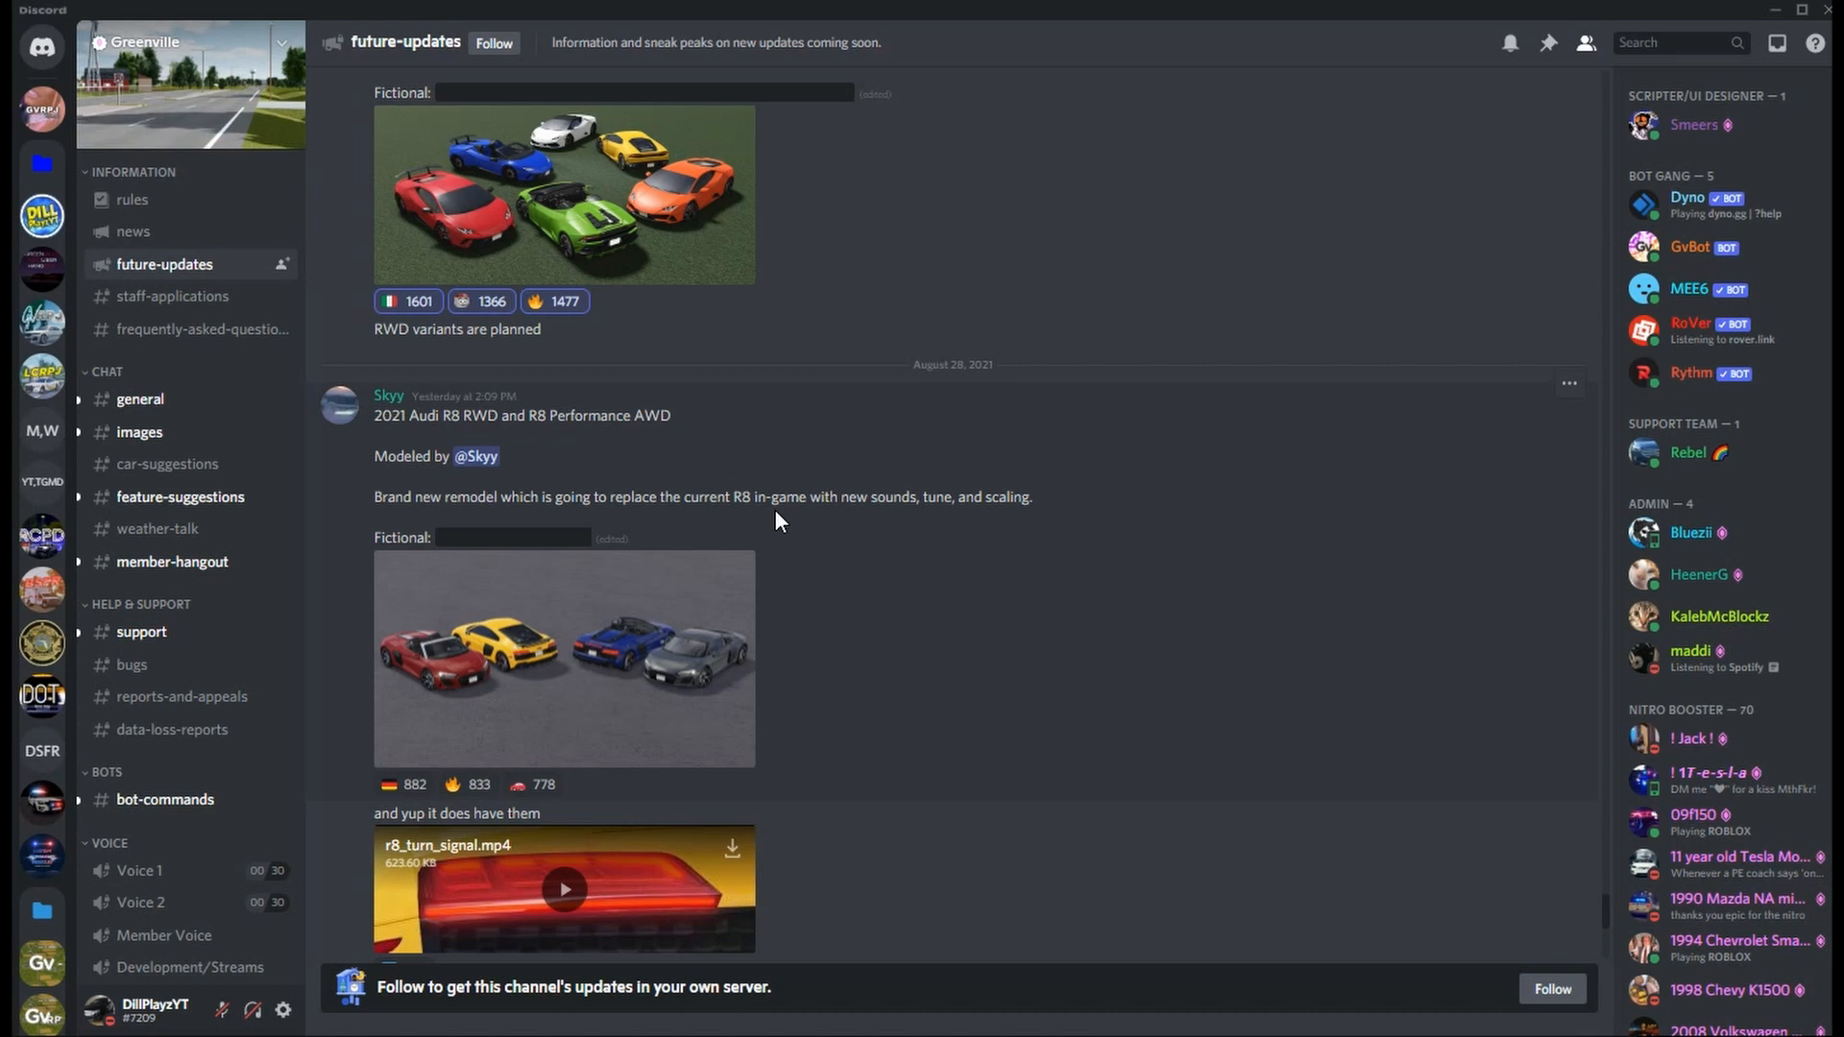
Step: Scroll past the Huracan and R8 posts to the interior night shot and August 29 Spotlight post
scroll("up", 3)
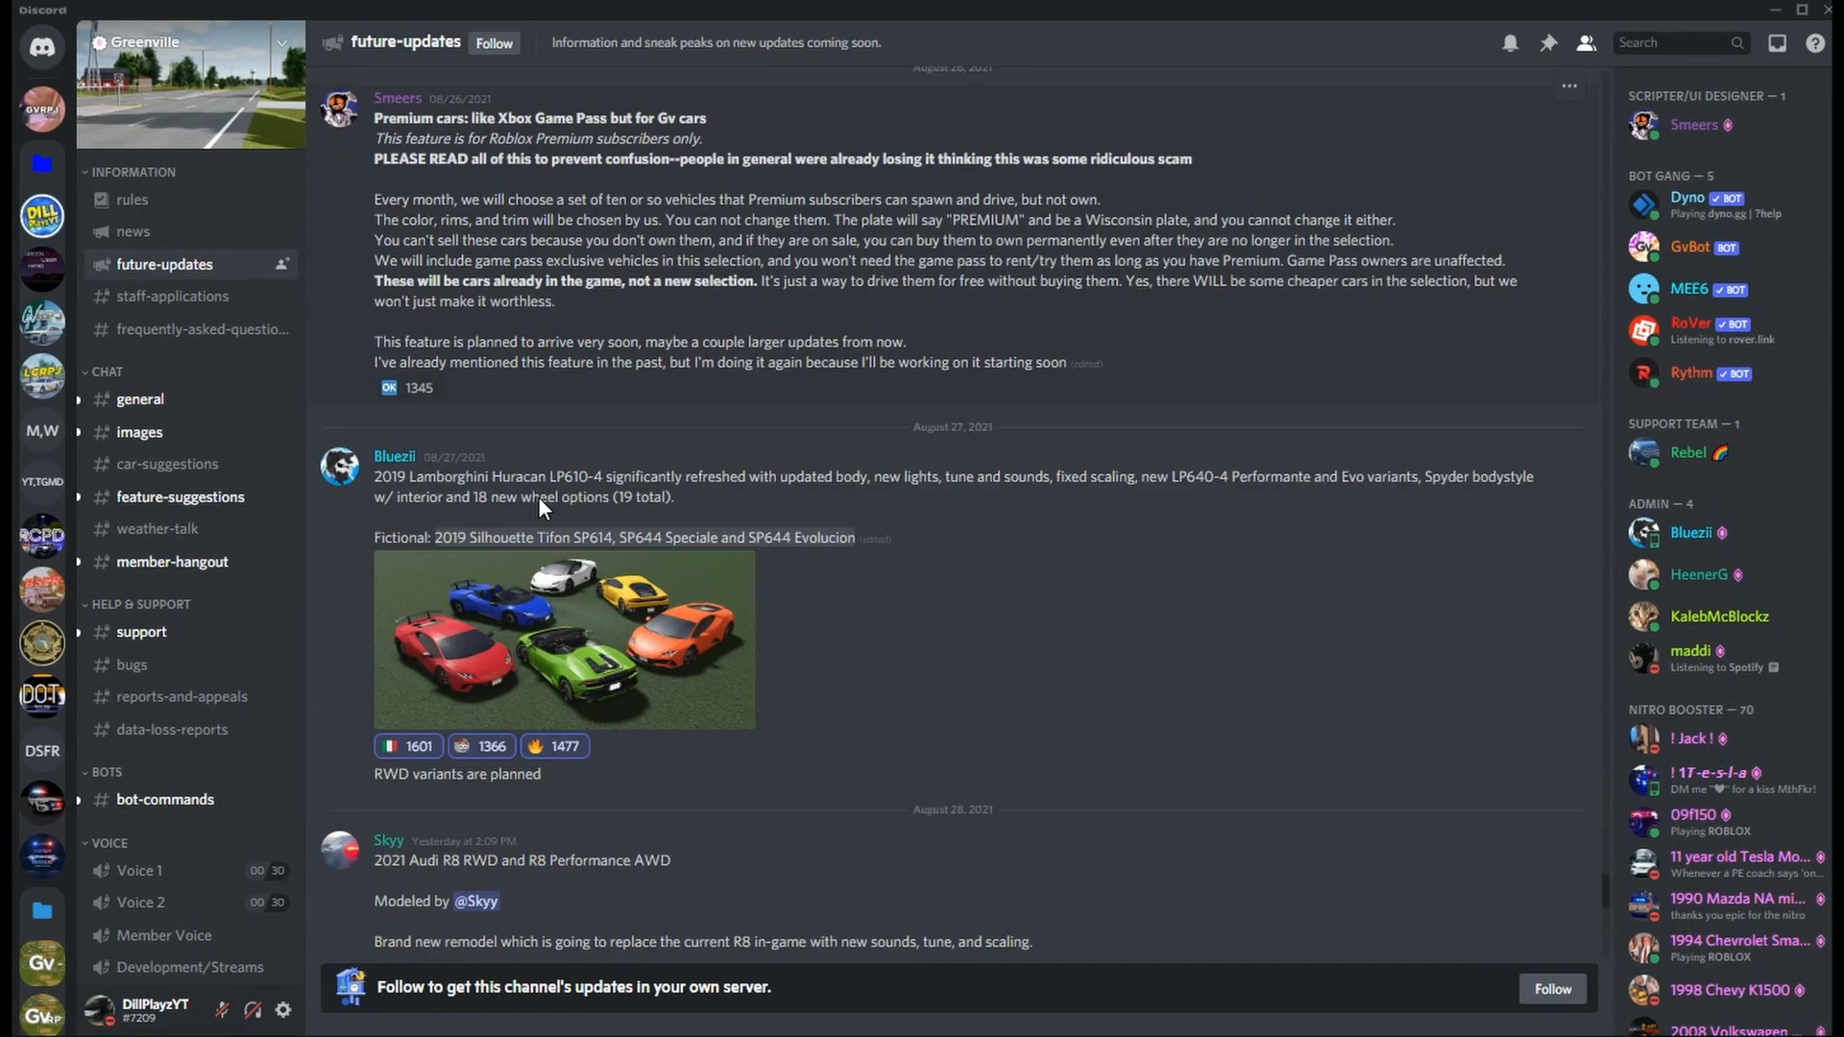
scroll("down", 3)
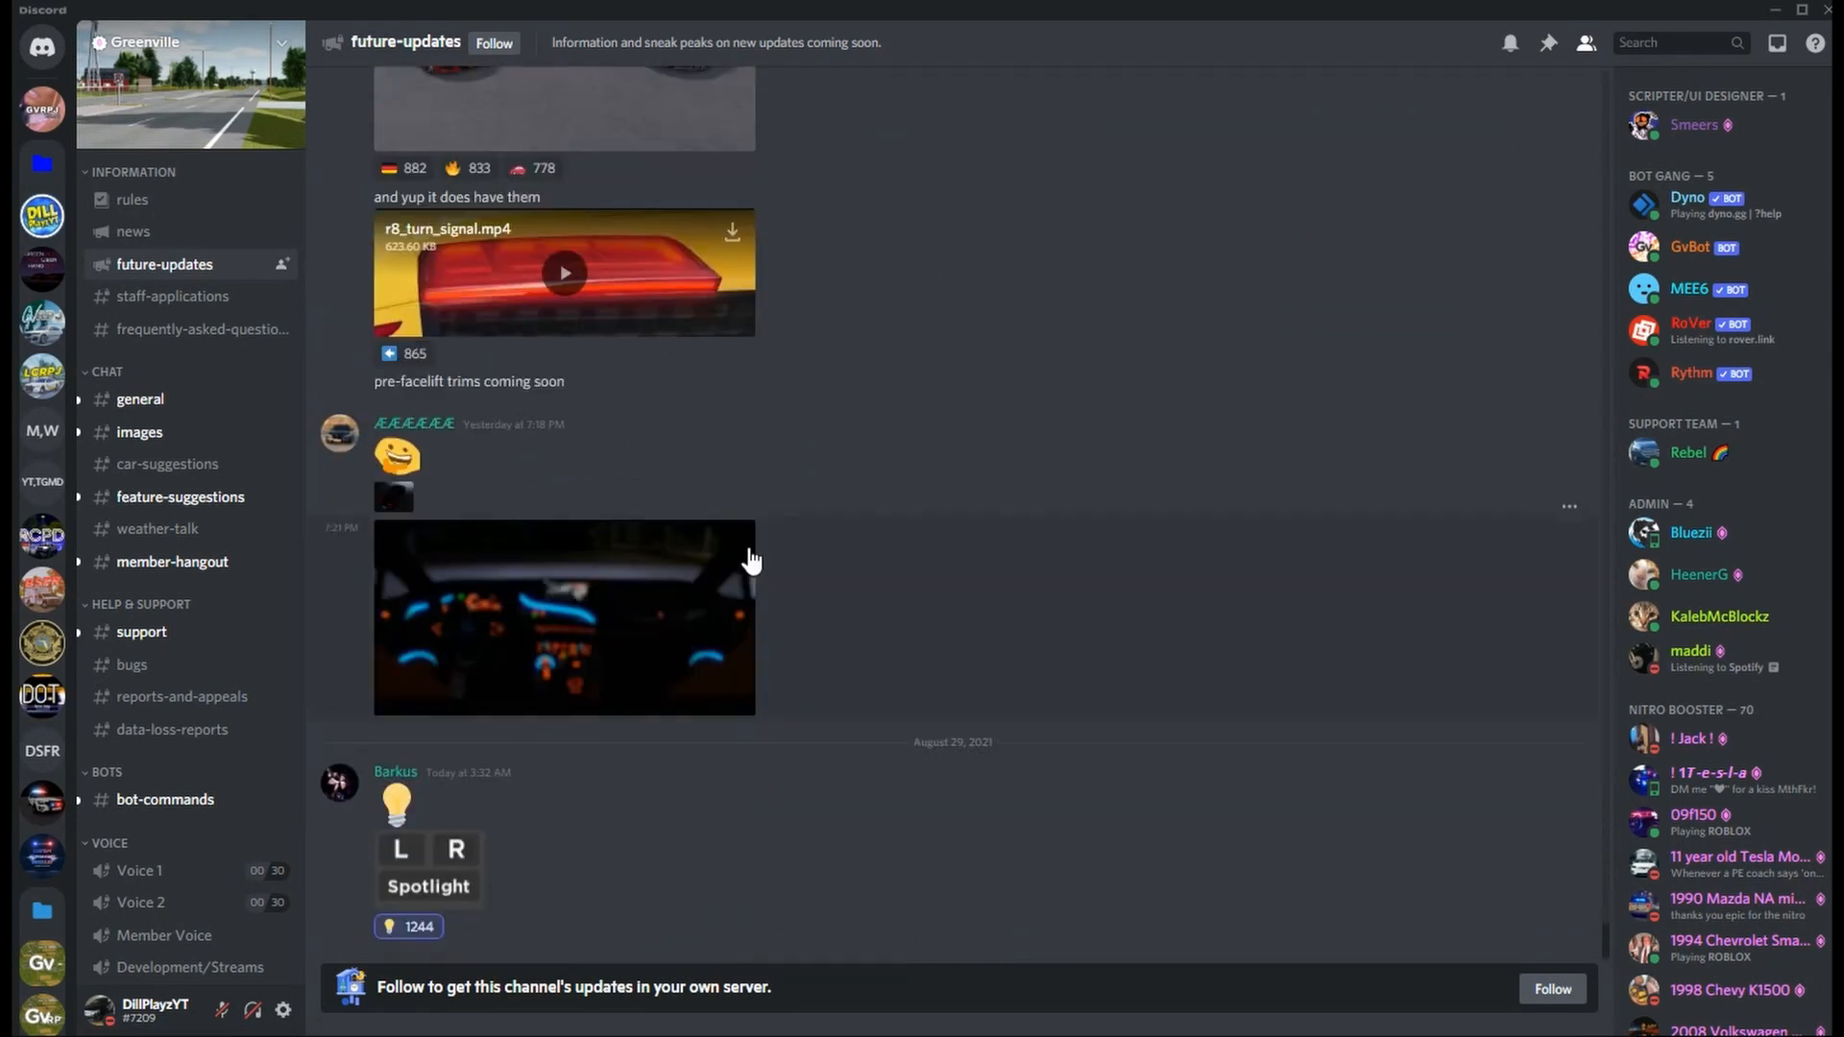
left_click(563, 106)
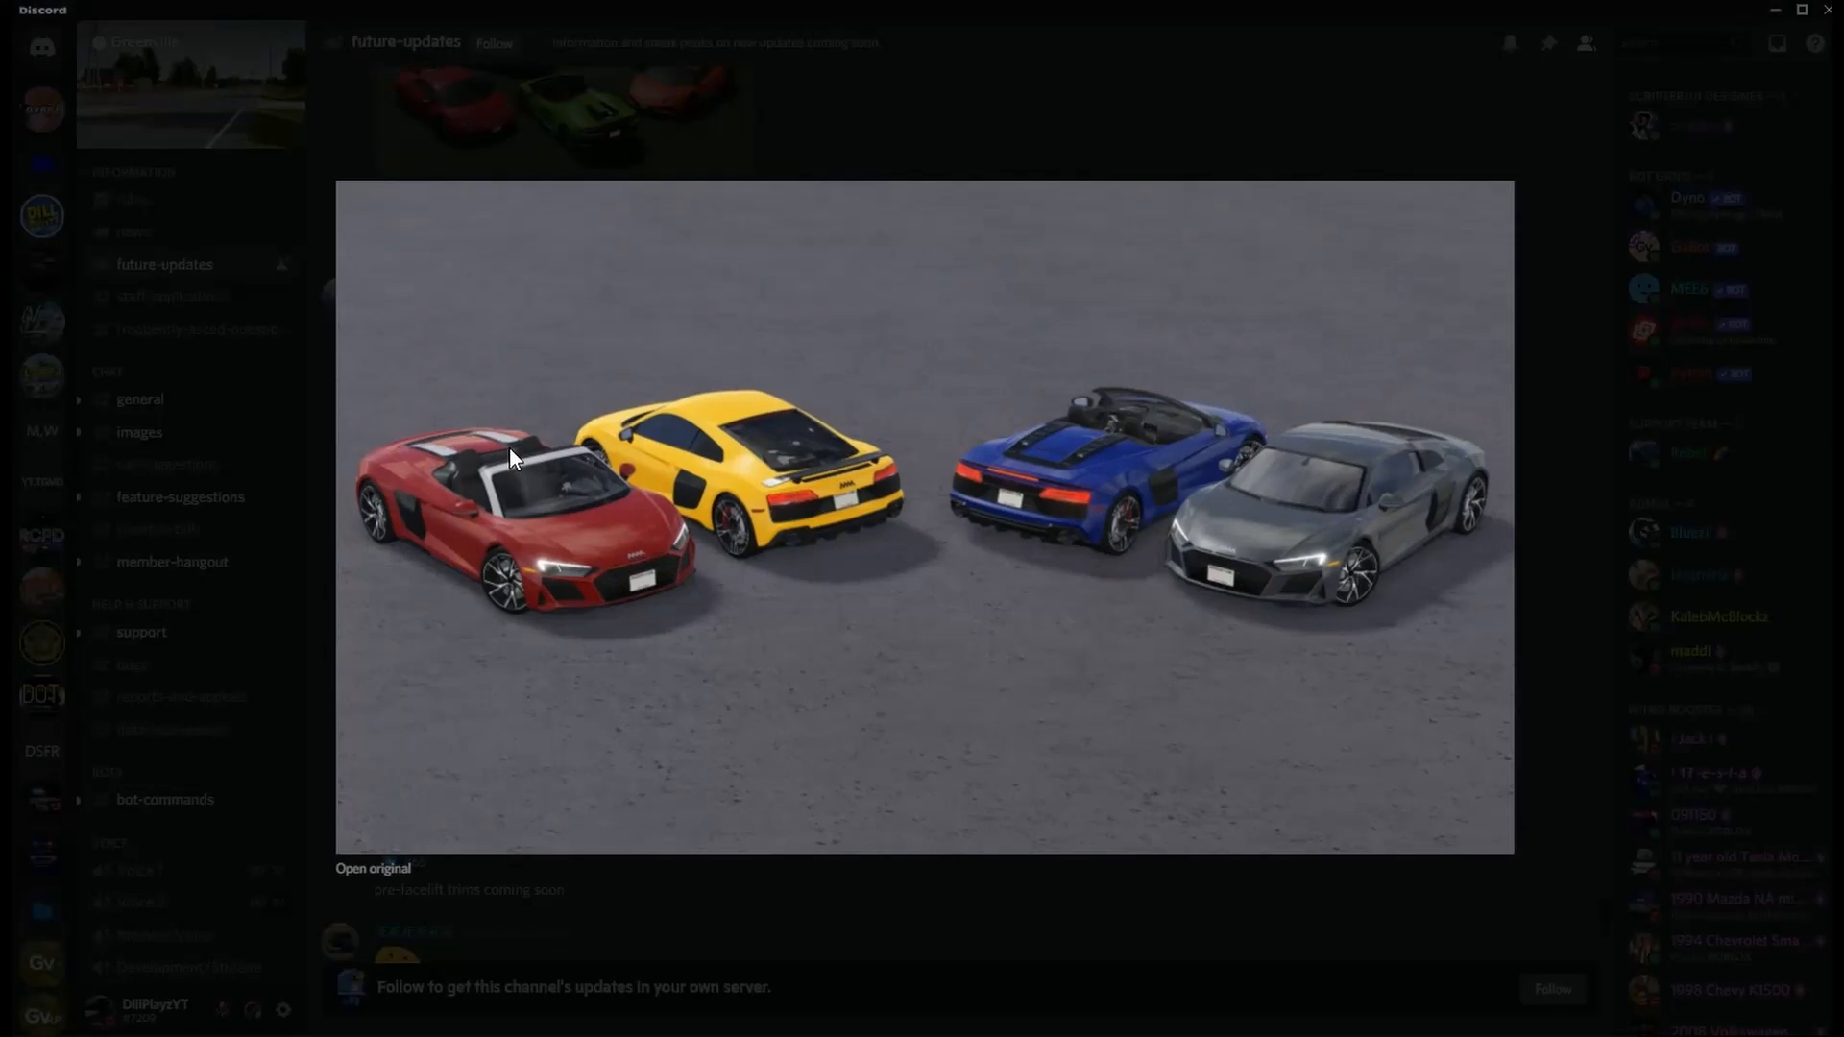
mouse_move(1131, 489)
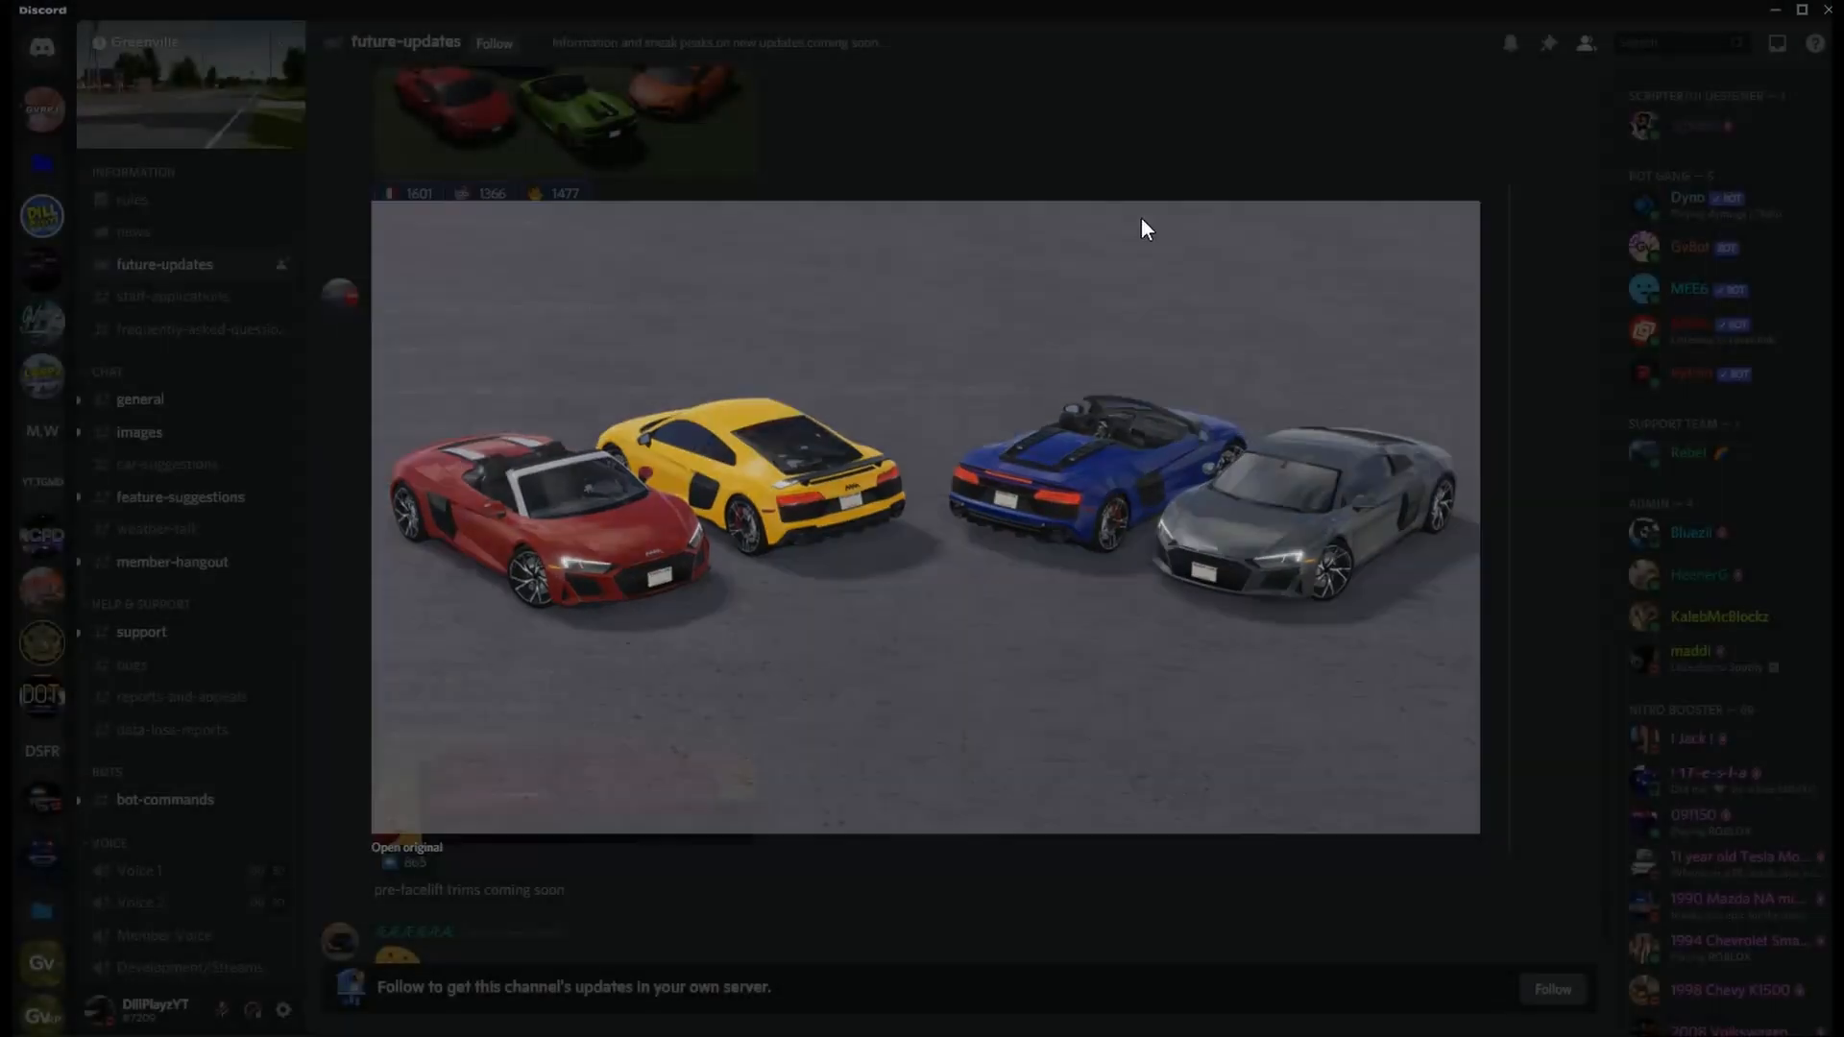
left_click(1147, 229)
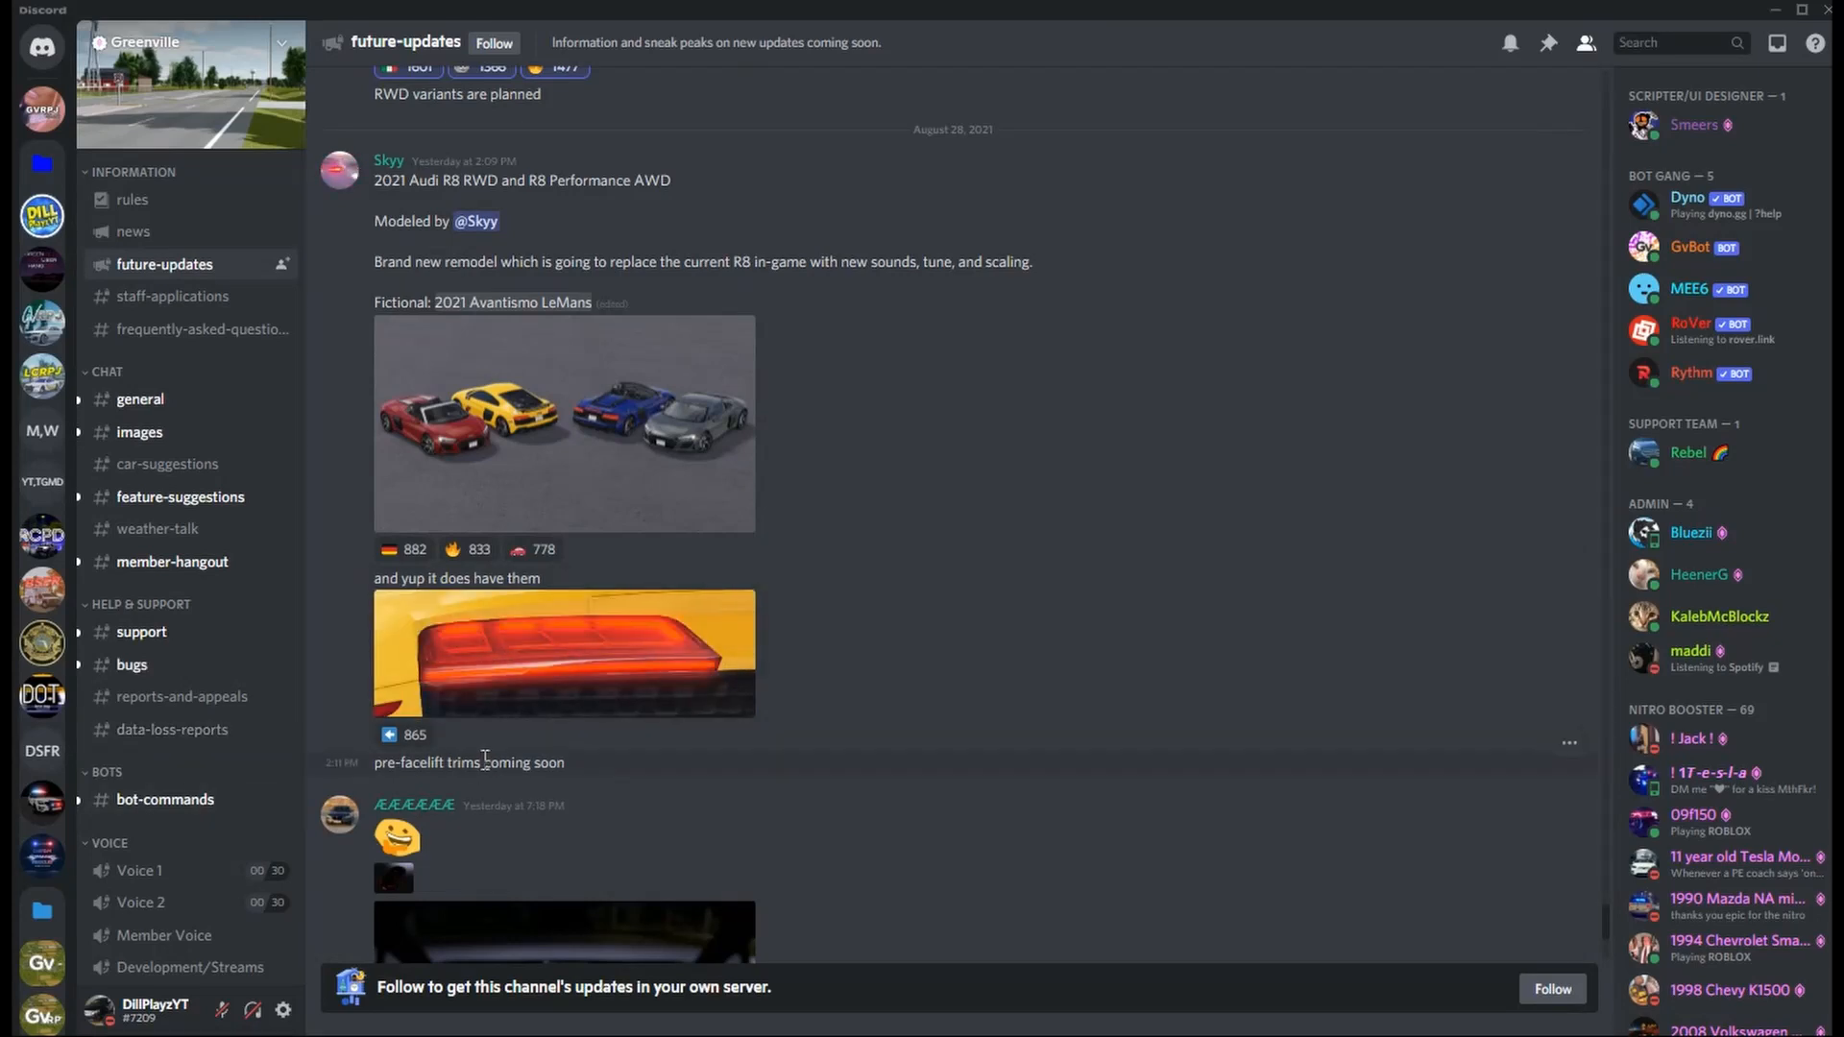
Step: Close the enlarged Audi R8 photo and enlarge the night-time dashboard shot
scroll("down", 3)
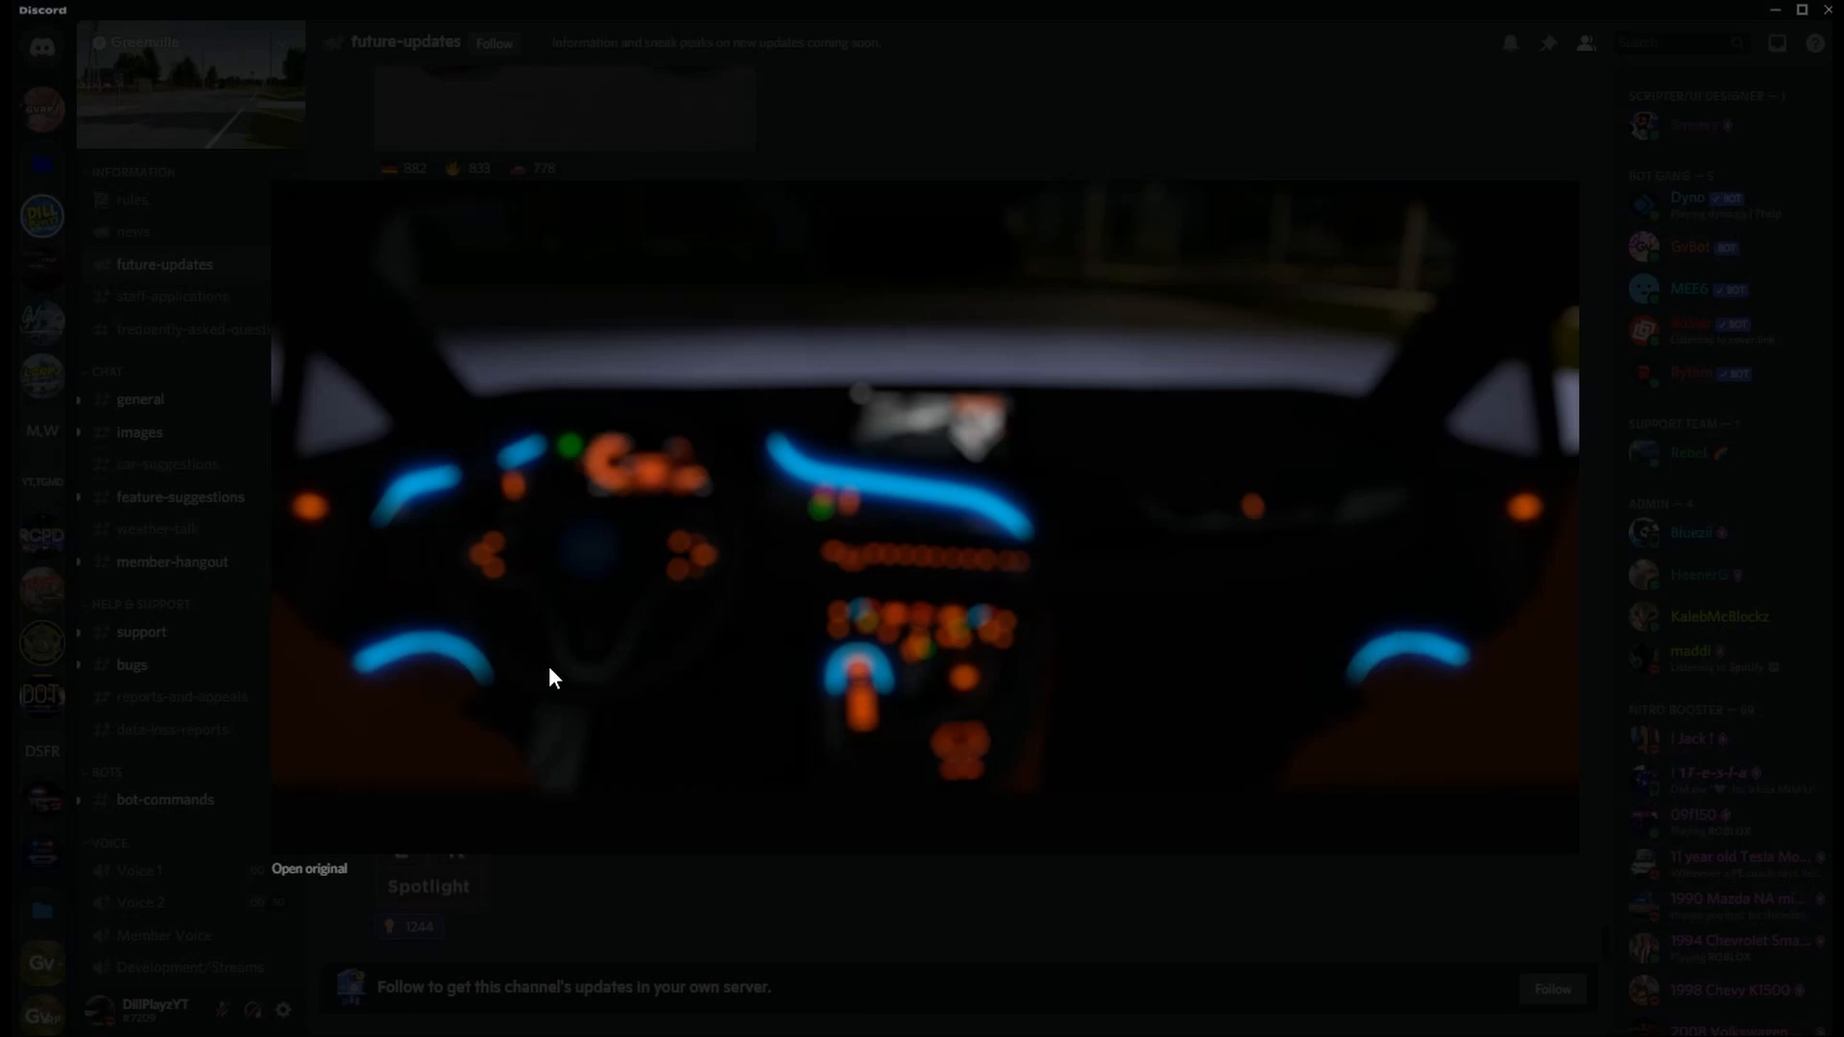
mouse_move(787, 924)
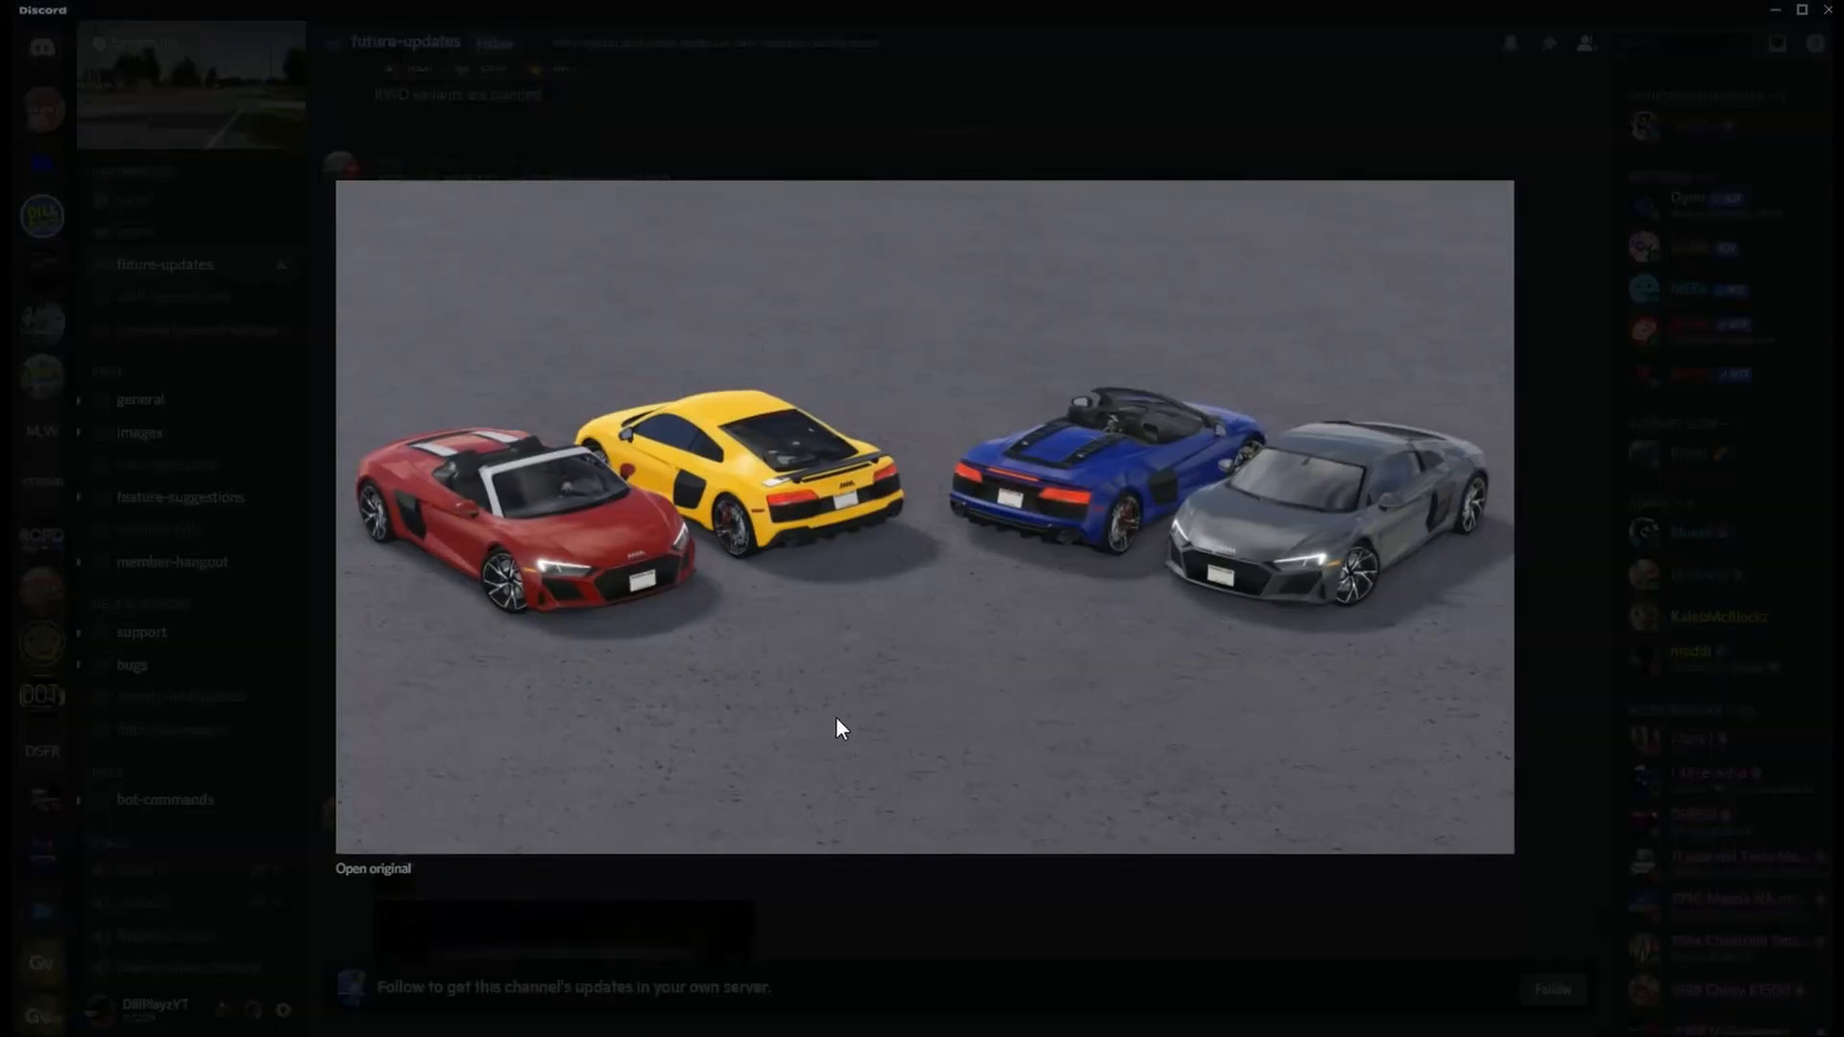
left_click(842, 726)
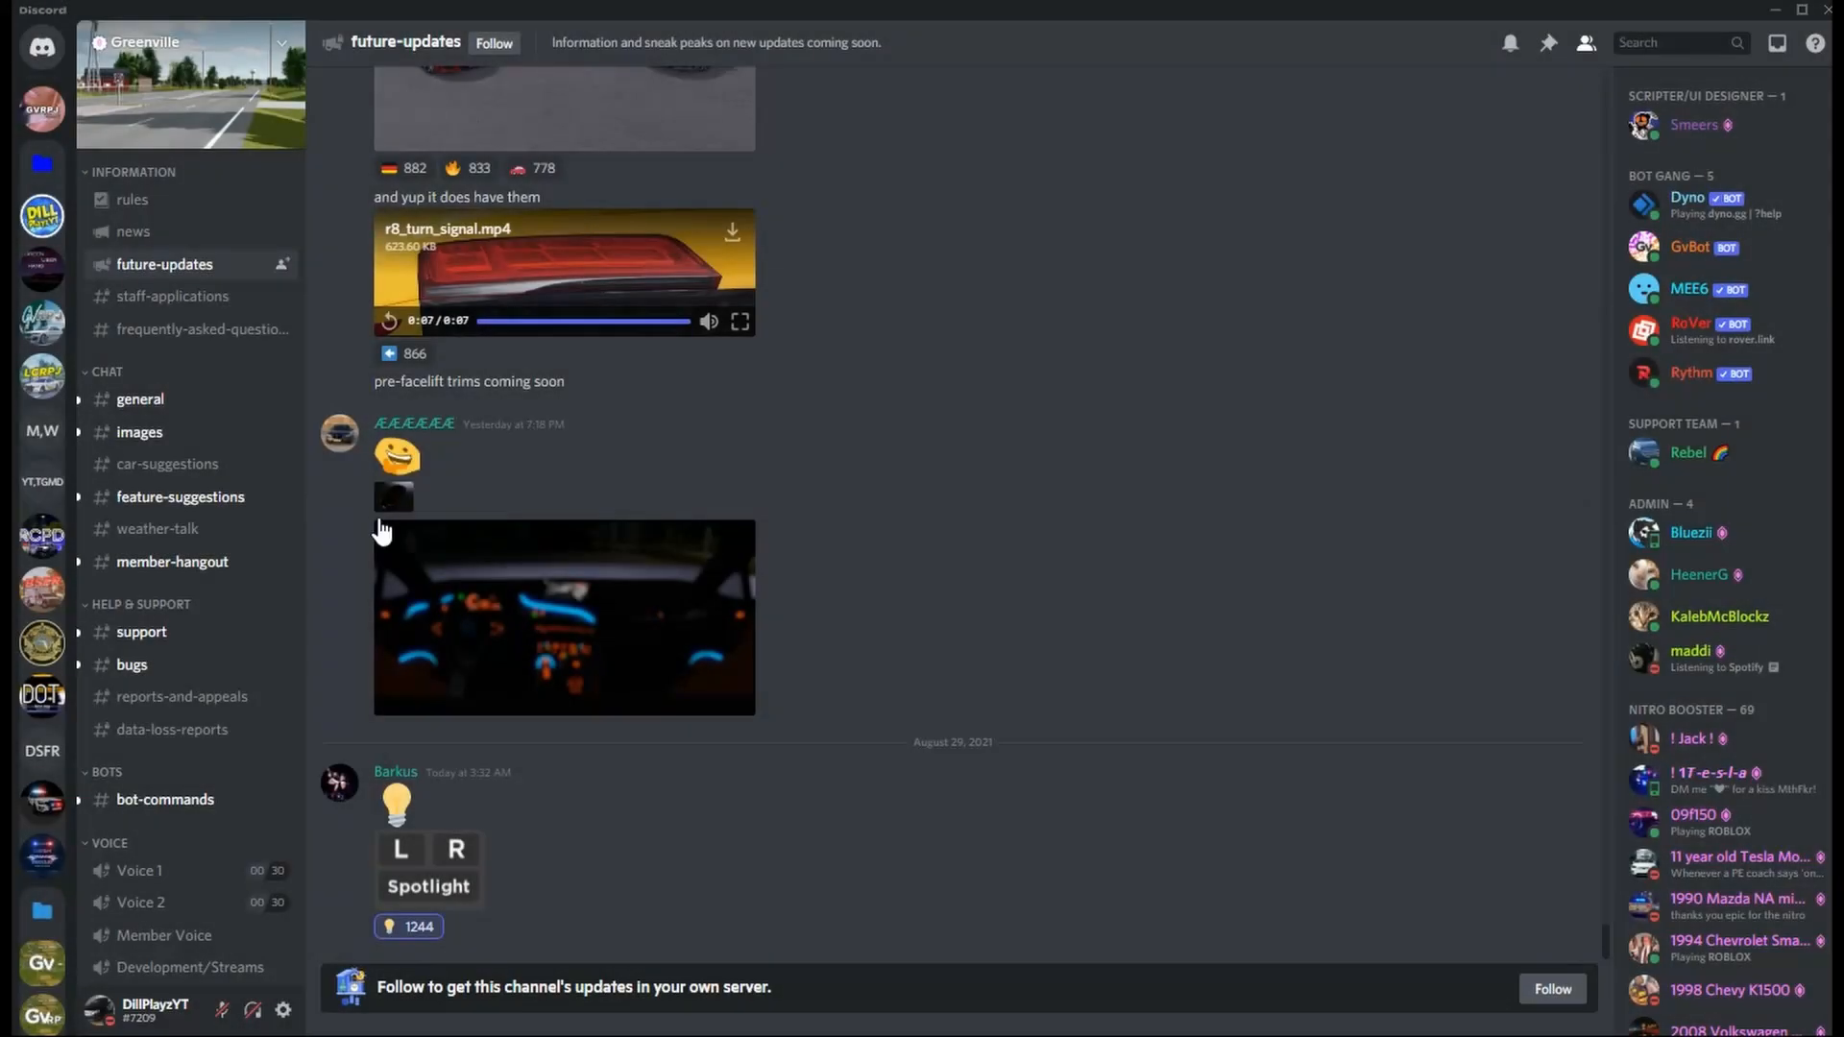
left_click(563, 617)
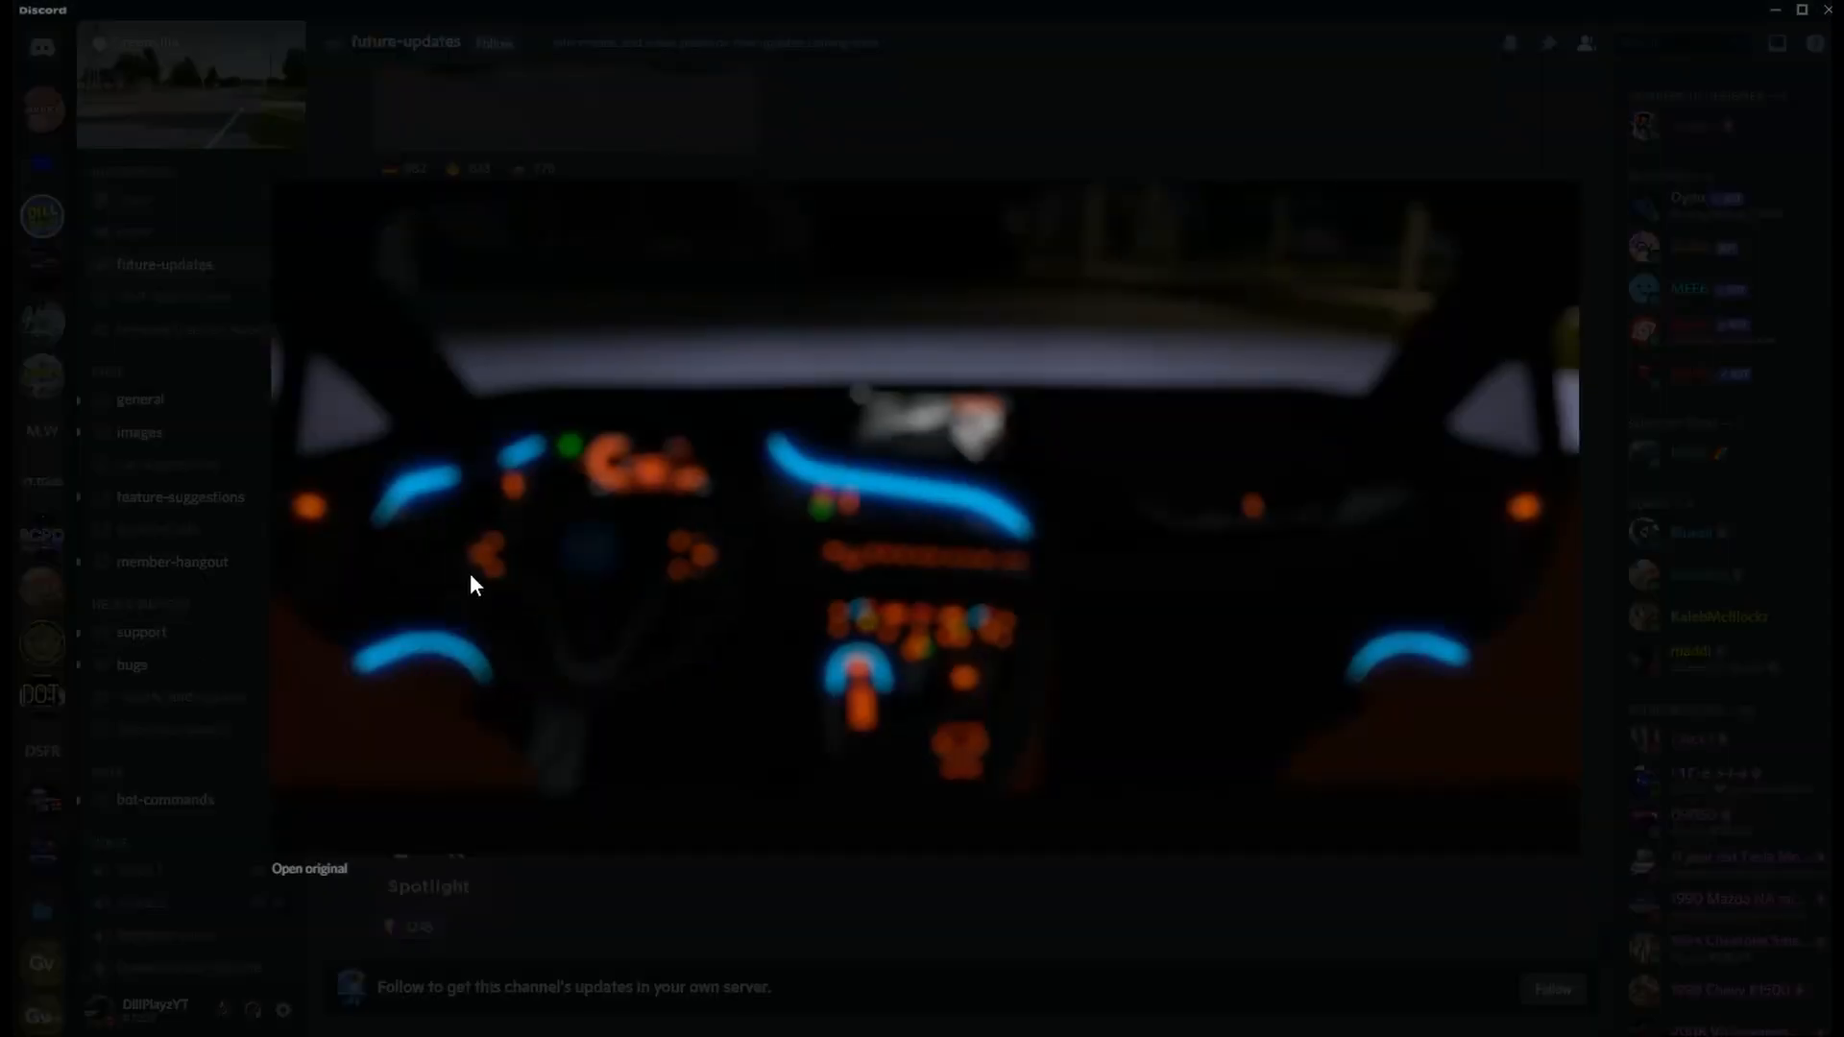
mouse_move(605, 594)
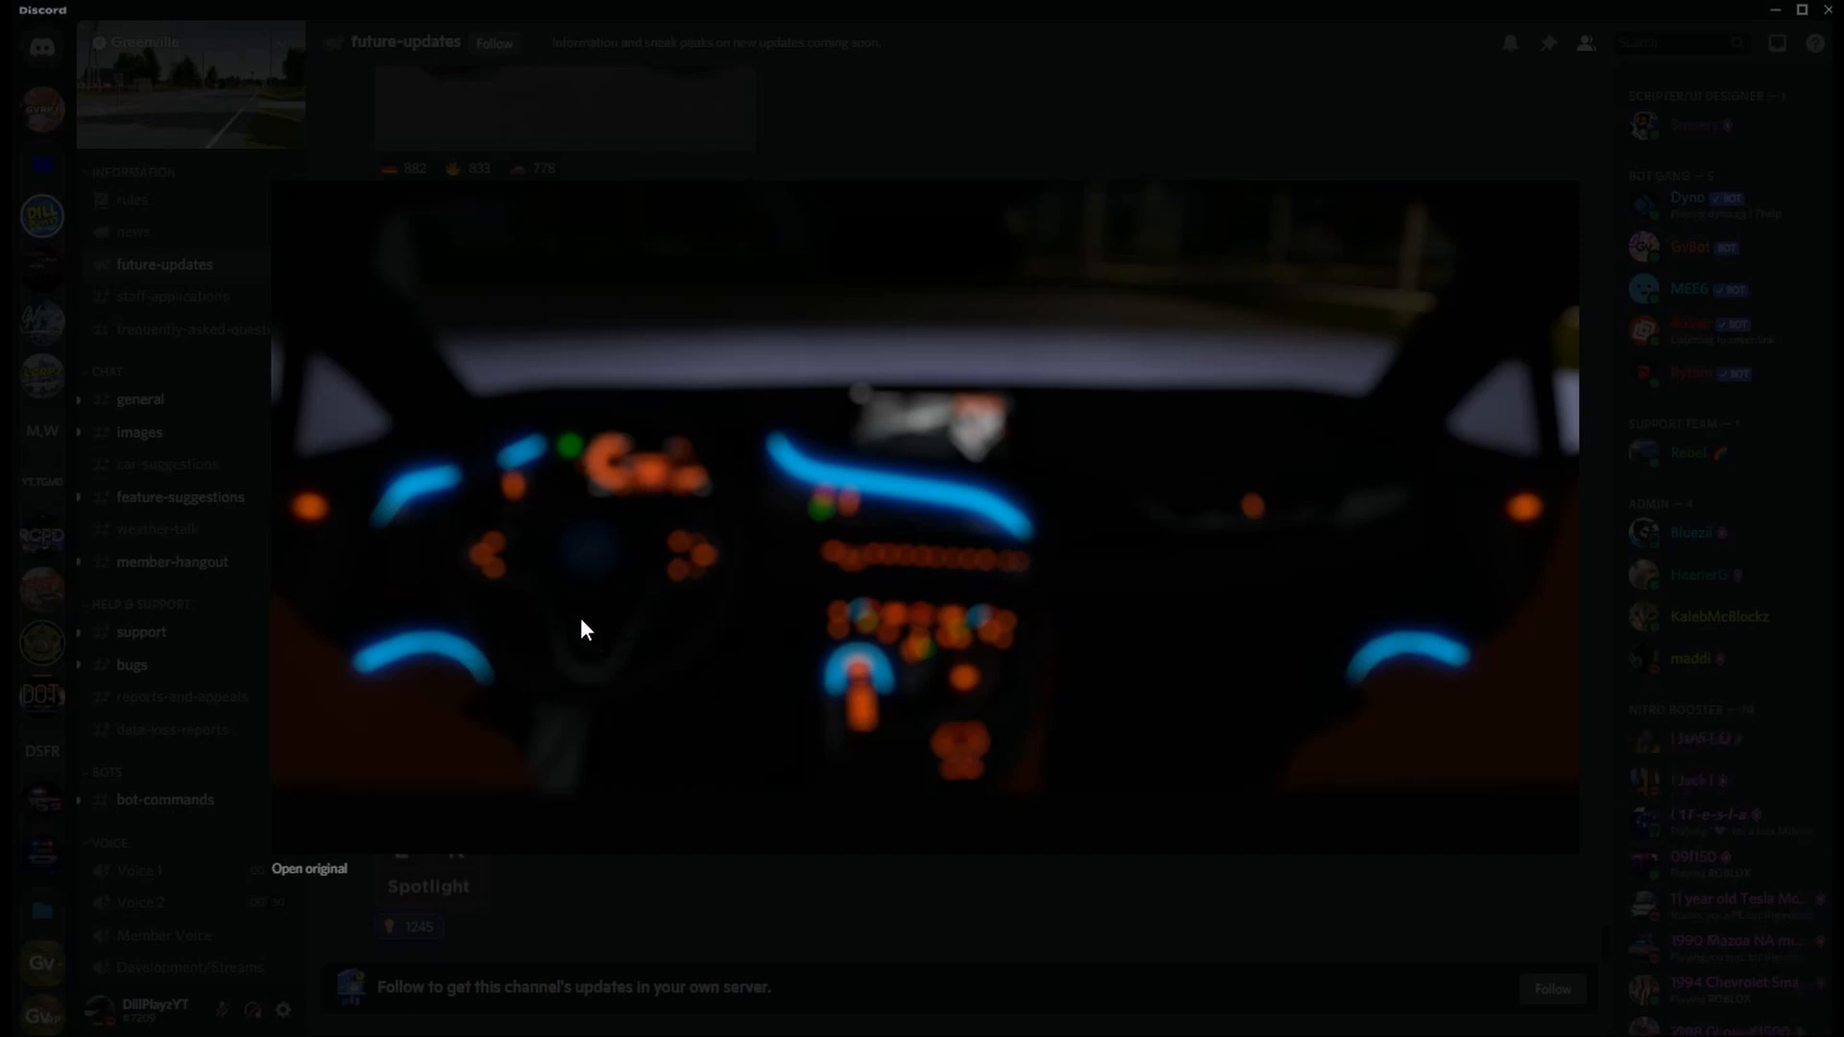
mouse_move(1045, 698)
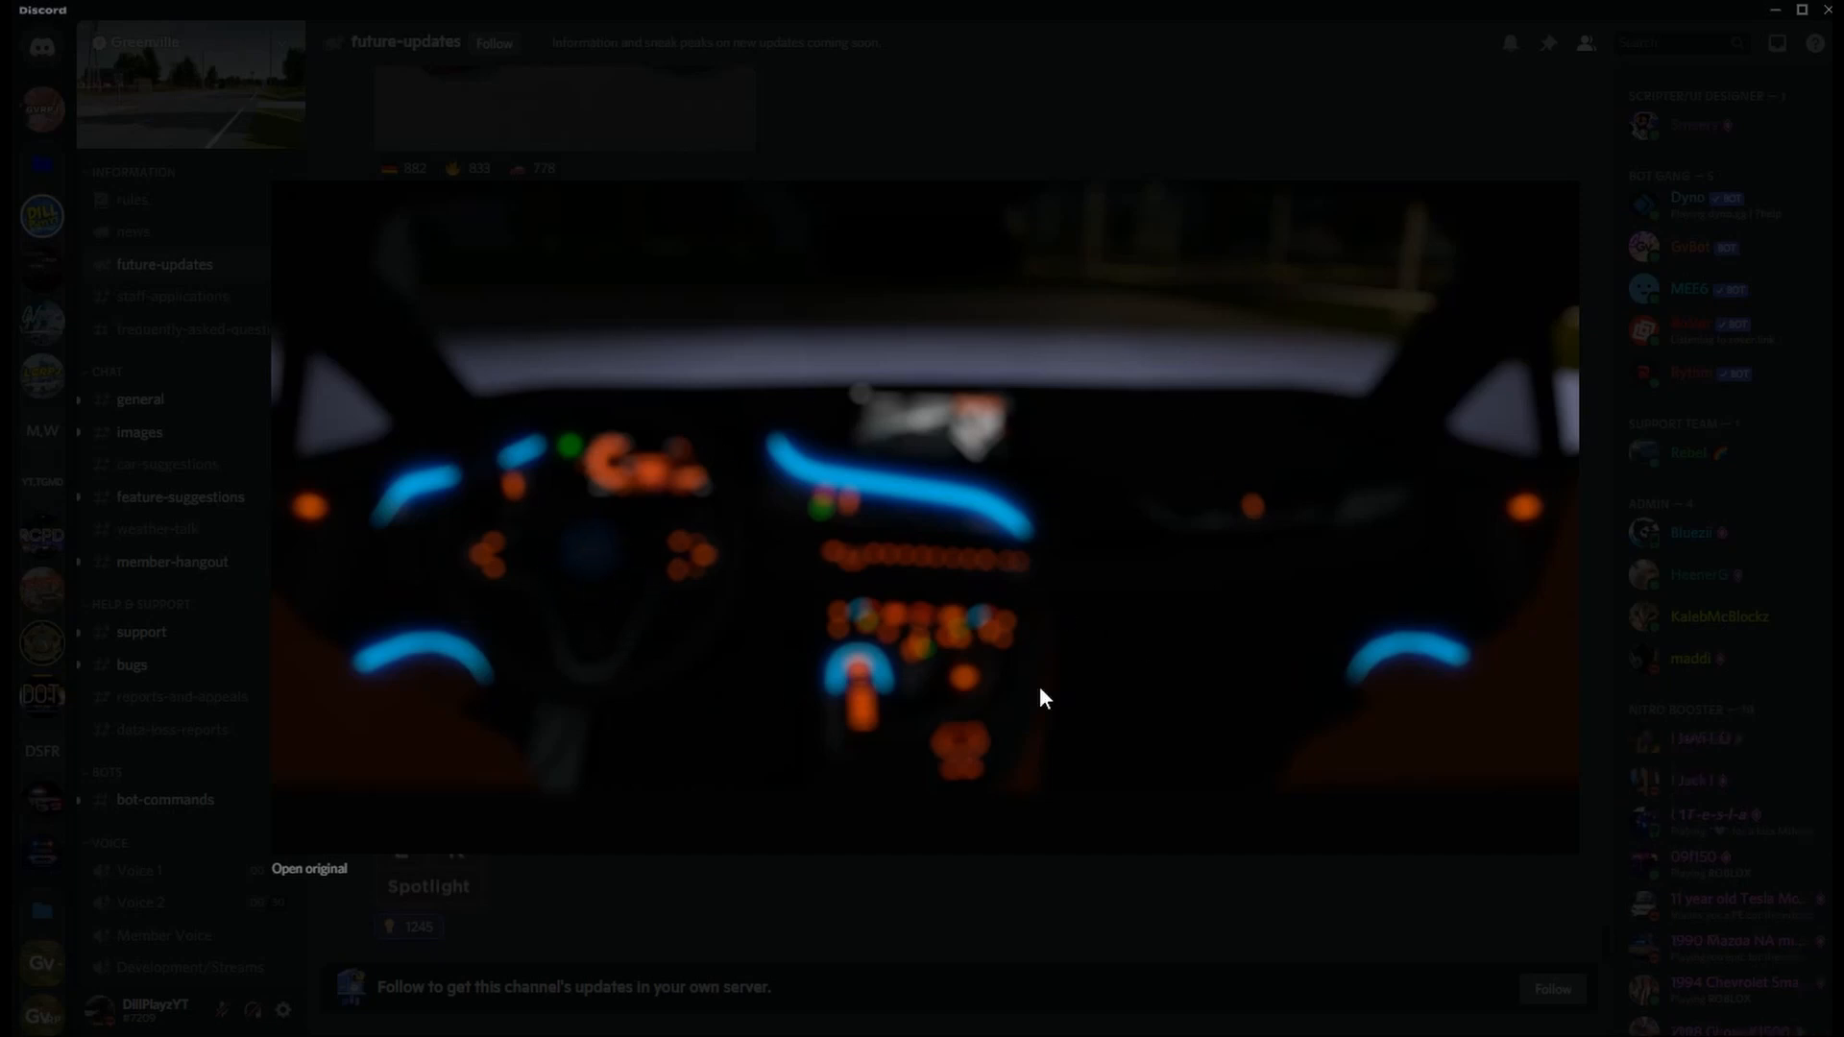
mouse_move(641, 727)
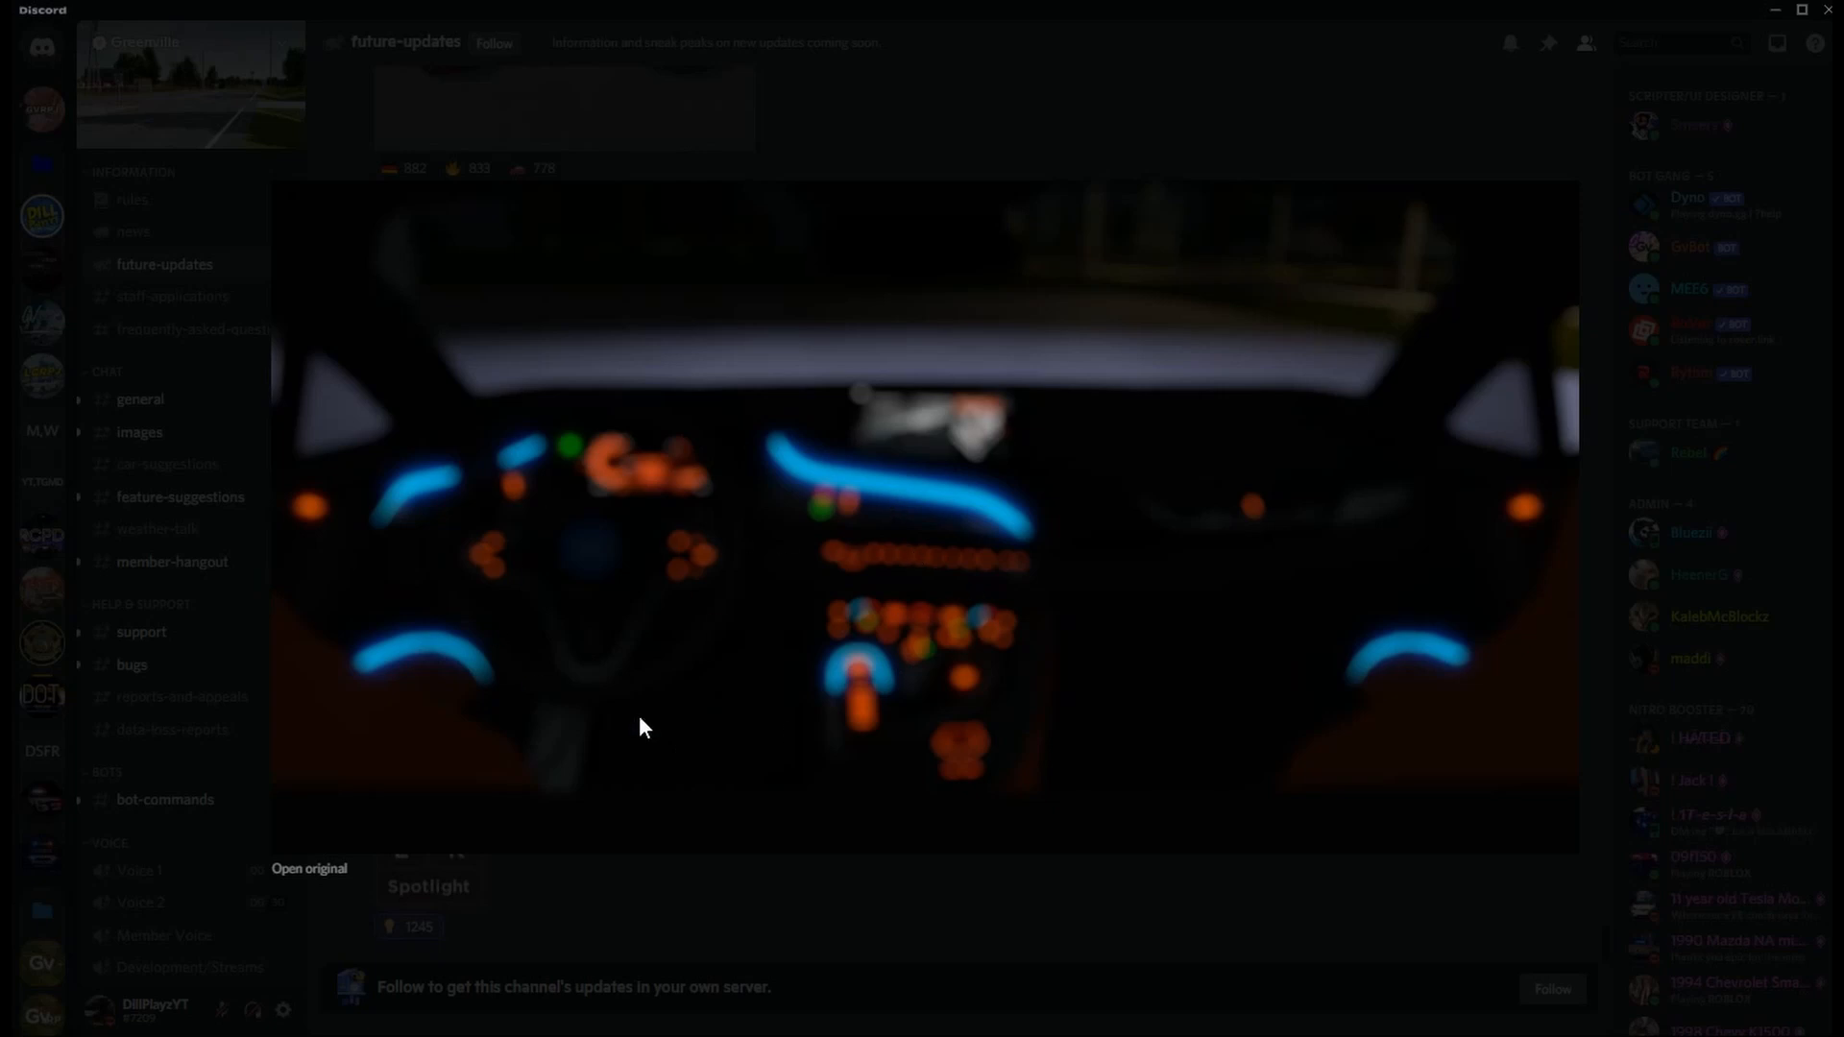
mouse_move(894, 651)
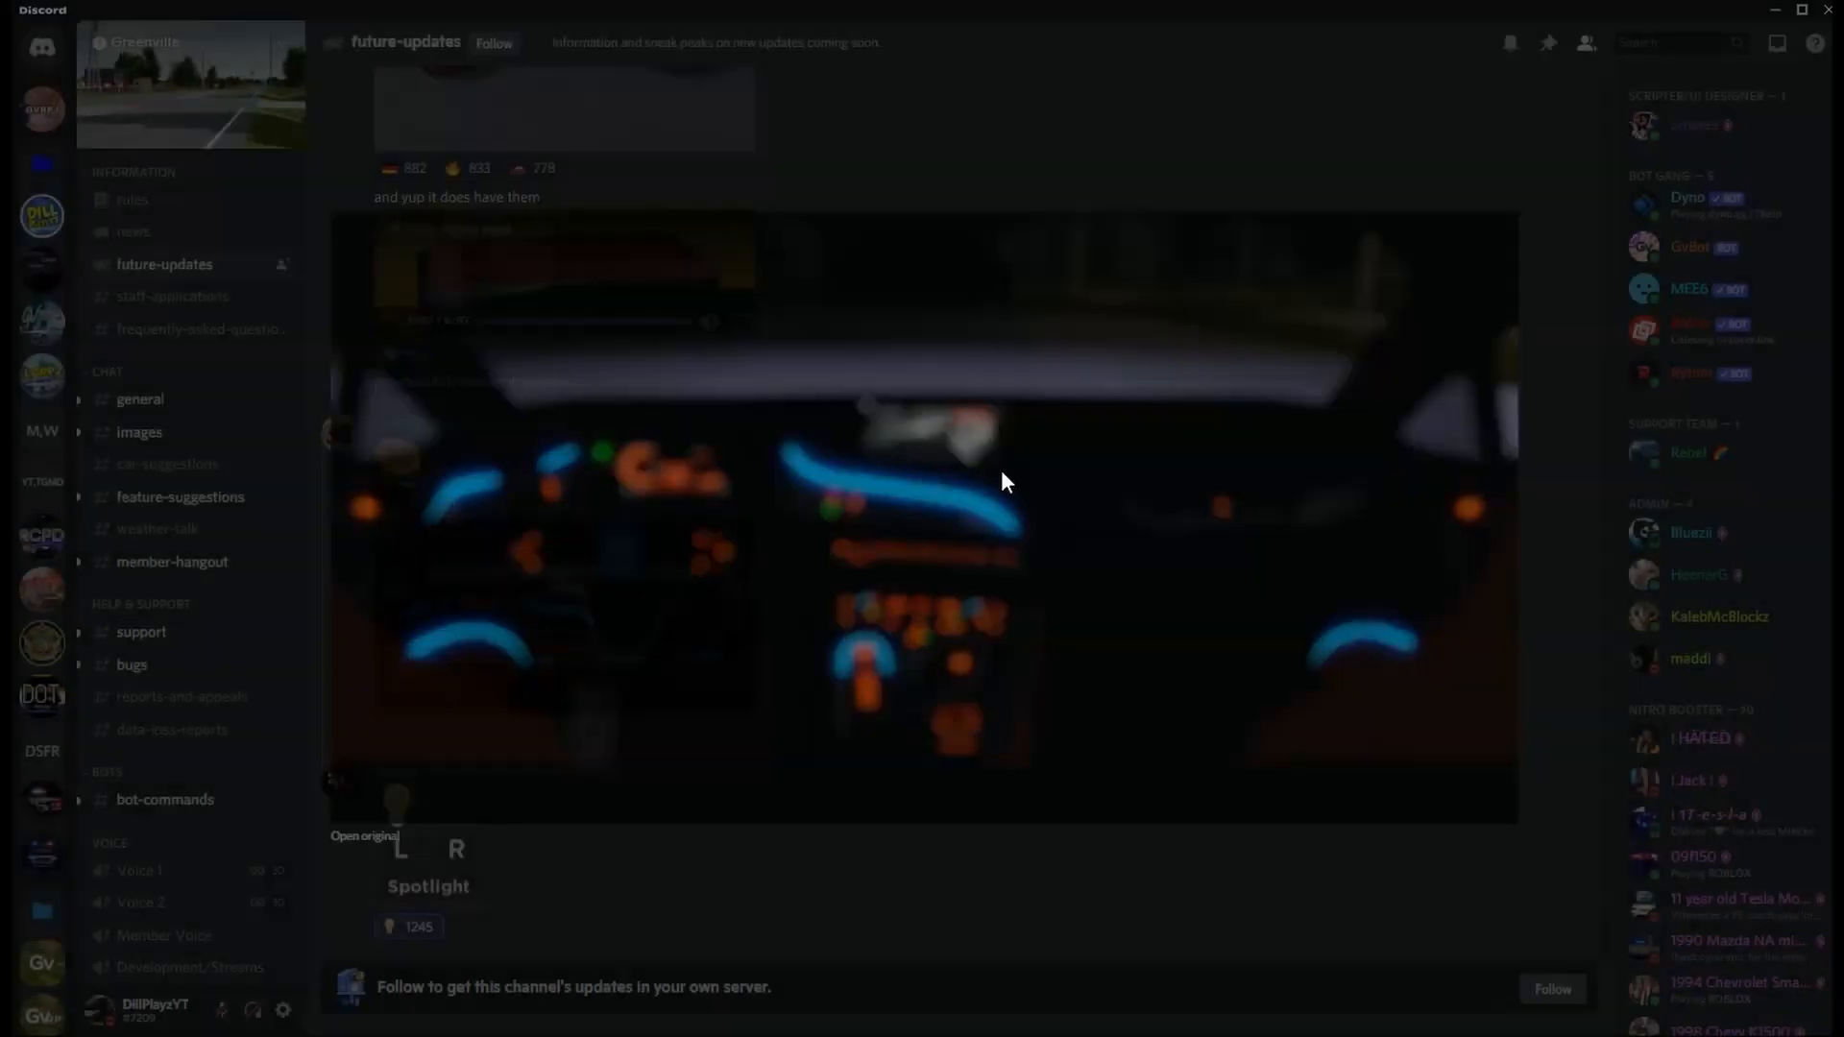
Step: Close the enlarged dashboard photo, returning to the interior photo and Spotlight post
left_click(1005, 480)
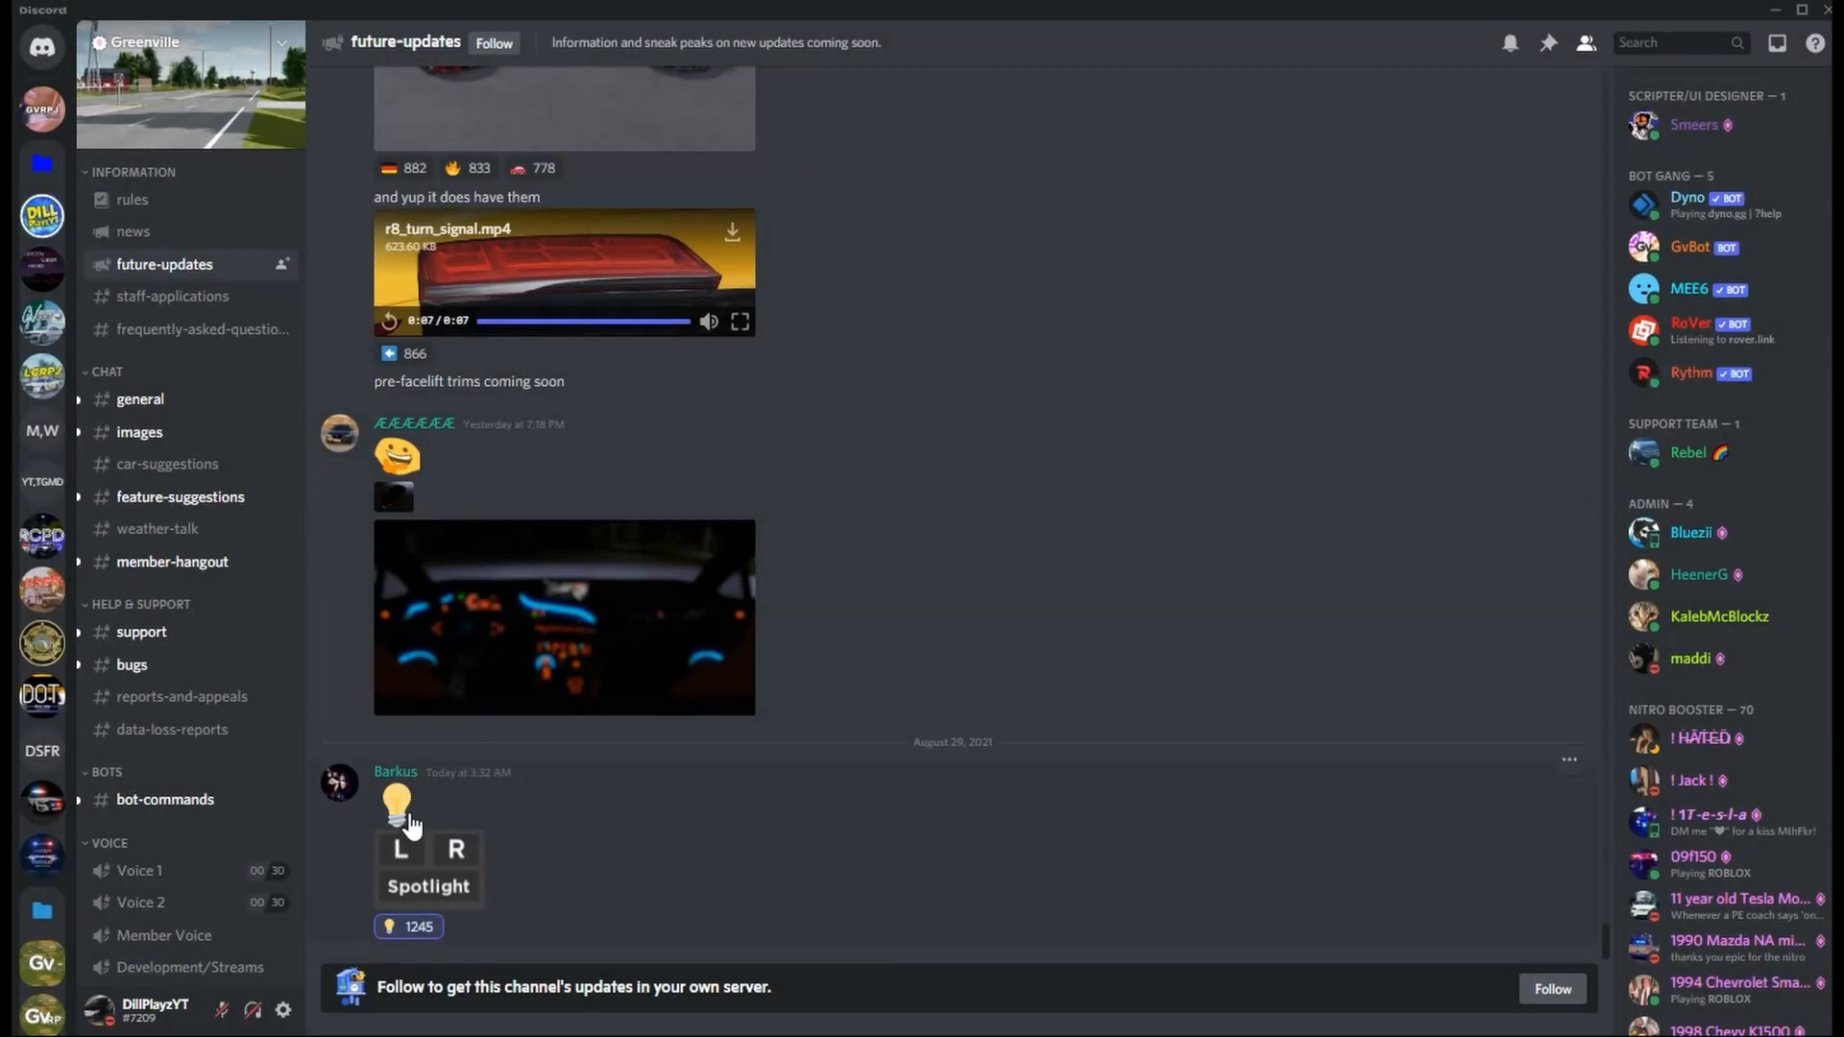
mouse_move(391, 875)
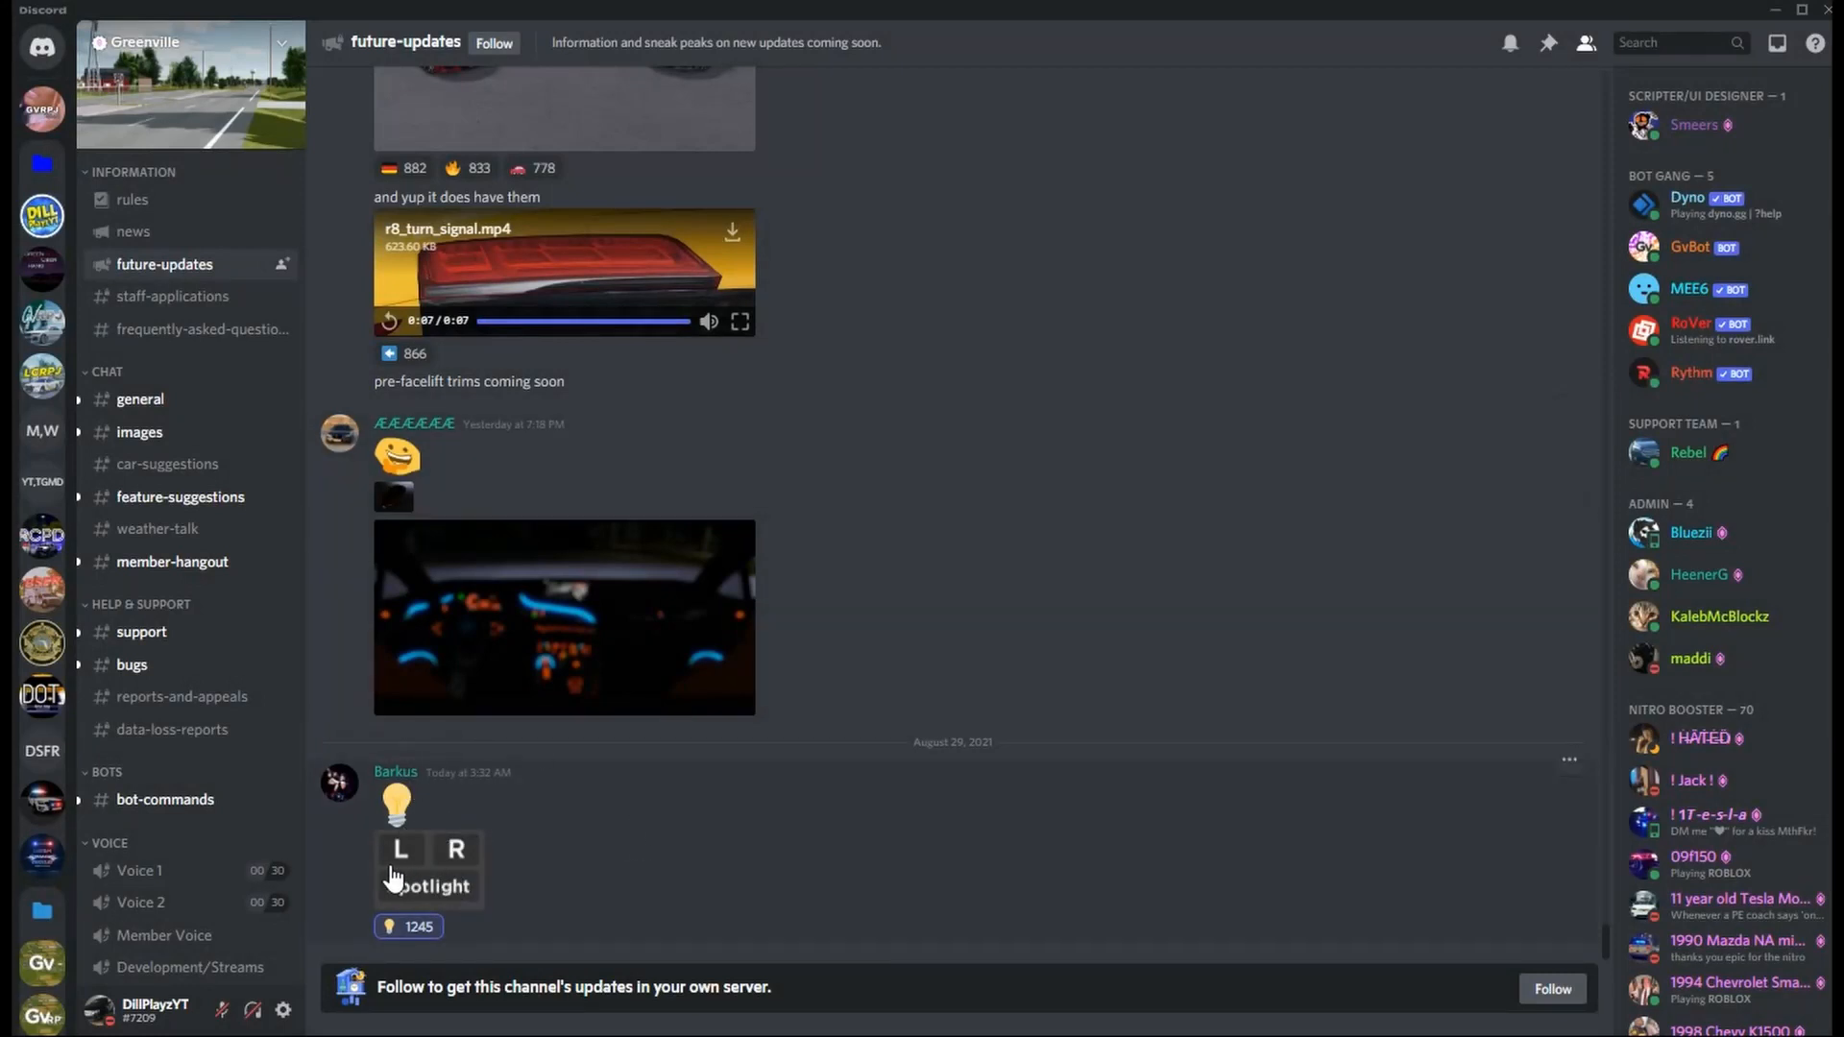
mouse_move(409, 871)
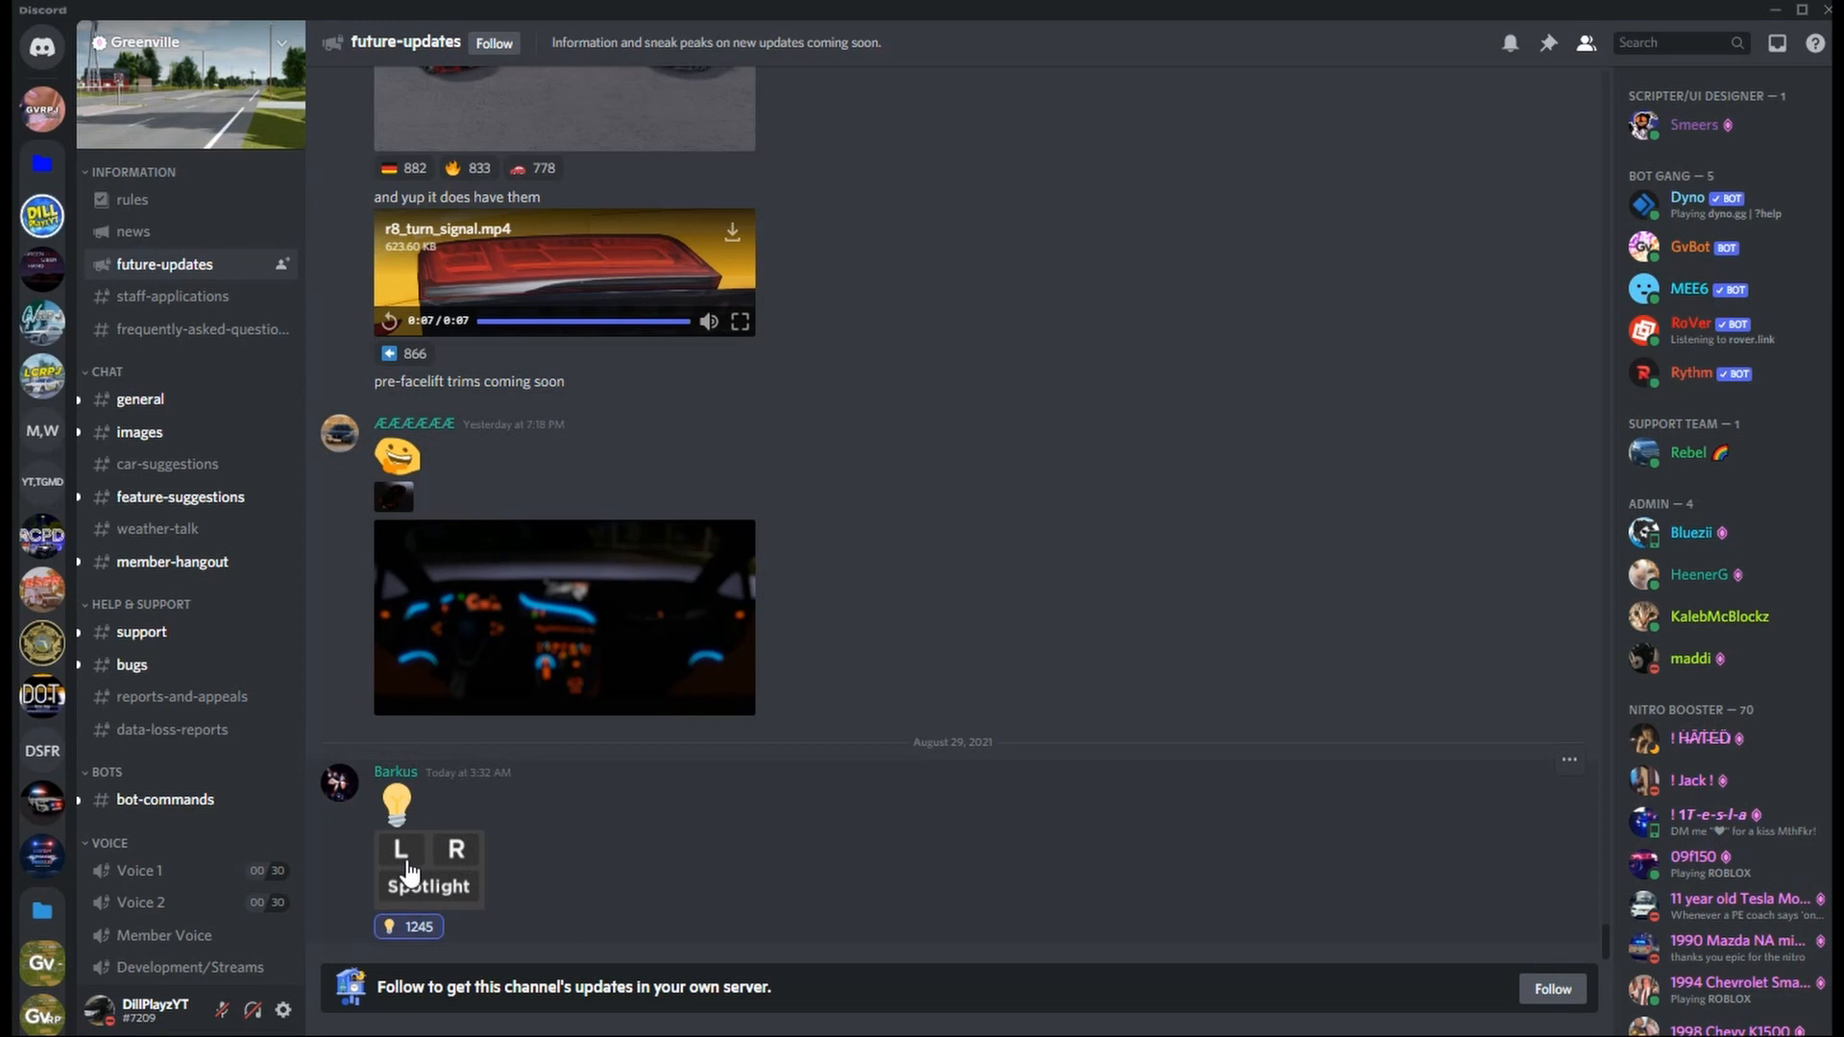
mouse_move(500, 846)
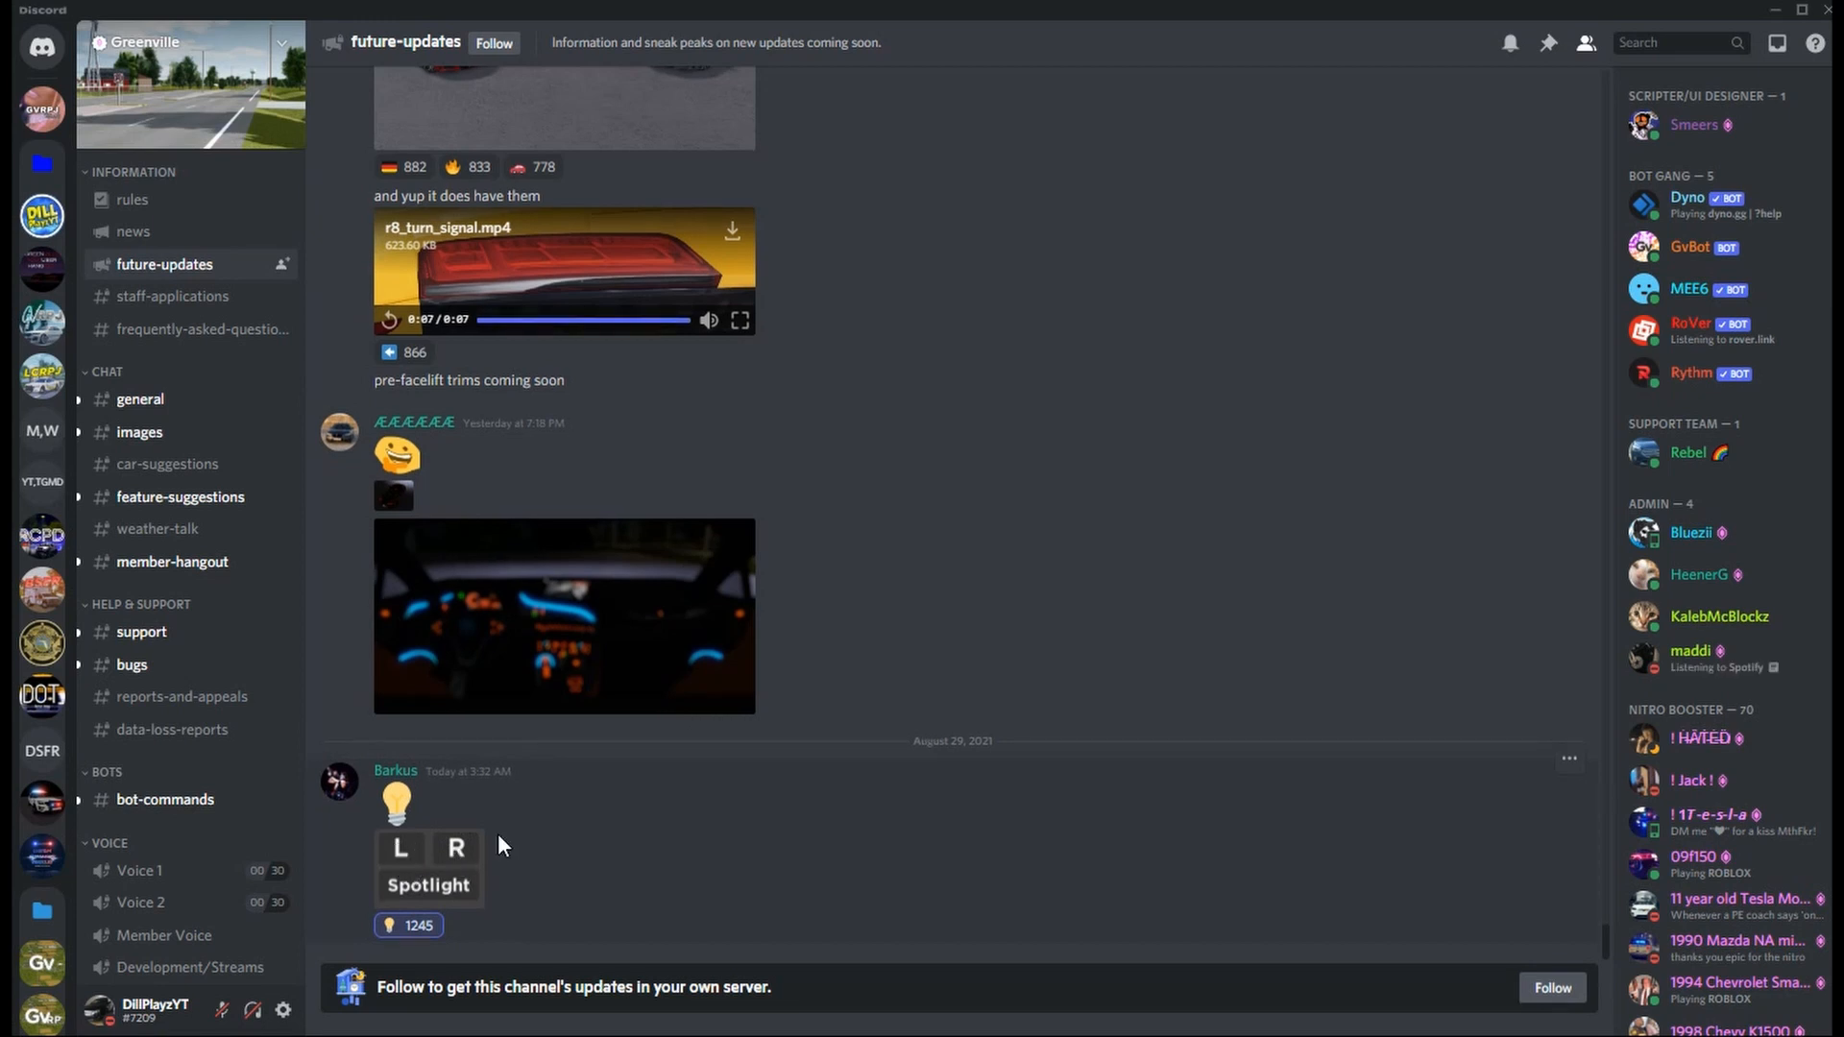
mouse_move(444, 820)
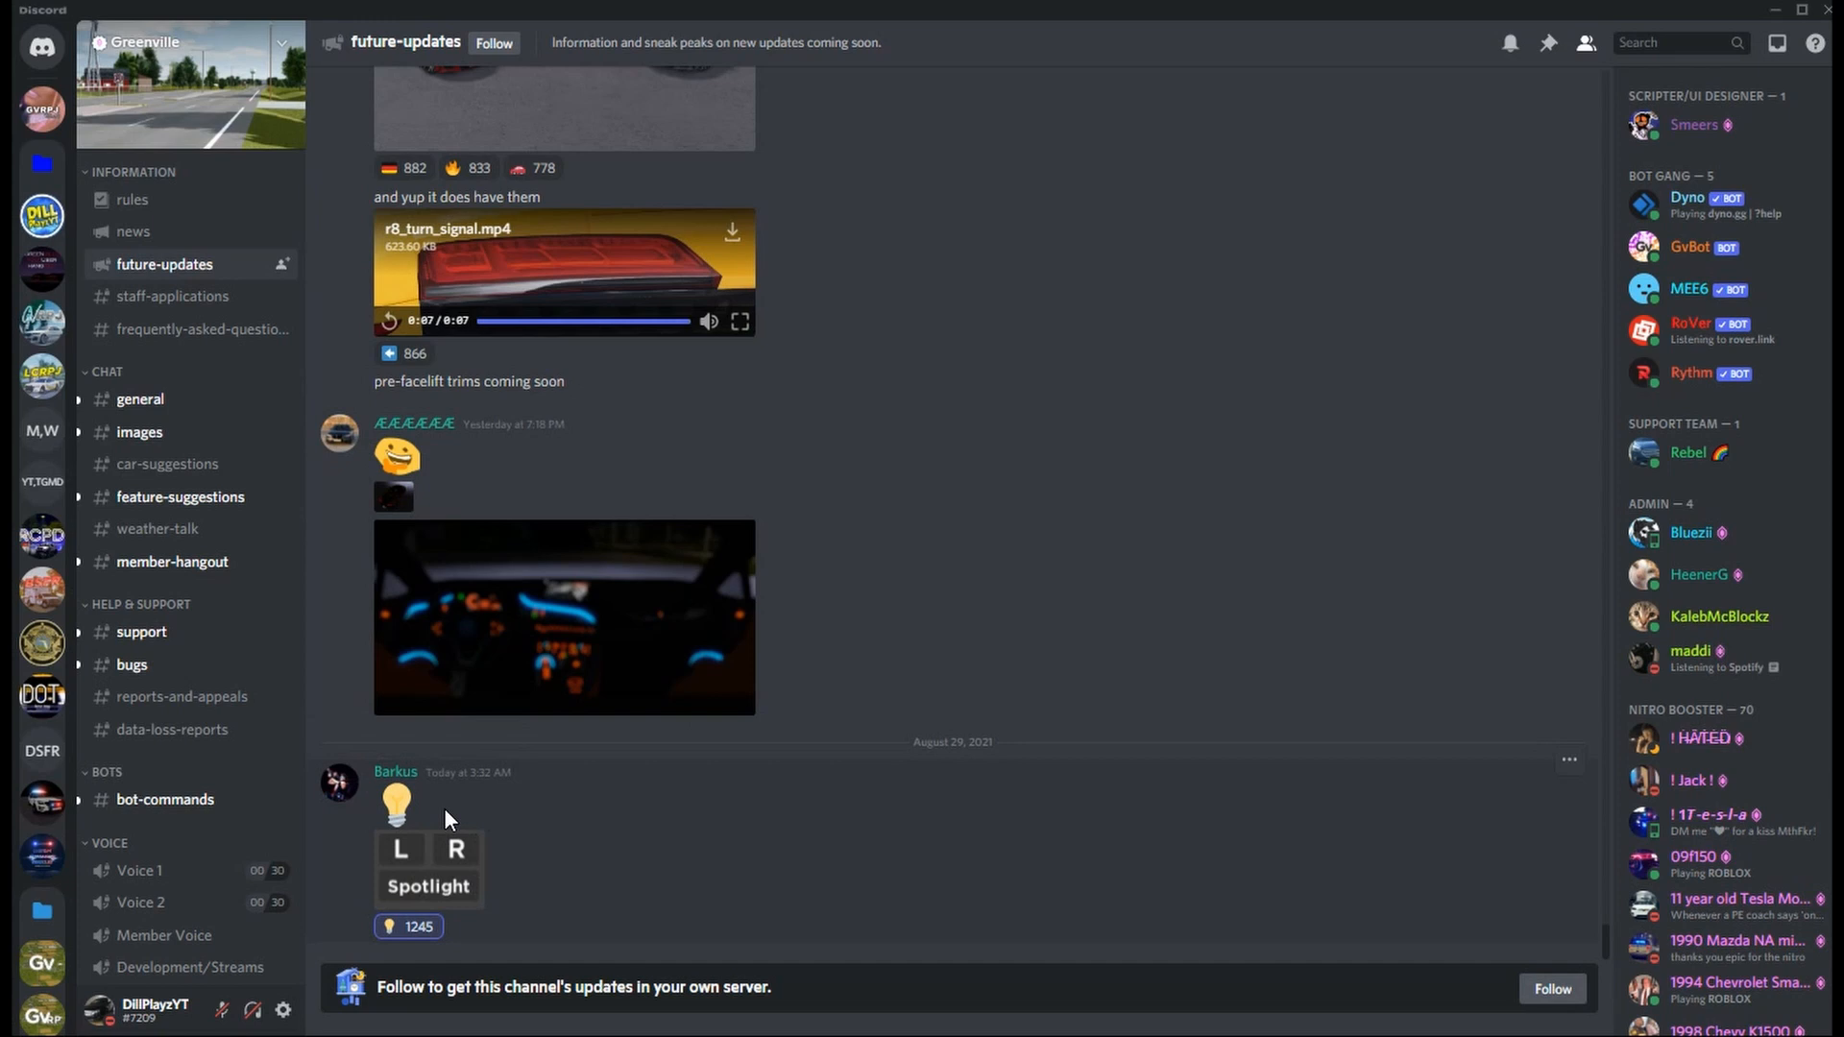
mouse_move(905, 730)
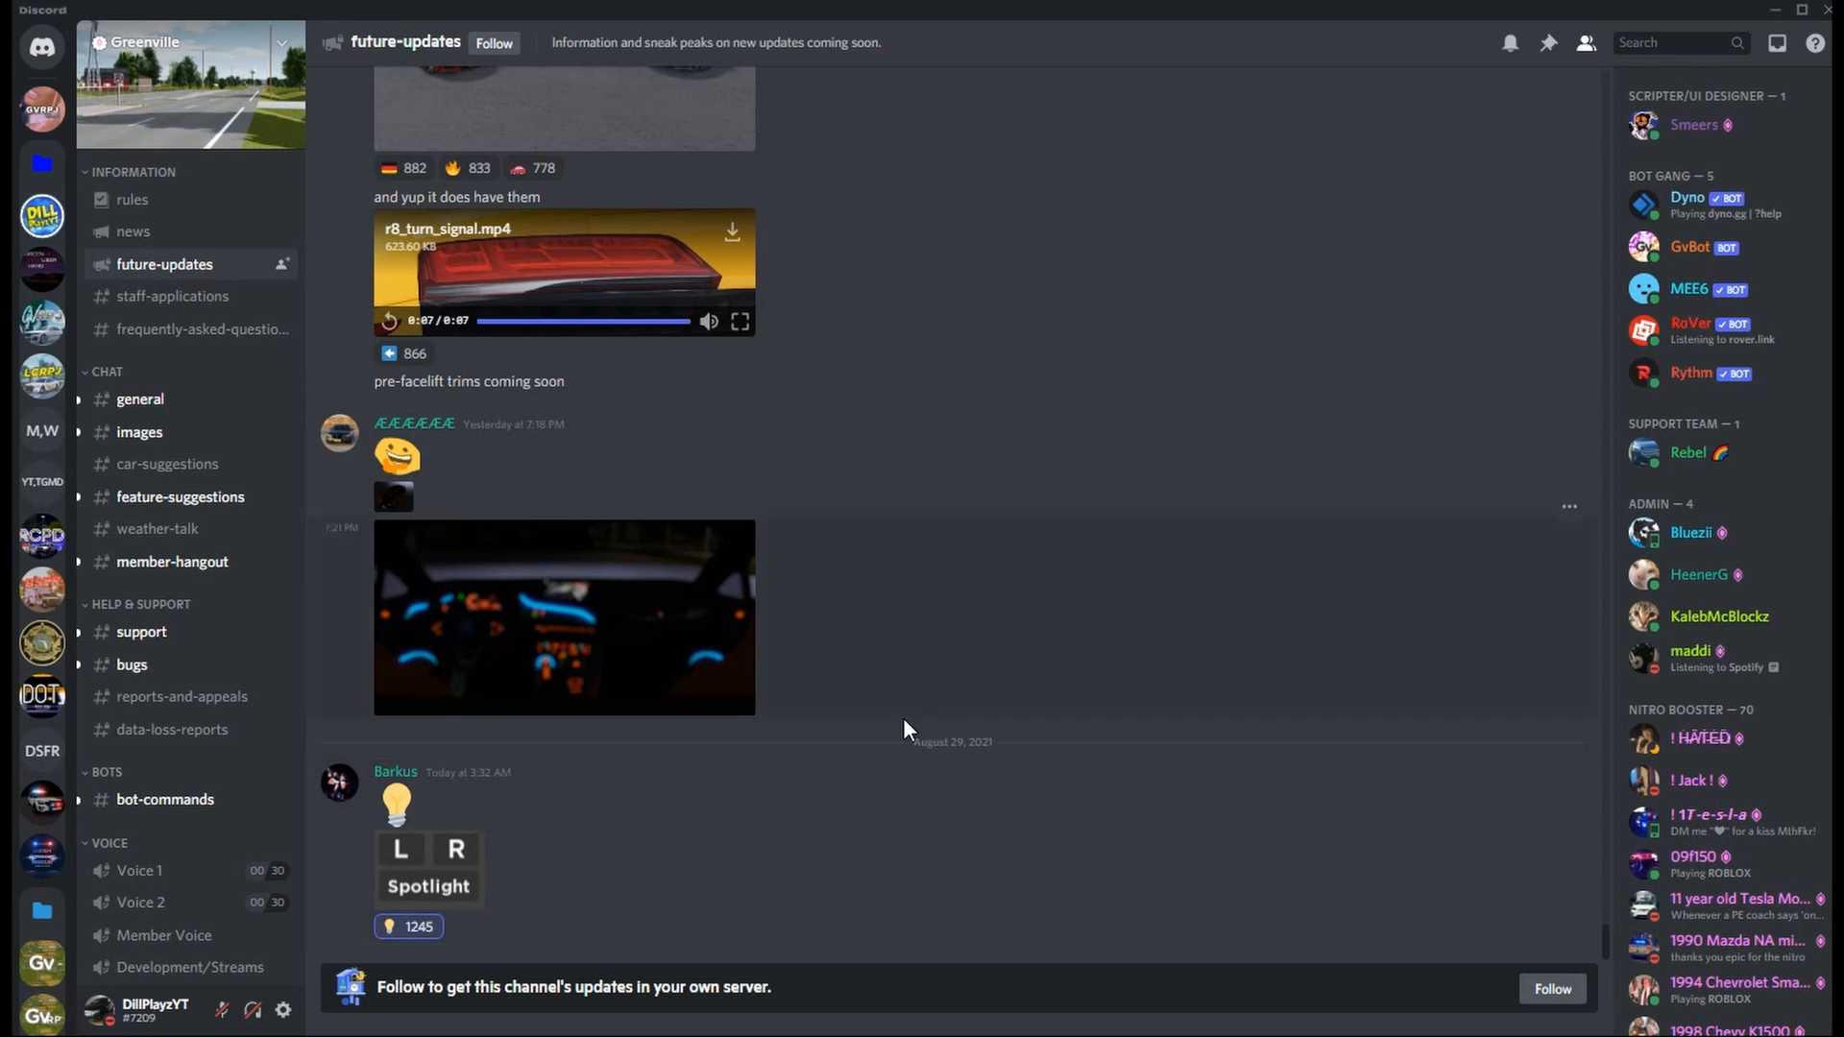
scroll("up", 3)
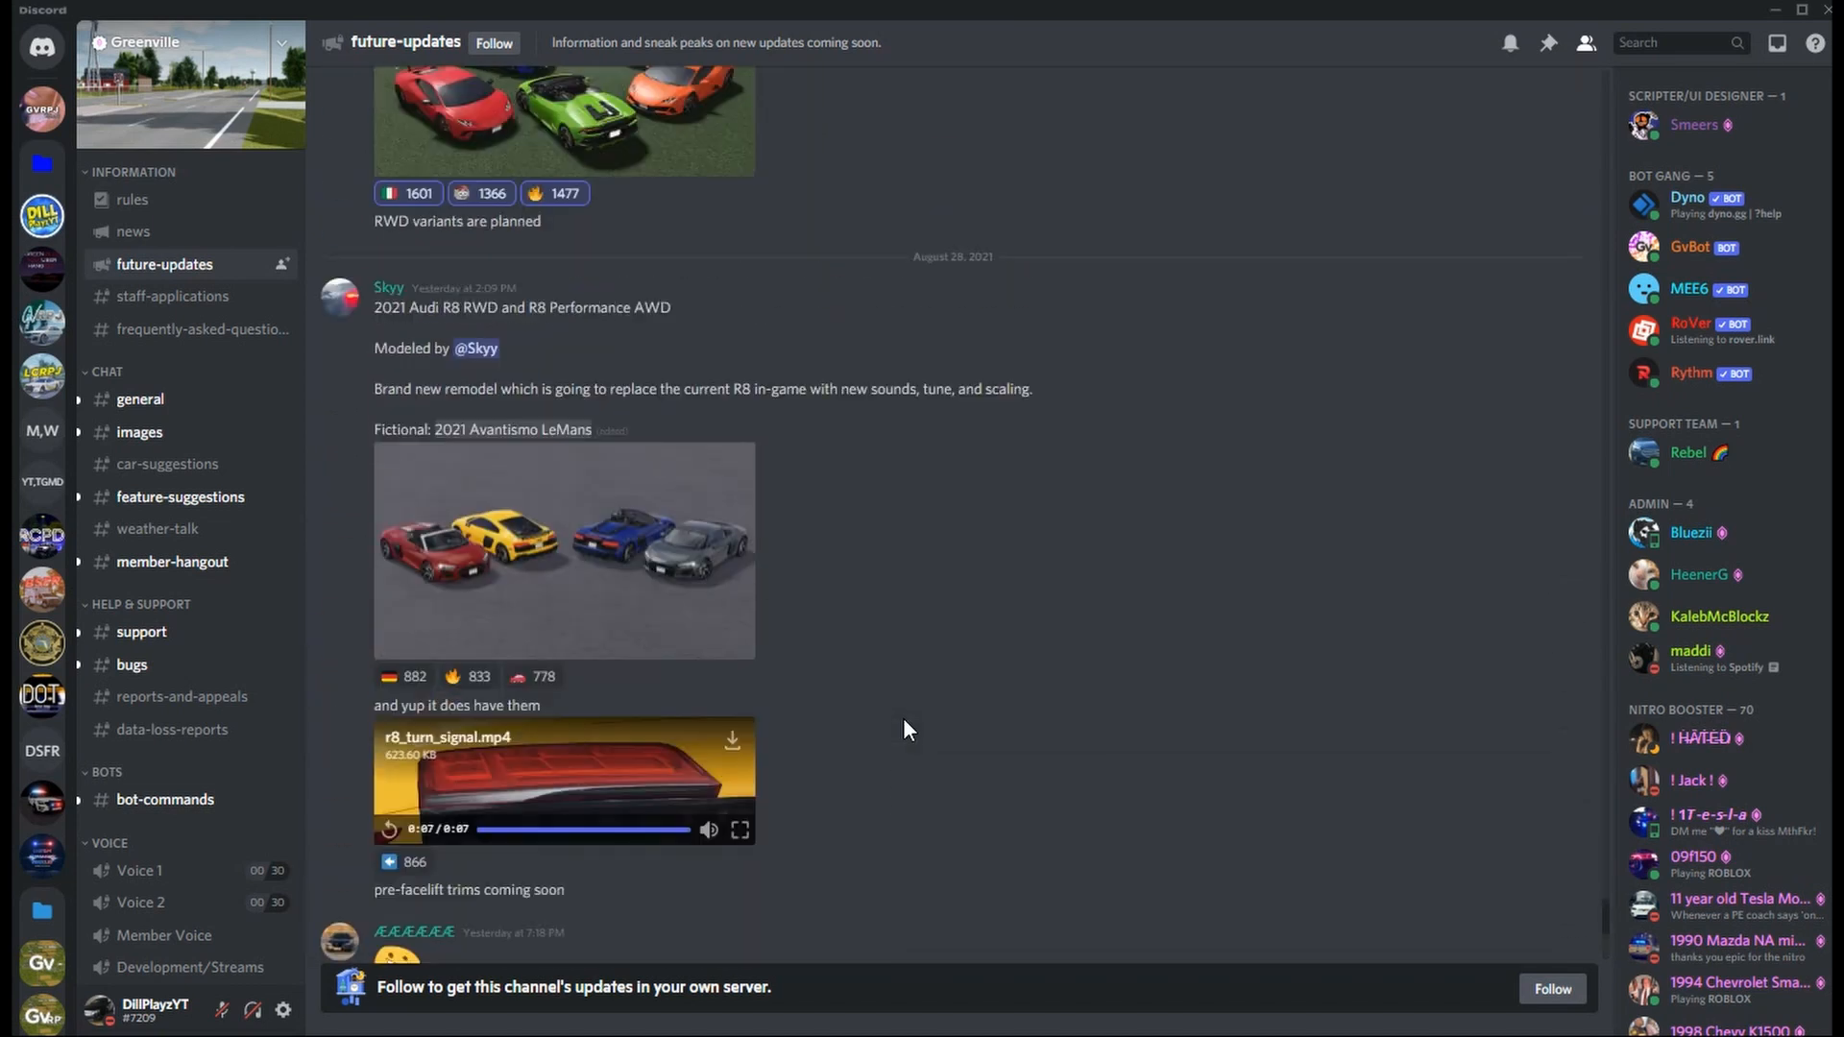
scroll("up", 3)
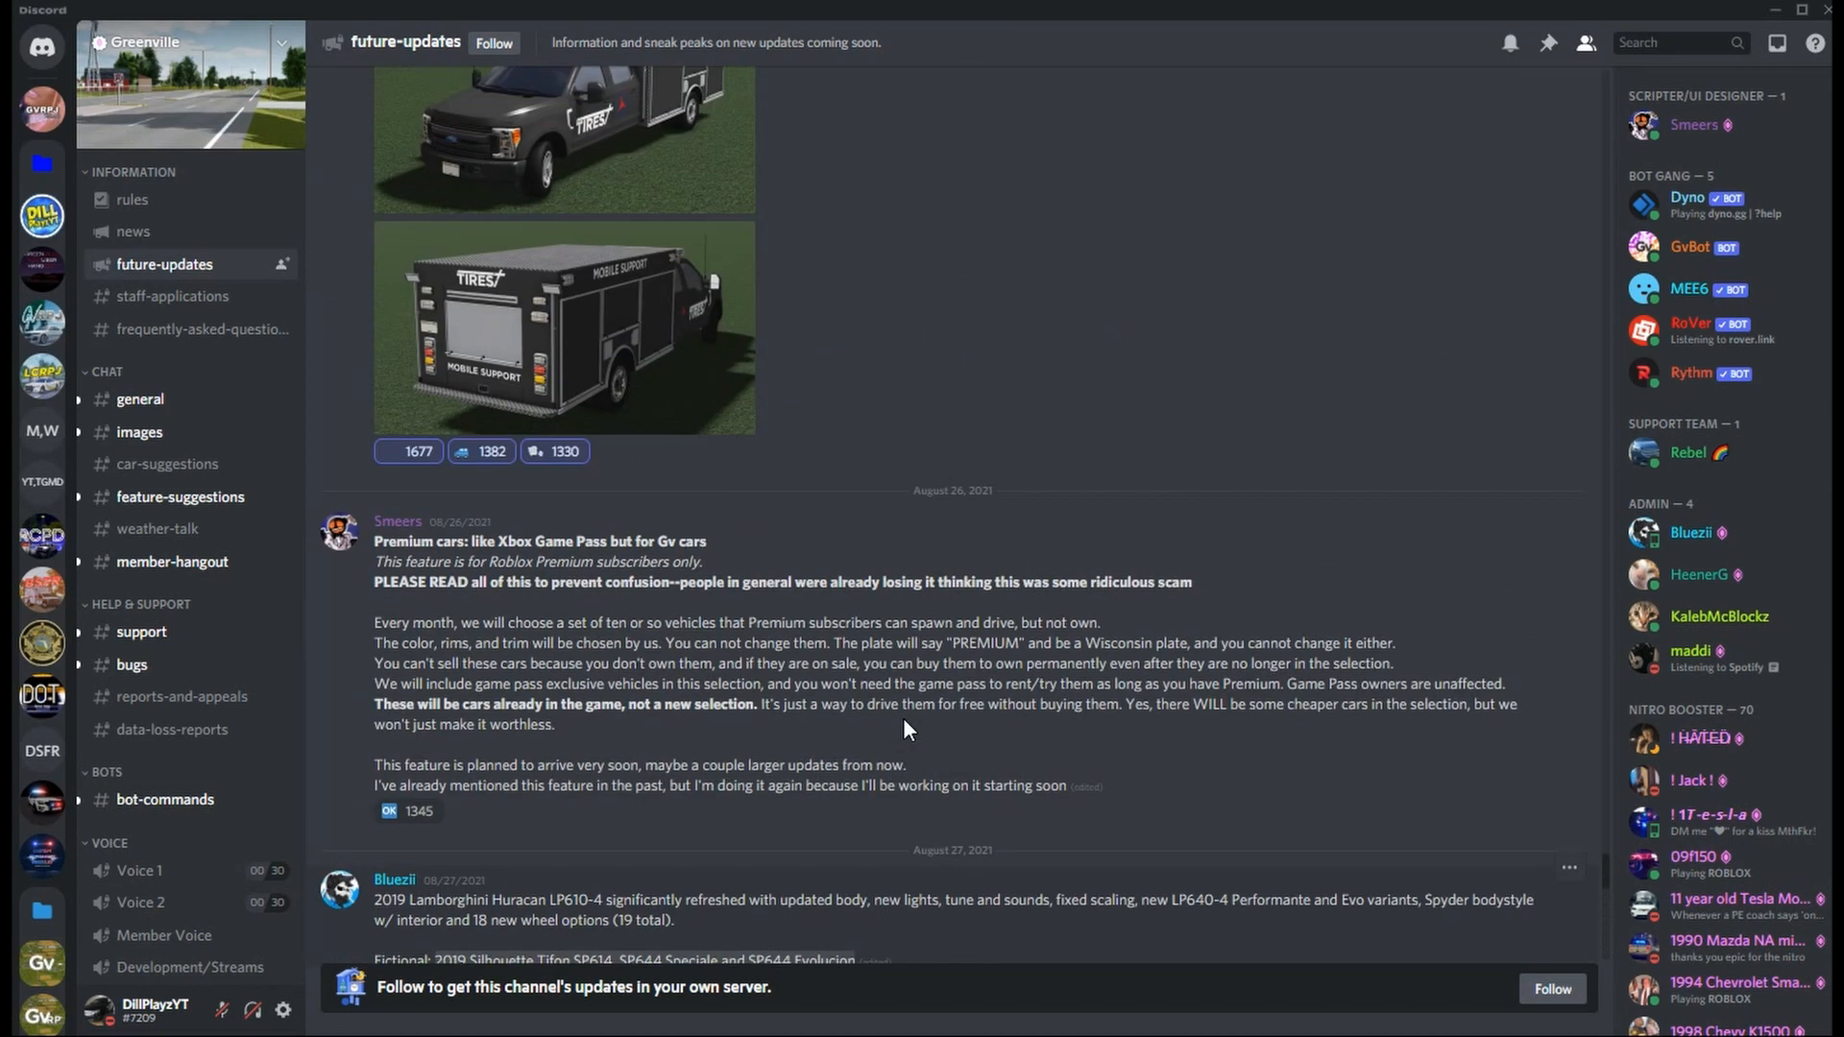
scroll("down", 3)
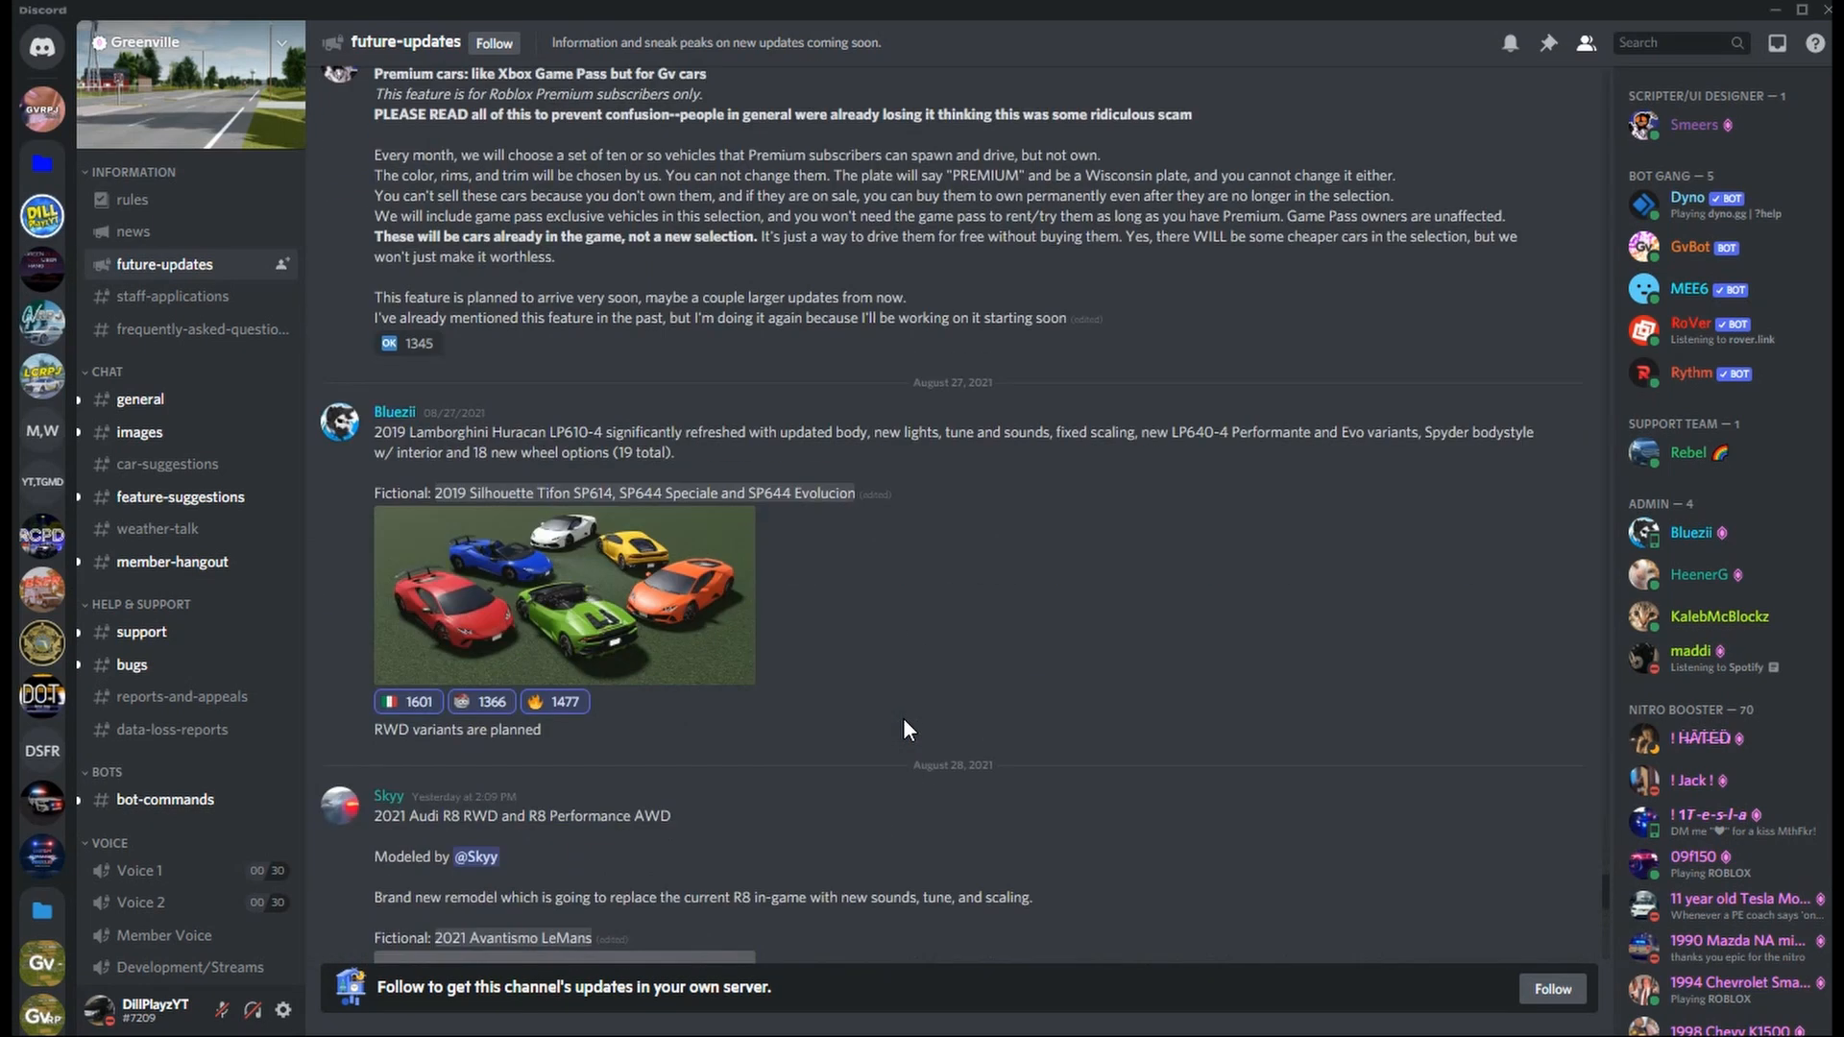
scroll("down", 3)
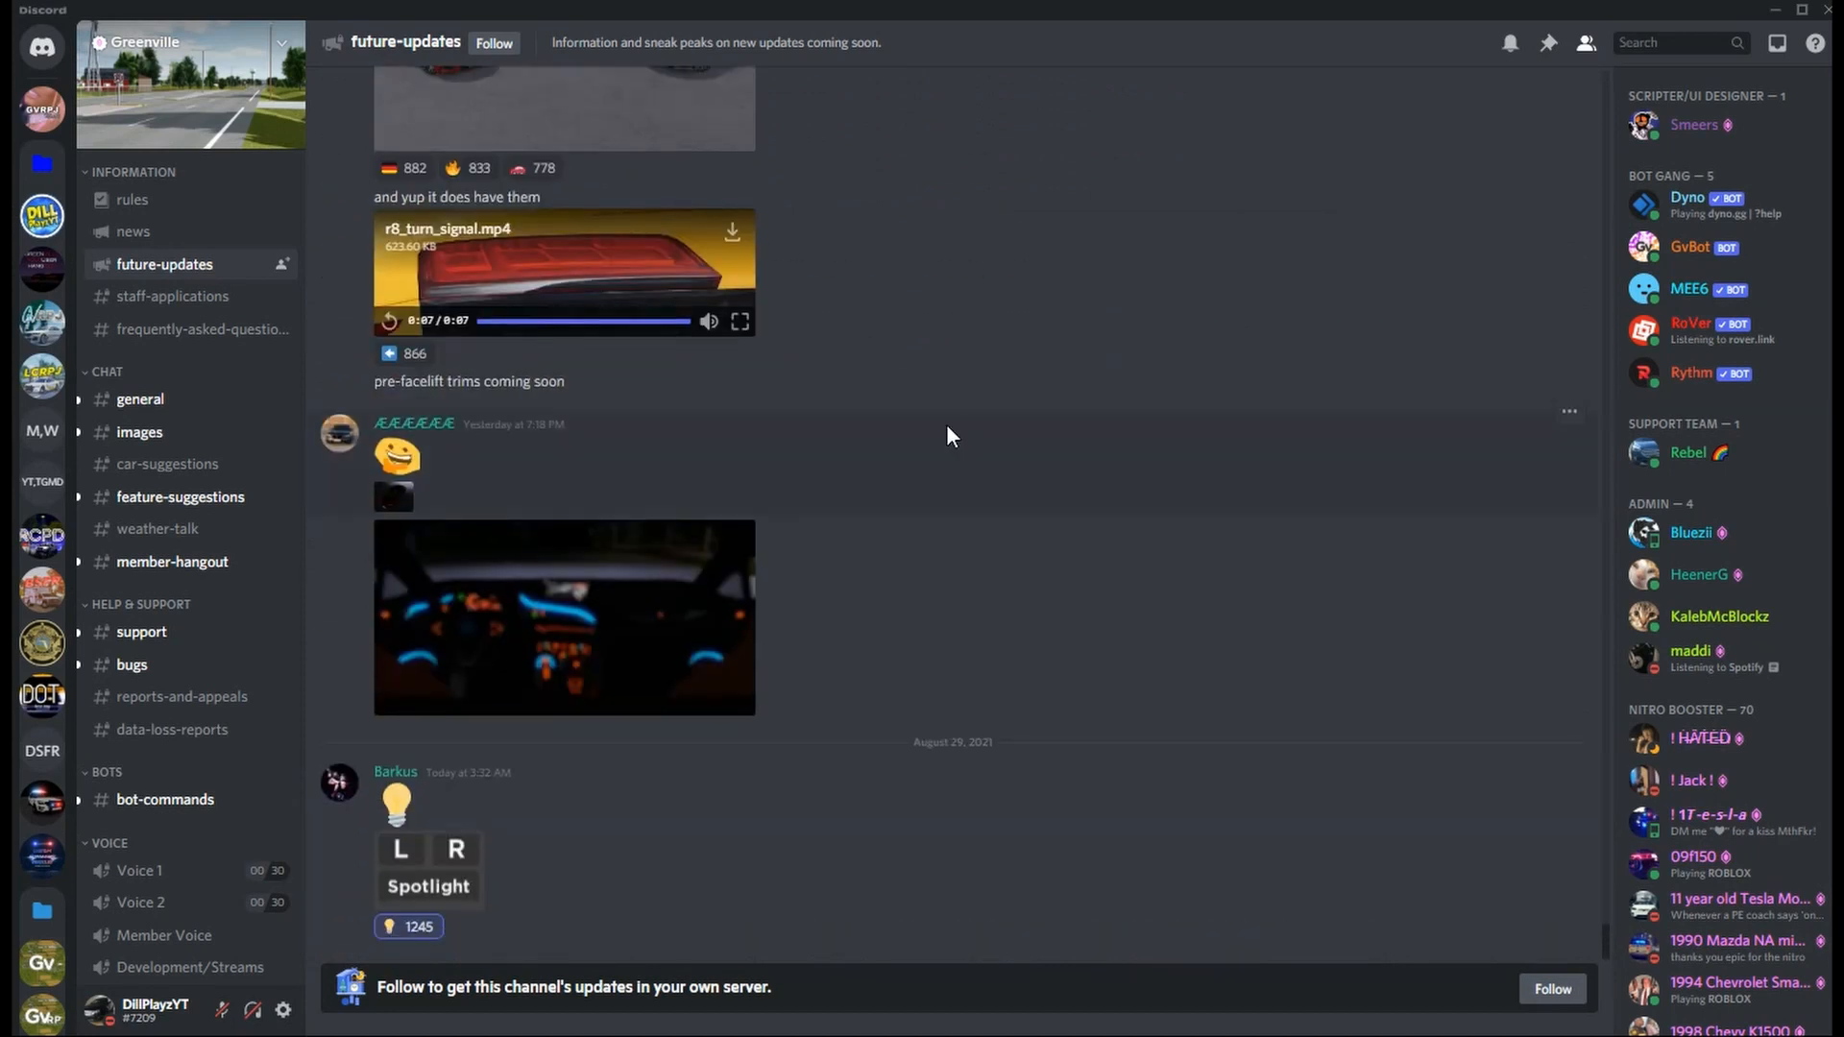